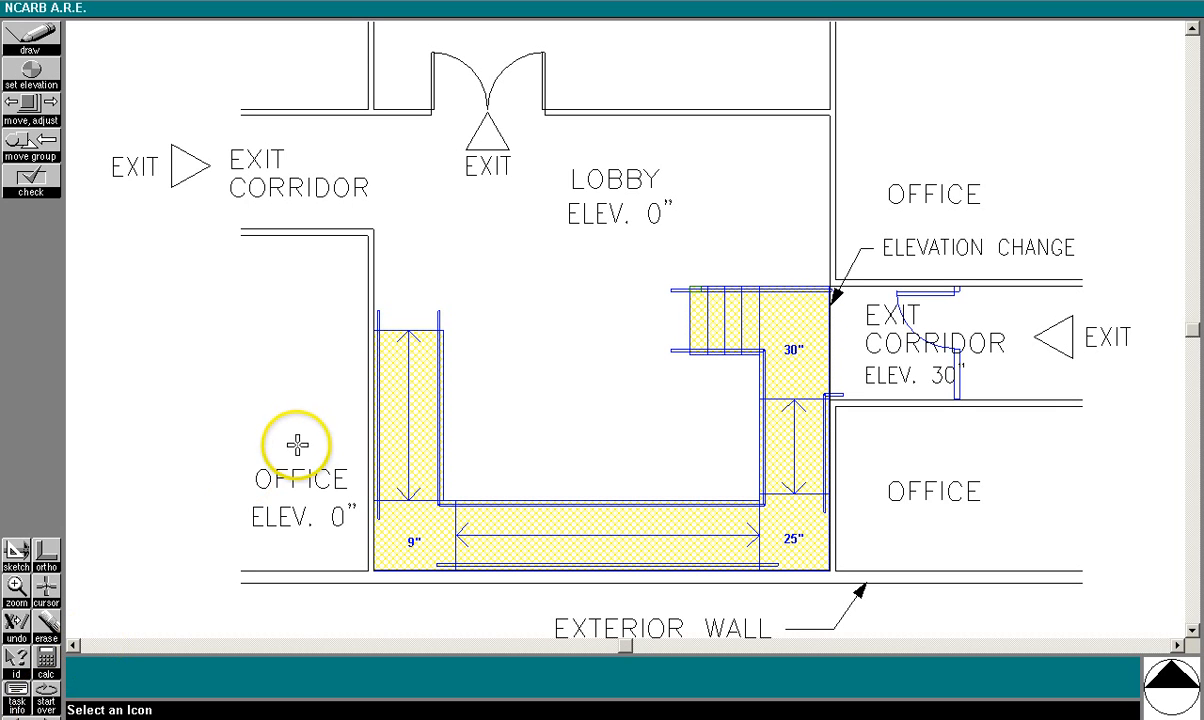
mouse_move(278, 435)
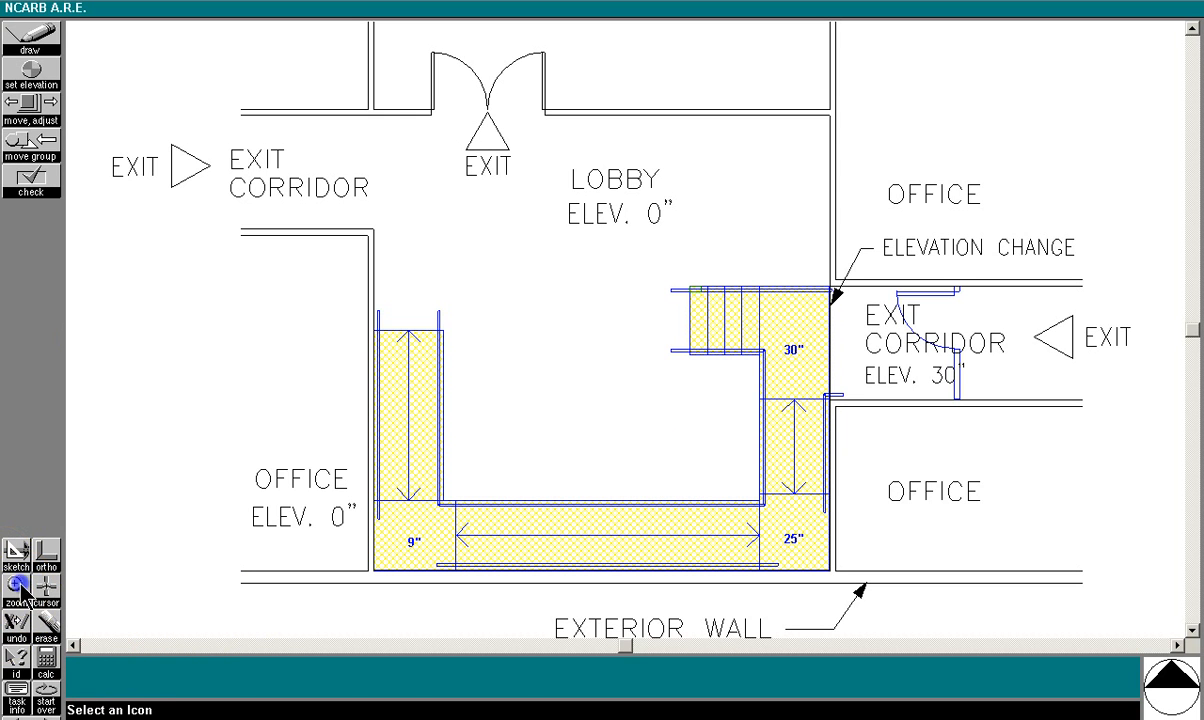
Step: Zoom in to walk through the finished ramp solution, then start over to erase it
left_click(16, 591)
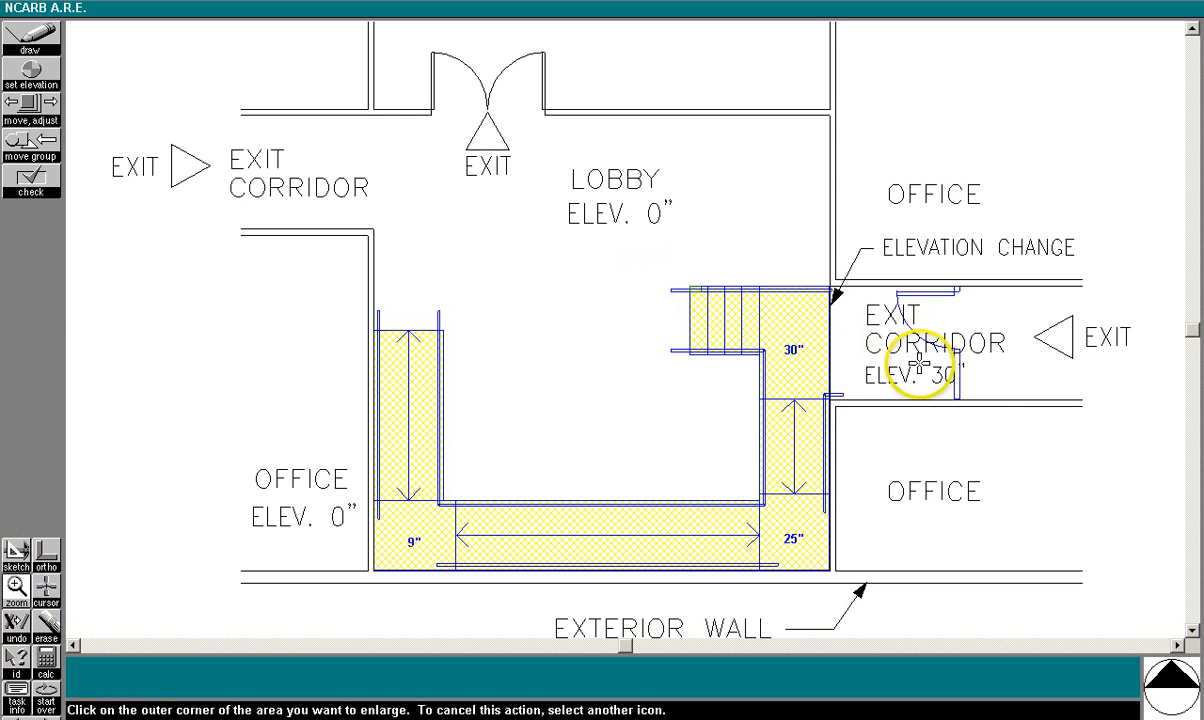
mouse_move(955, 315)
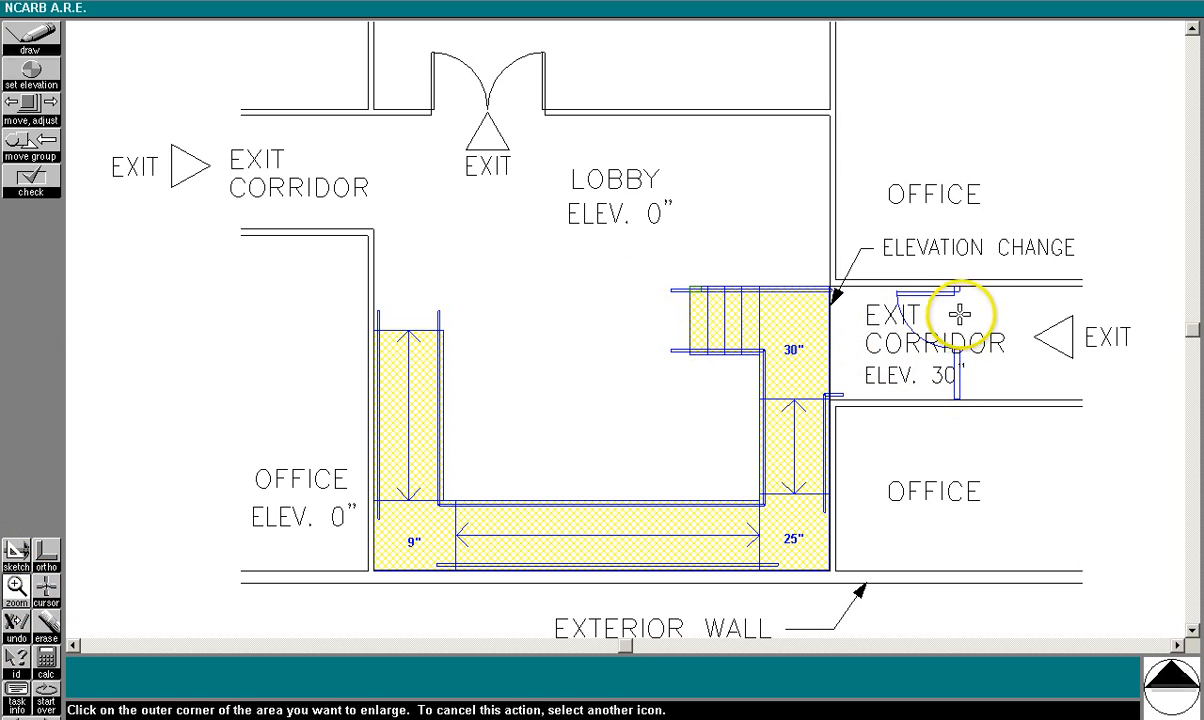
mouse_move(737, 408)
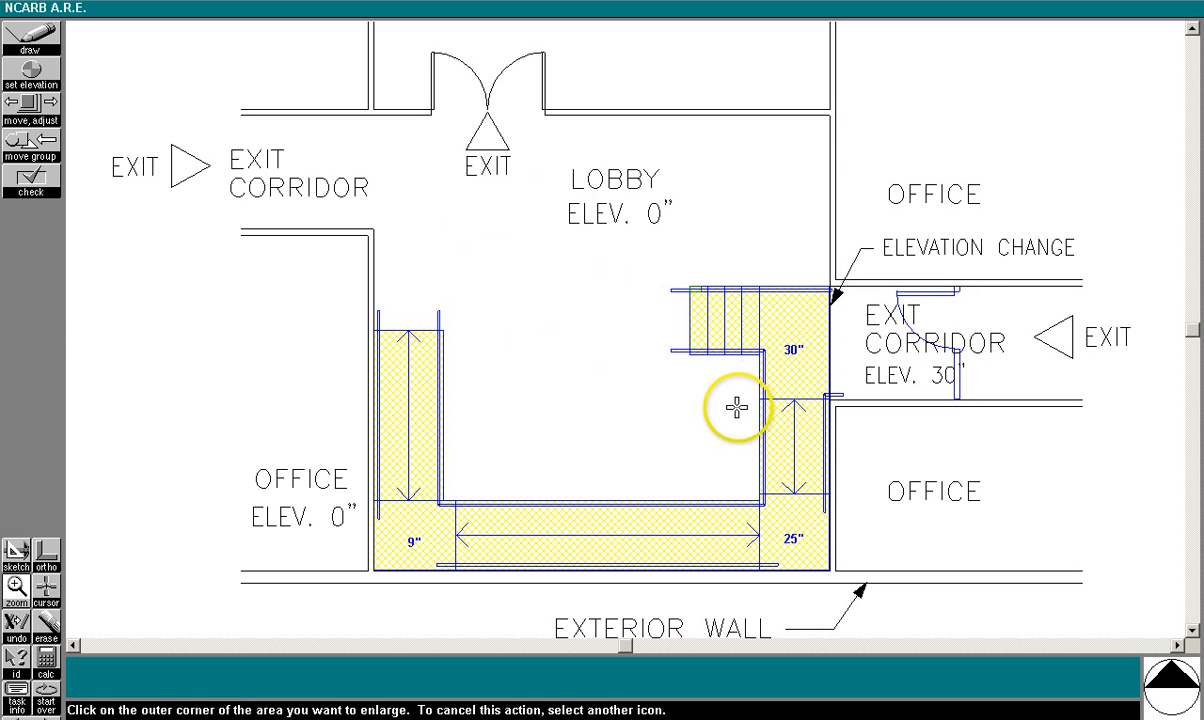
mouse_move(680, 370)
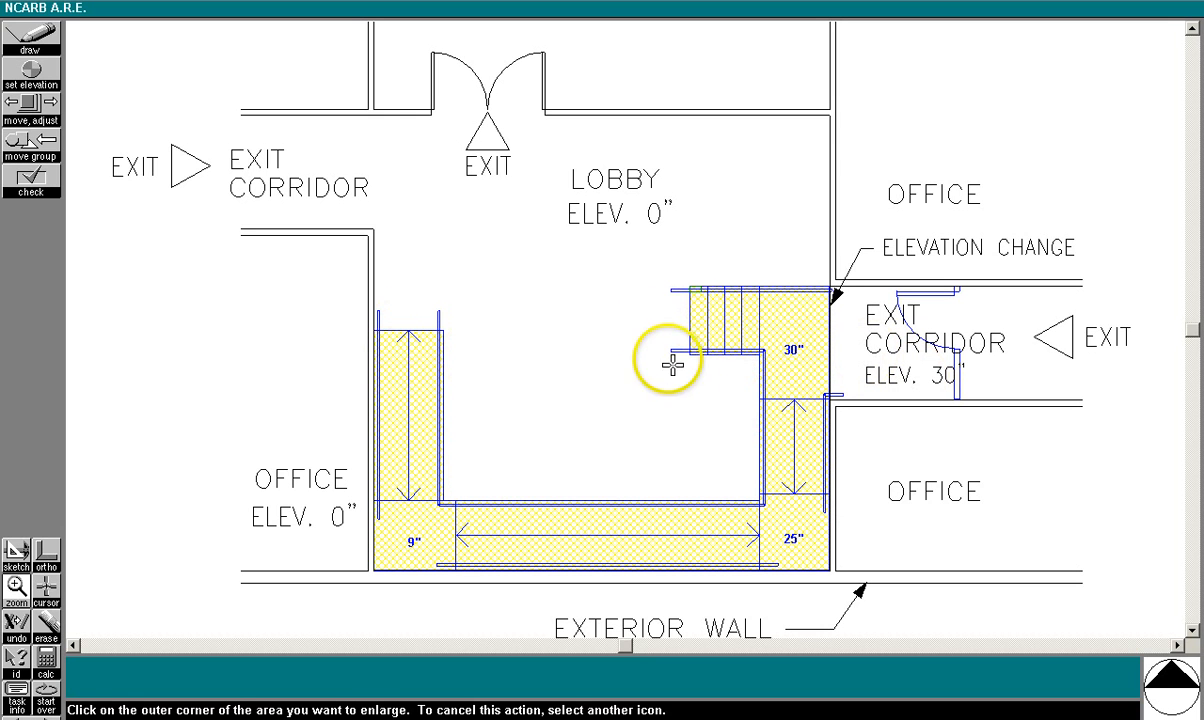
mouse_move(687, 427)
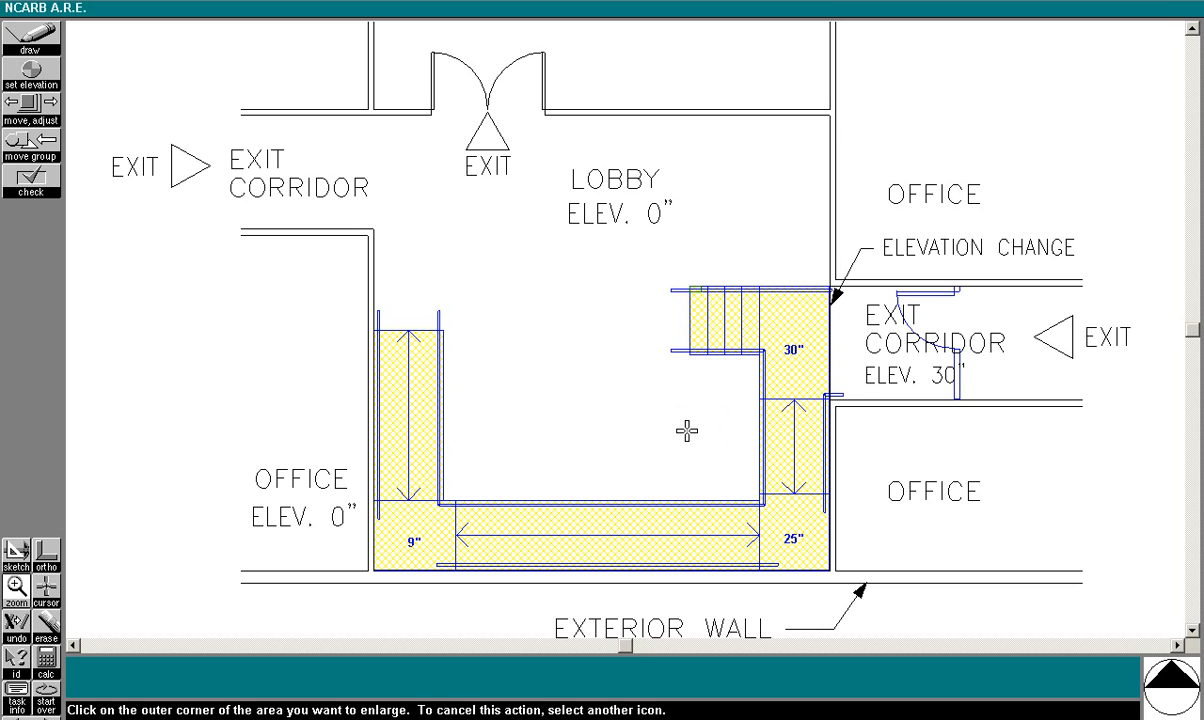
left_click(686, 438)
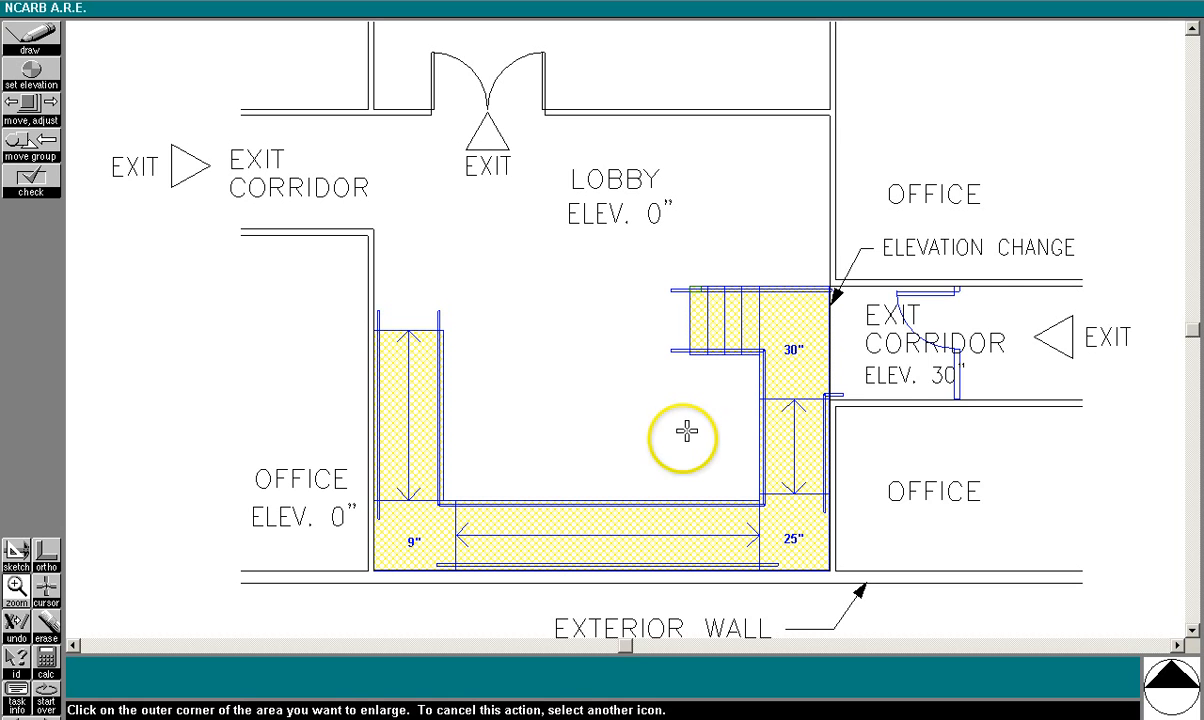
mouse_move(956, 351)
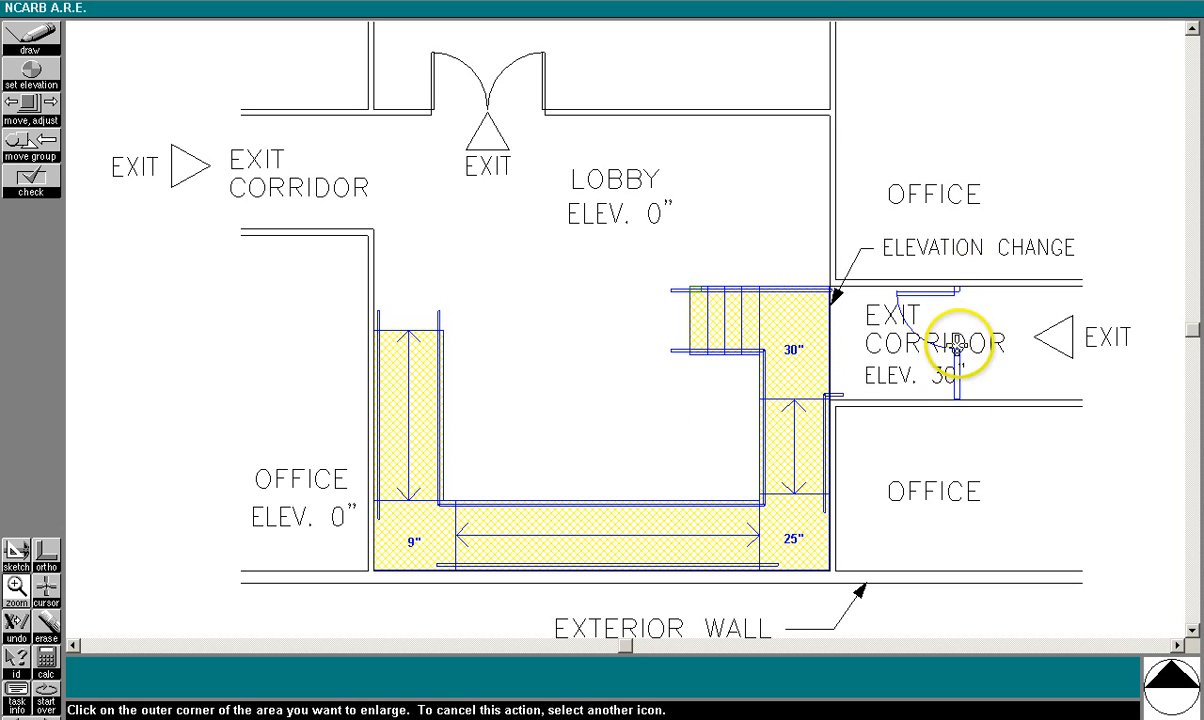
mouse_move(960, 313)
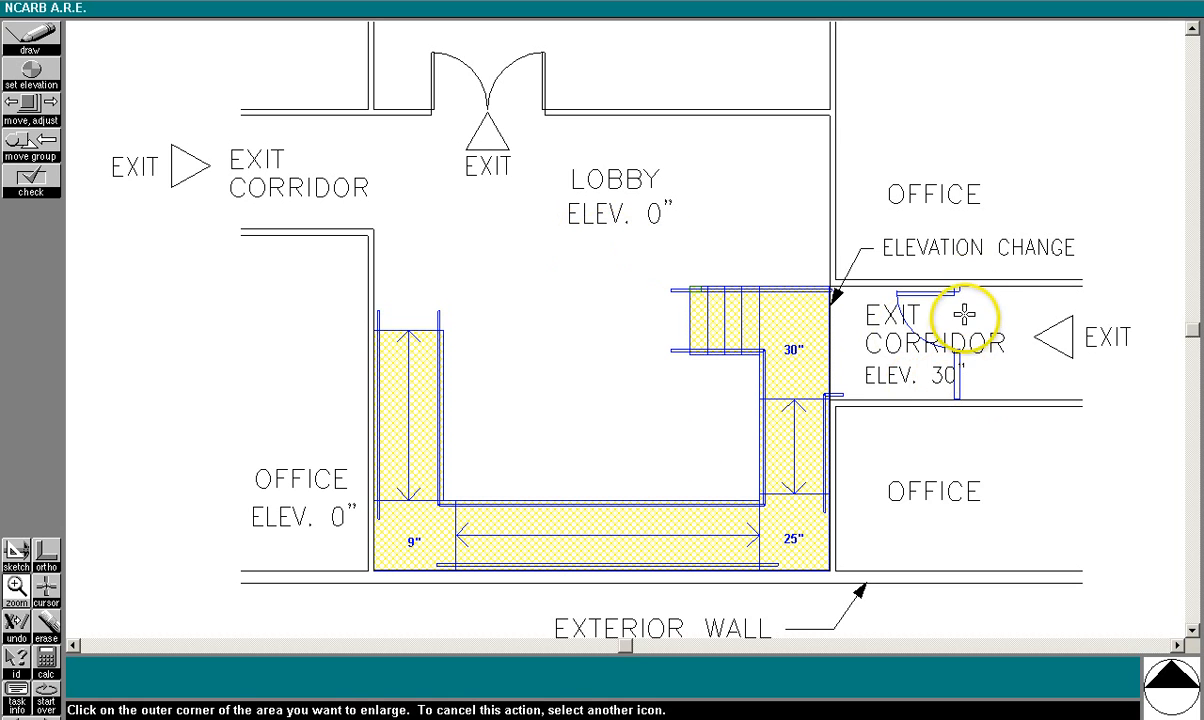
mouse_move(957, 410)
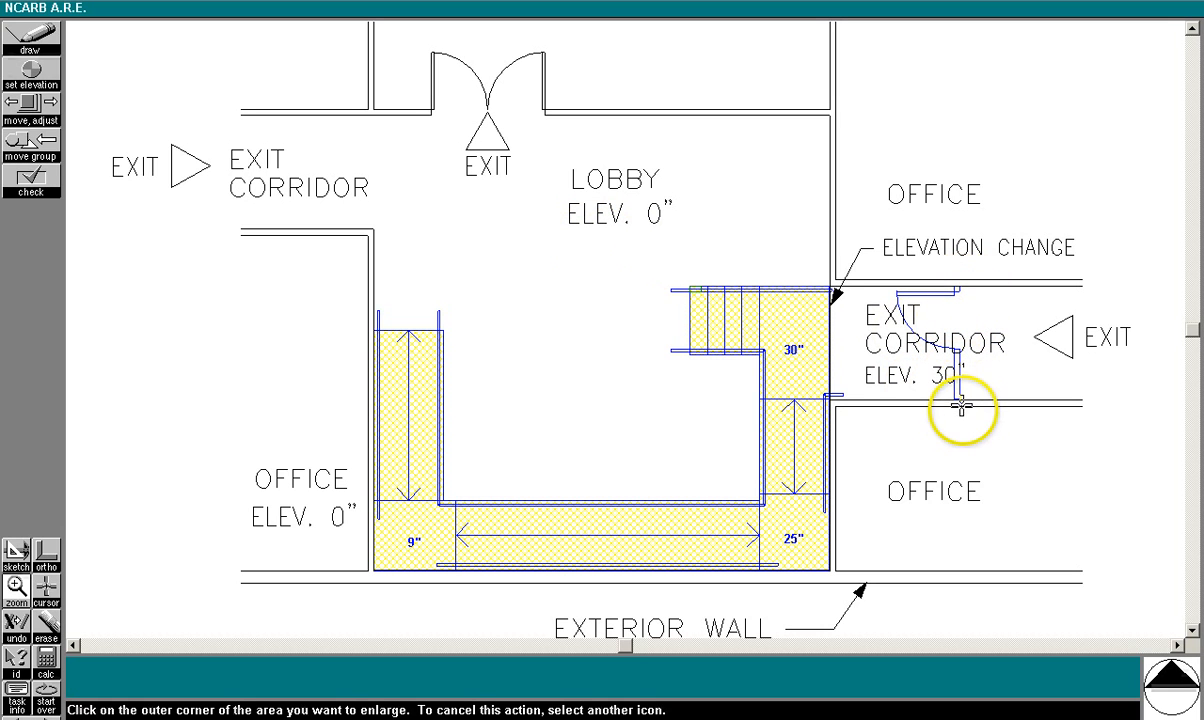
mouse_move(964, 390)
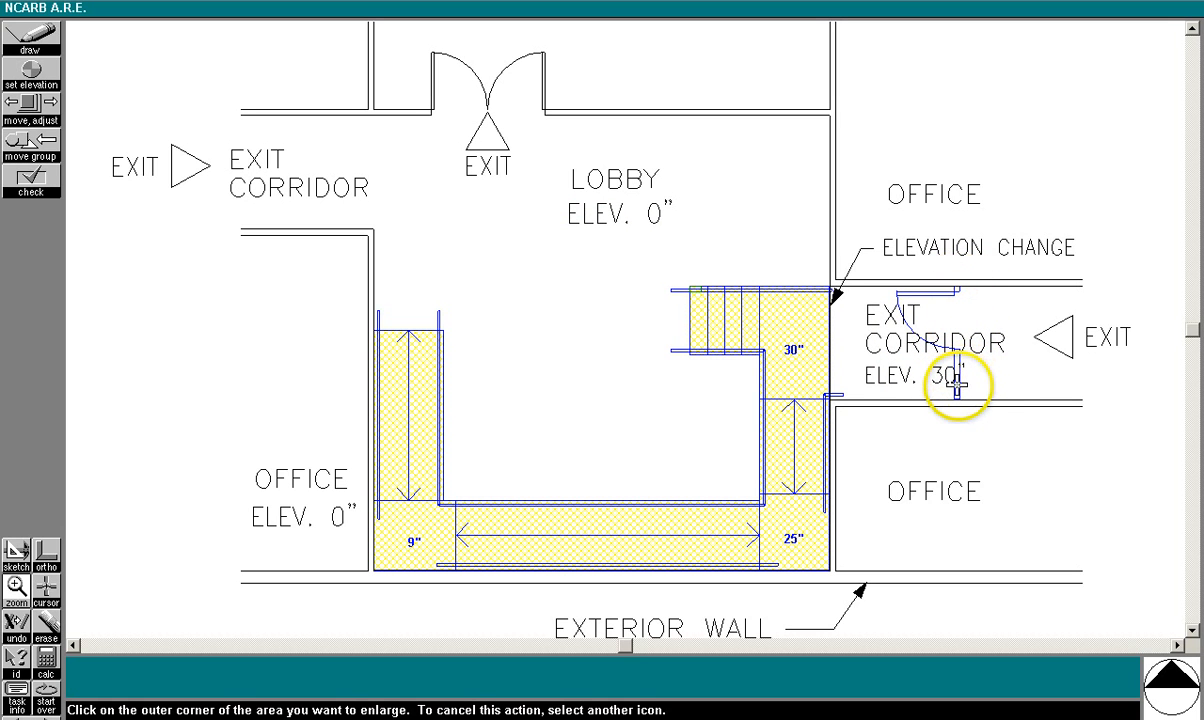
mouse_move(803, 380)
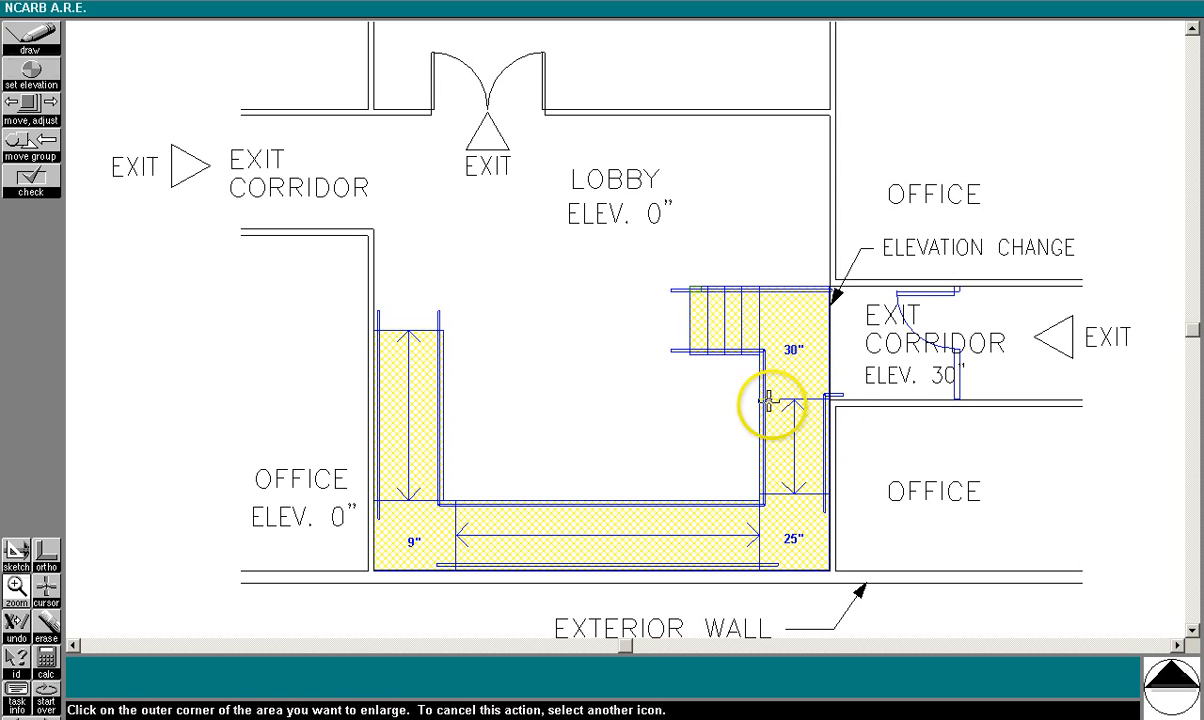
mouse_move(779, 500)
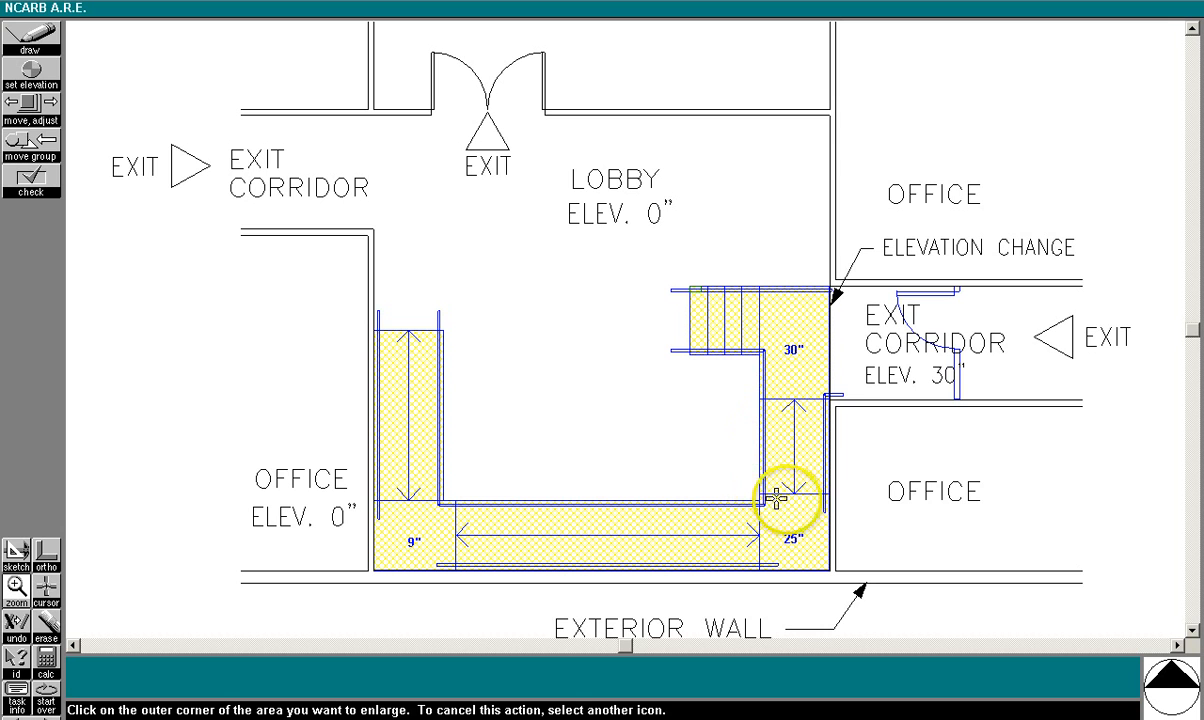
mouse_move(793, 406)
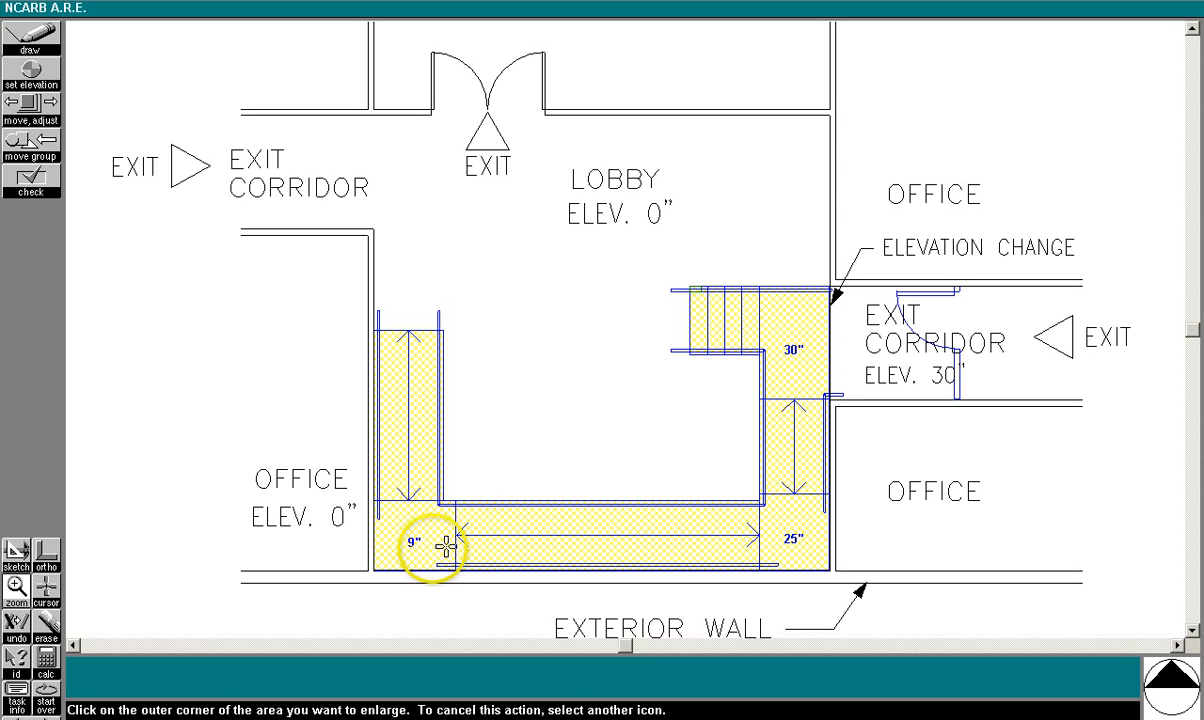
mouse_move(422, 336)
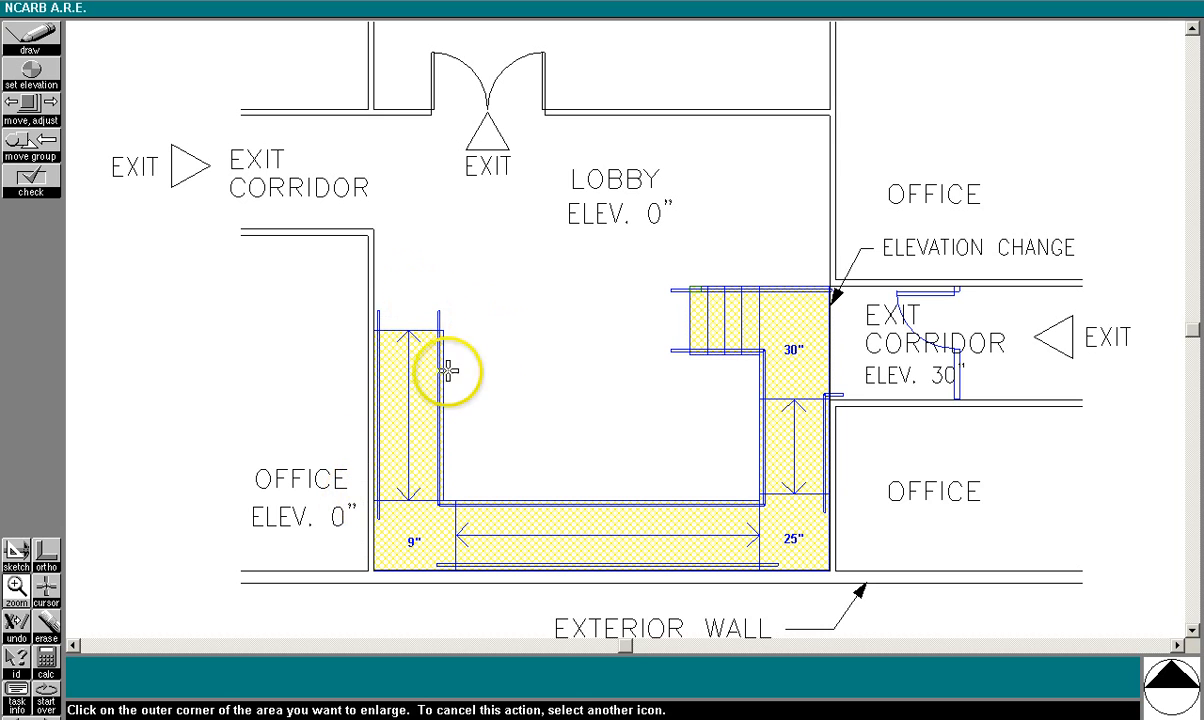
mouse_move(710, 295)
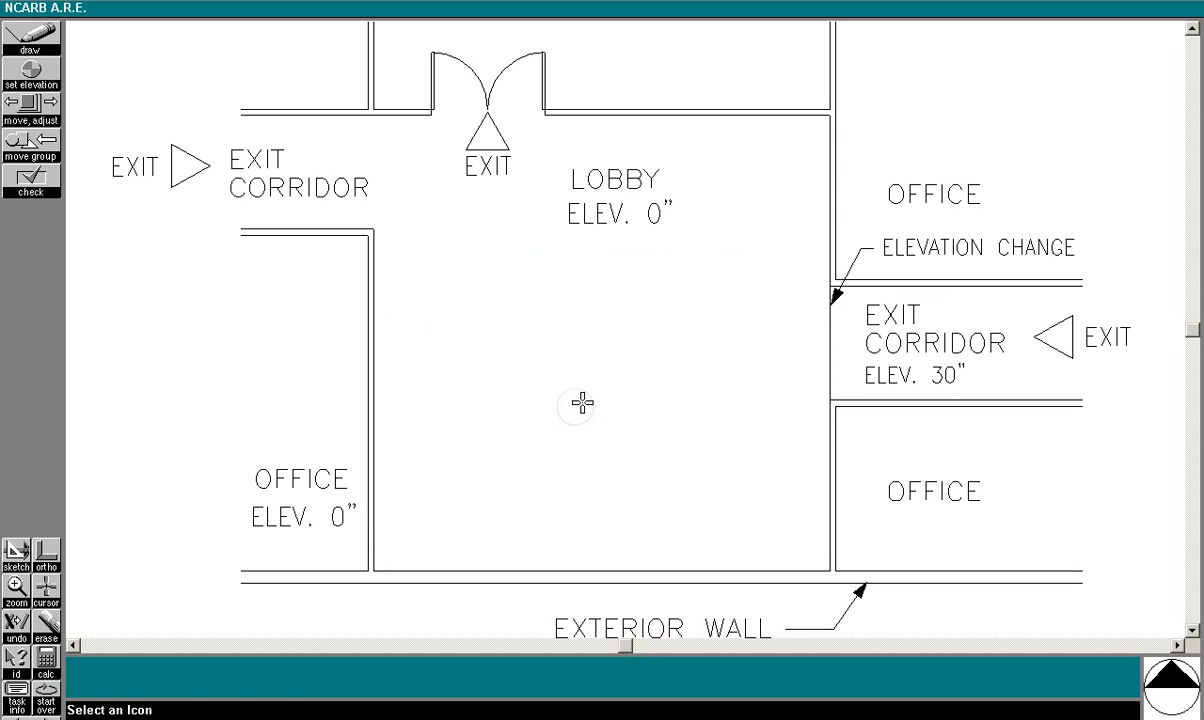
Step: Draw a 3'-8" by 6'-3" landing at the corner of the 30-inch corridor opening
left_click(30, 38)
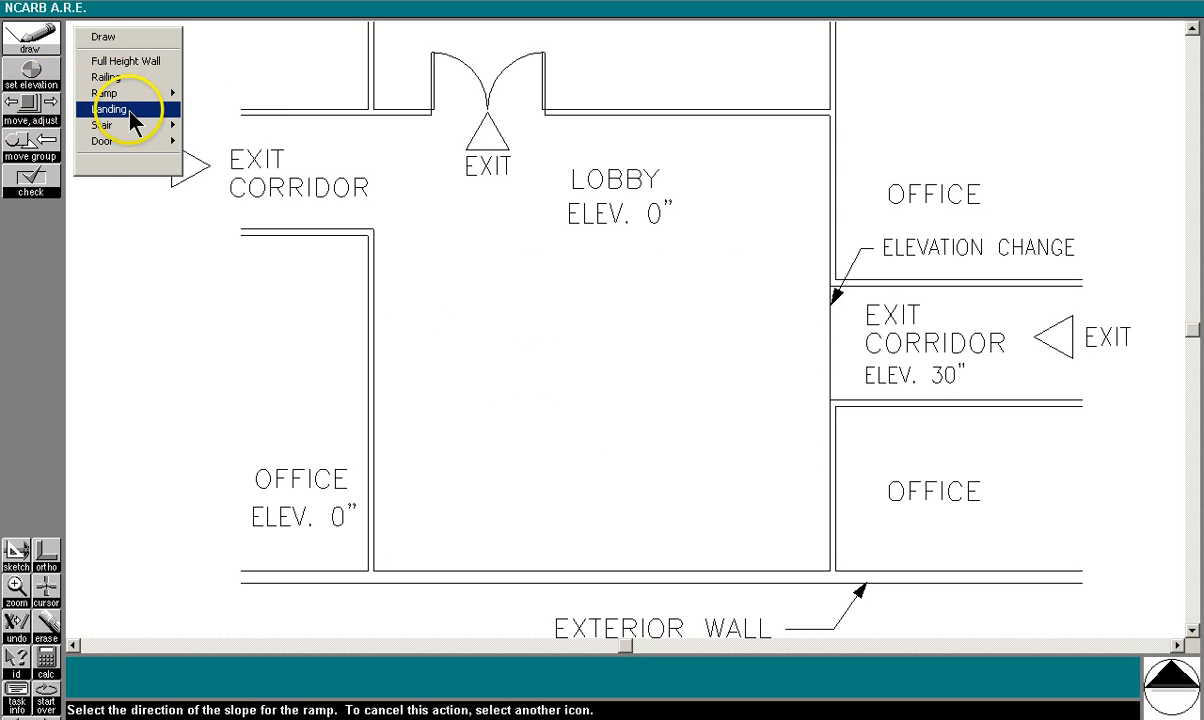
left_click(118, 106)
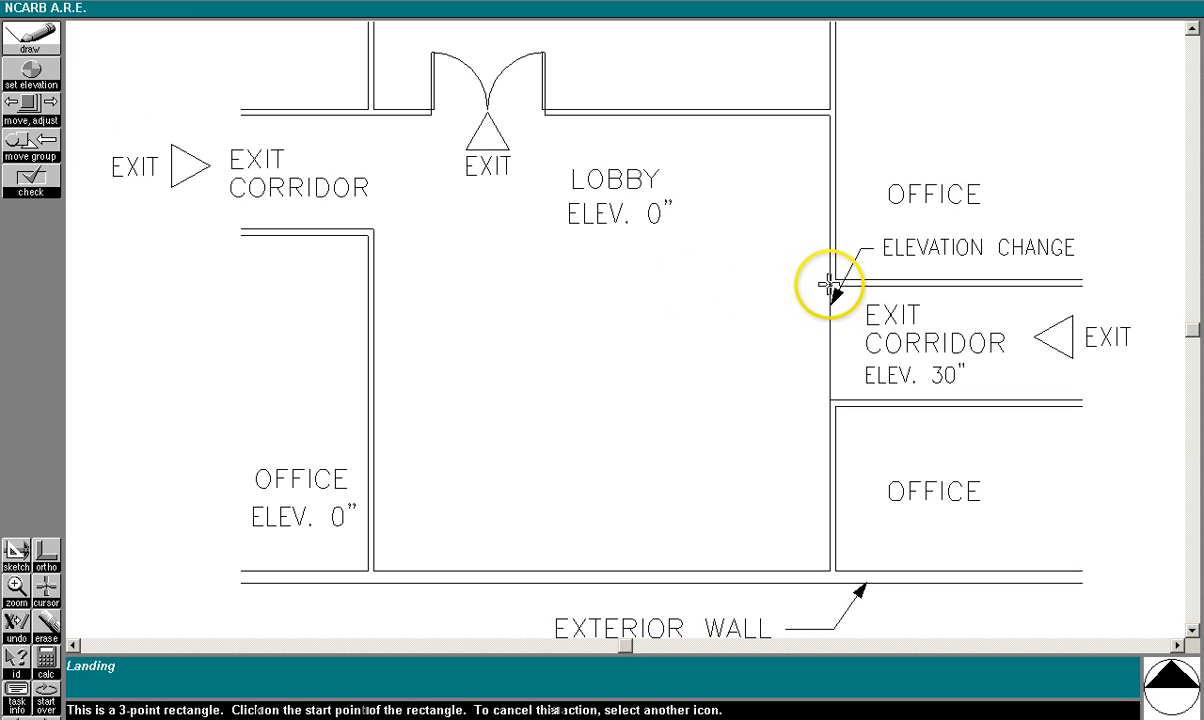
left_click(827, 285)
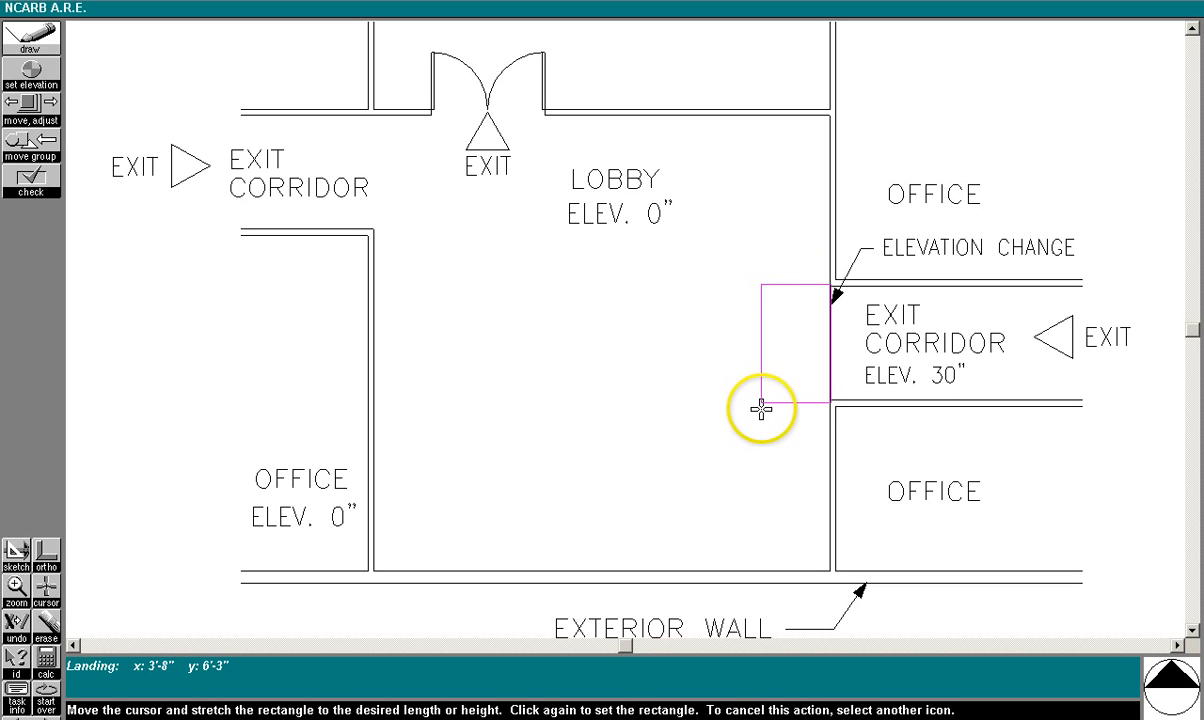
left_click(760, 410)
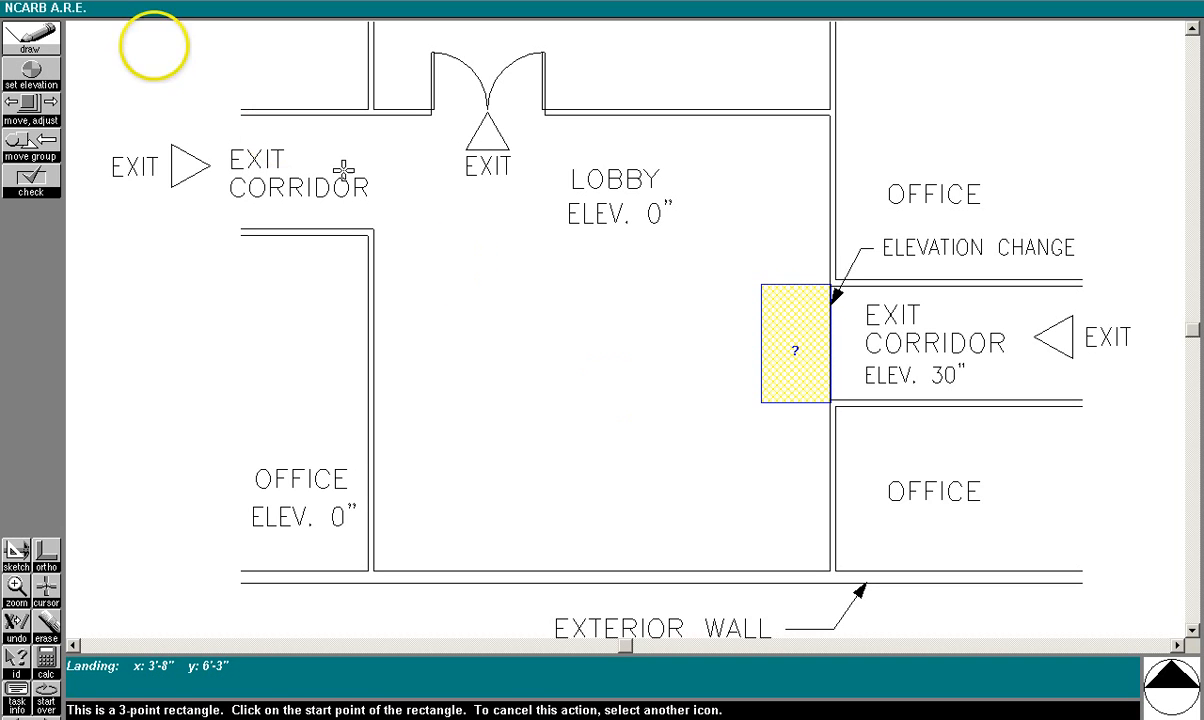
Step: Draw a horizontal-run stair with five risers and 11-inch treads left of the landing
left_click(31, 42)
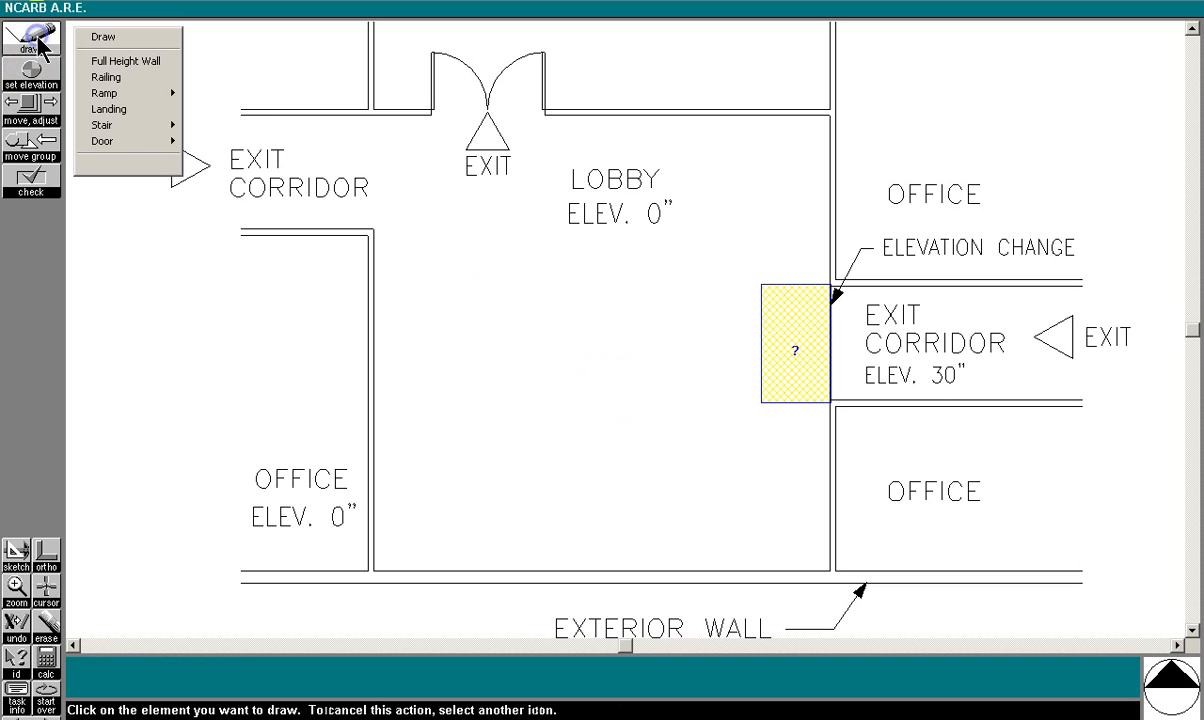
left_click(106, 126)
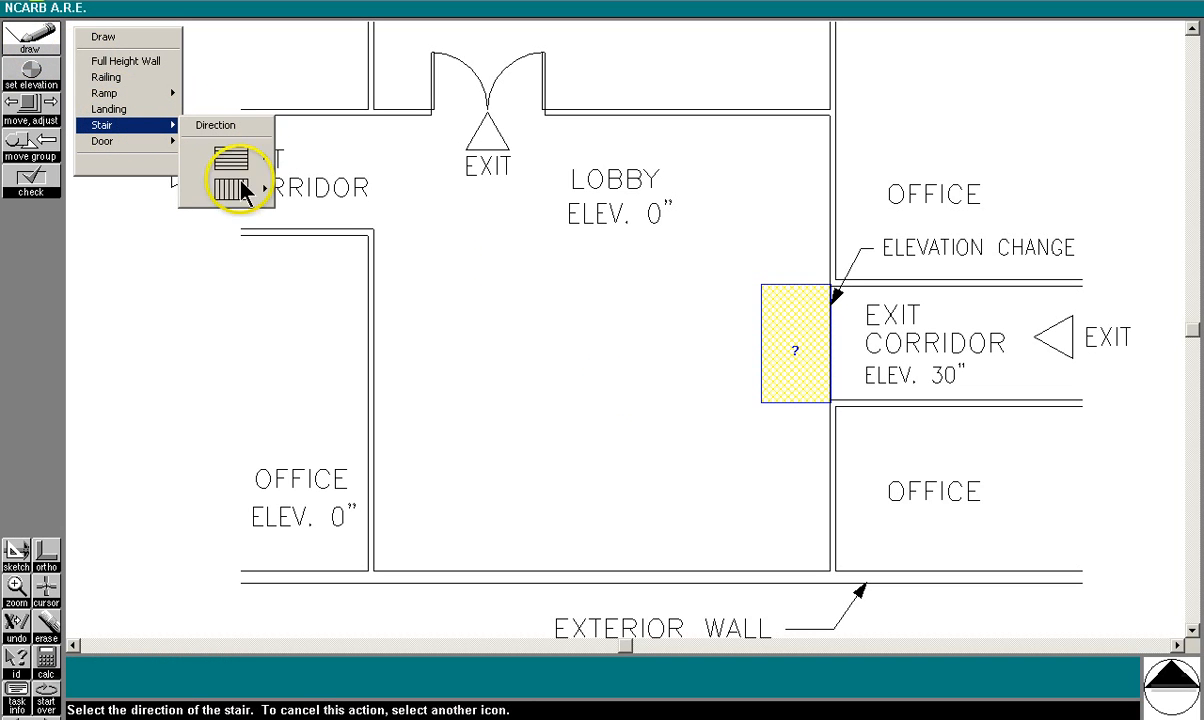
left_click(230, 185)
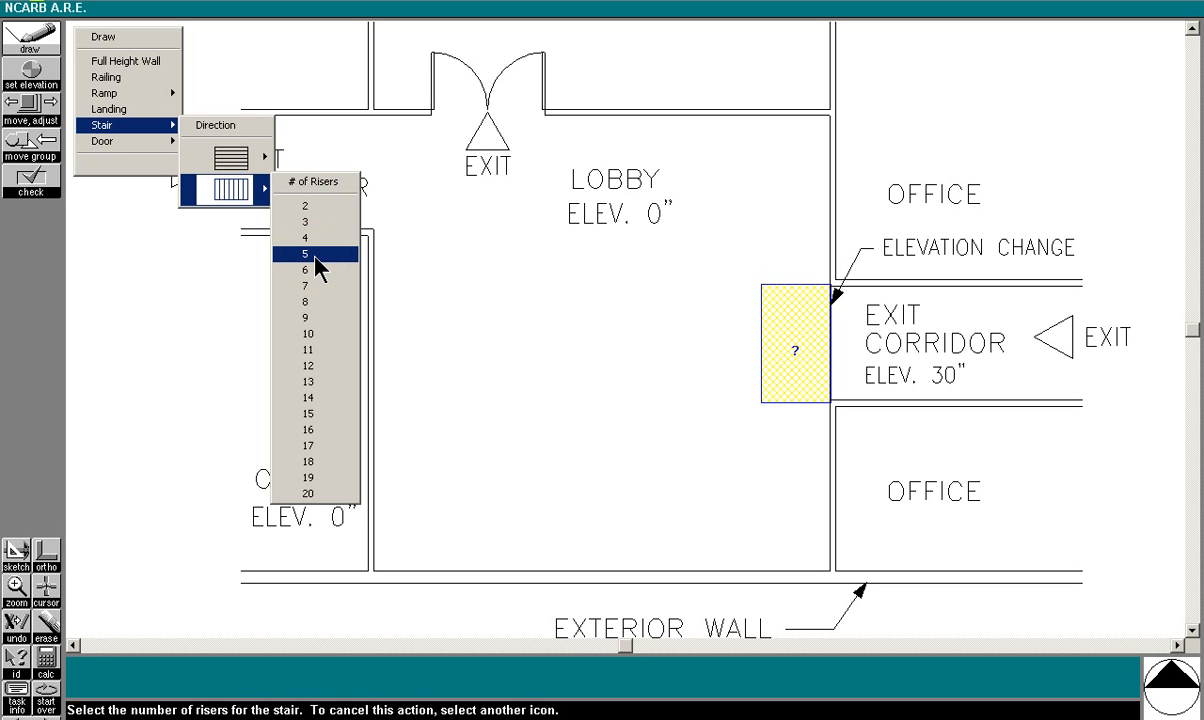
left_click(305, 253)
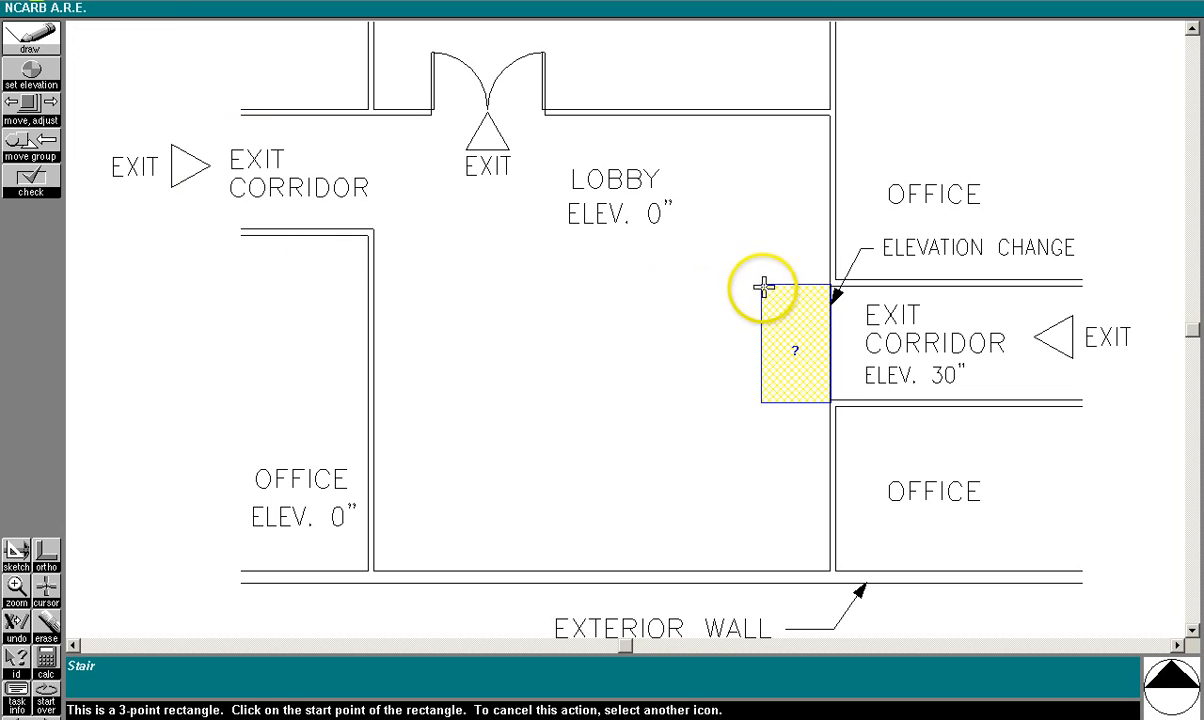
left_click(765, 285)
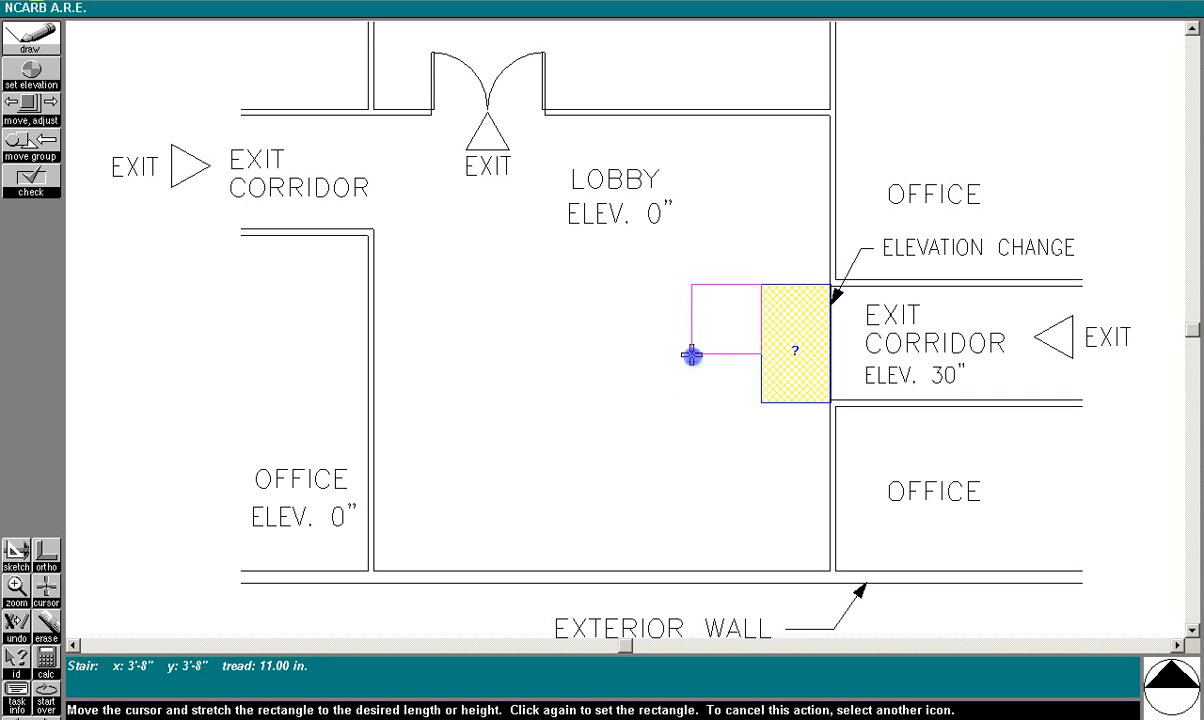
left_click(690, 353)
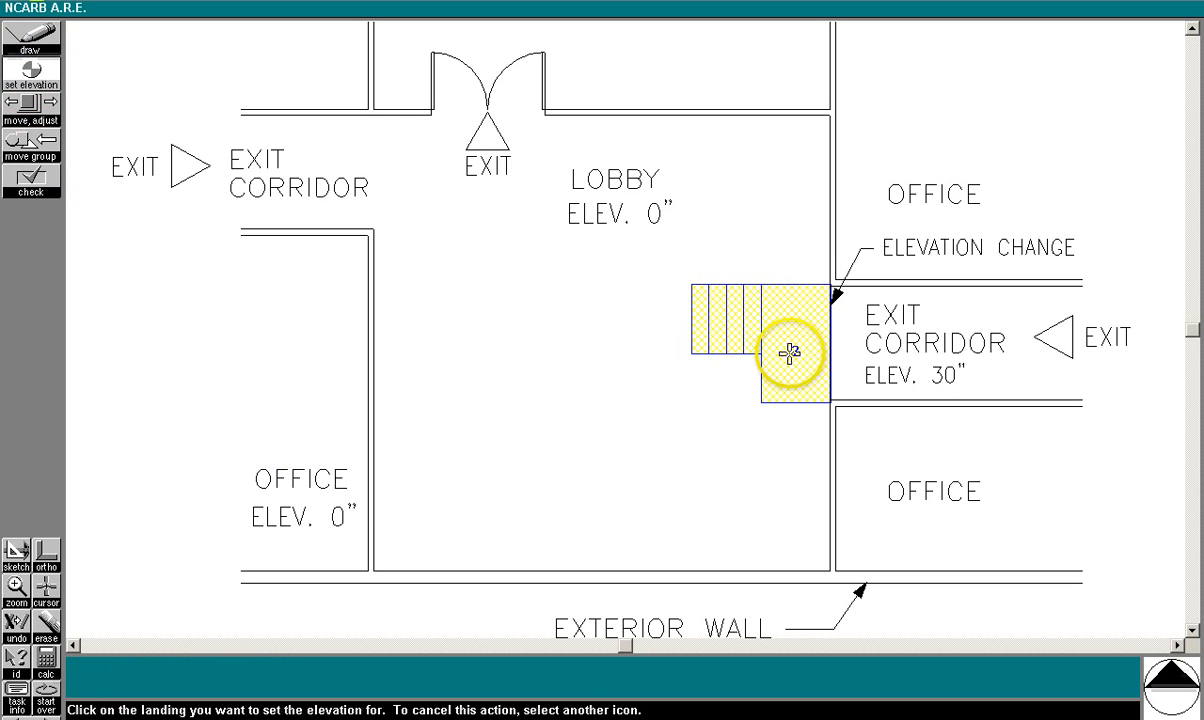
Step: Adjust the corridor-side landing's elevation, stepping trial values up toward 30 inches
left_click(787, 355)
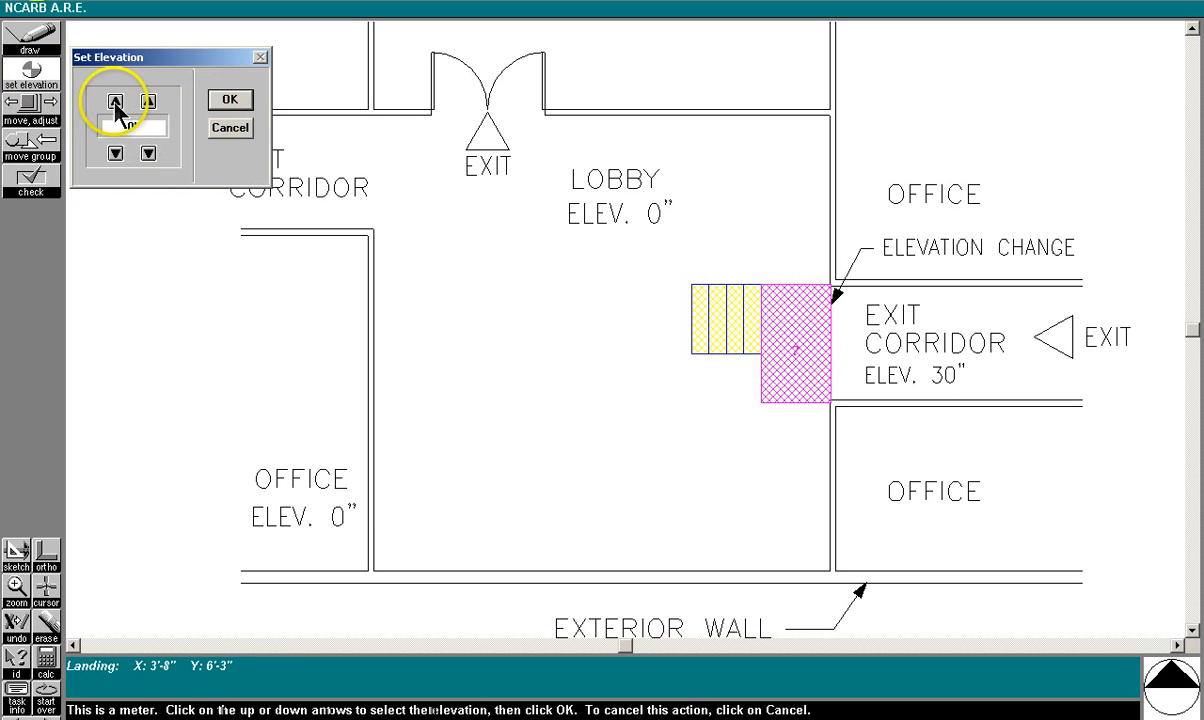
left_click(113, 100)
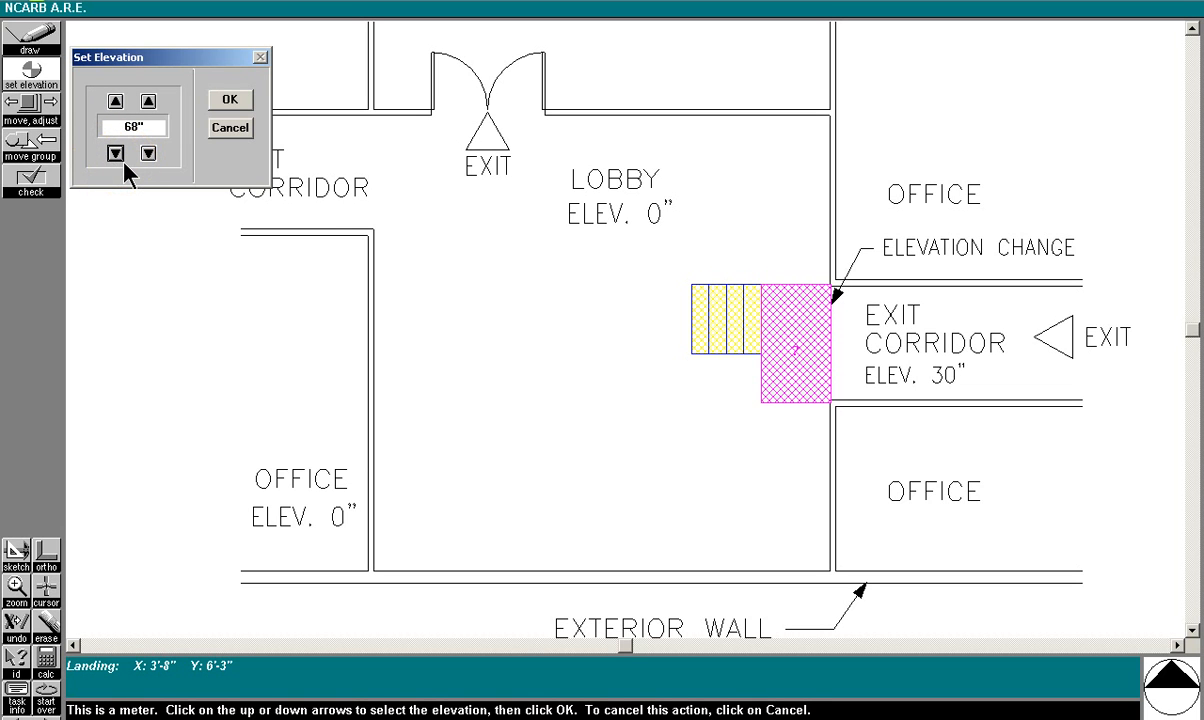
left_click(115, 153)
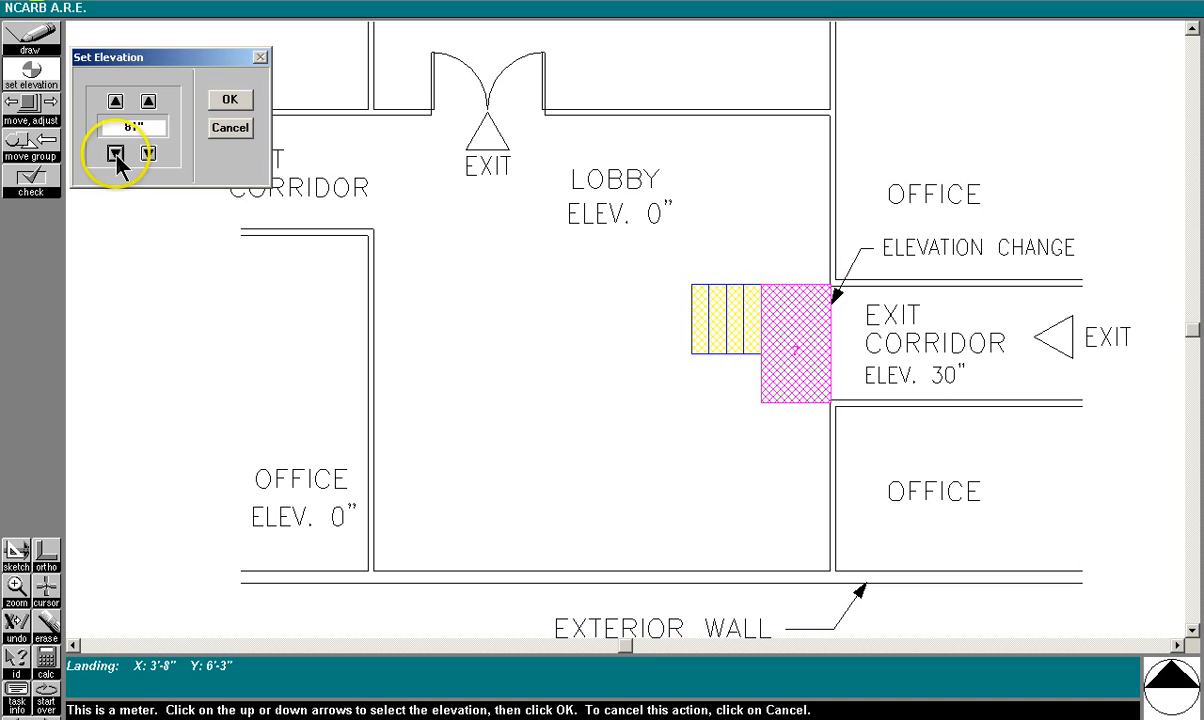
left_click(116, 153)
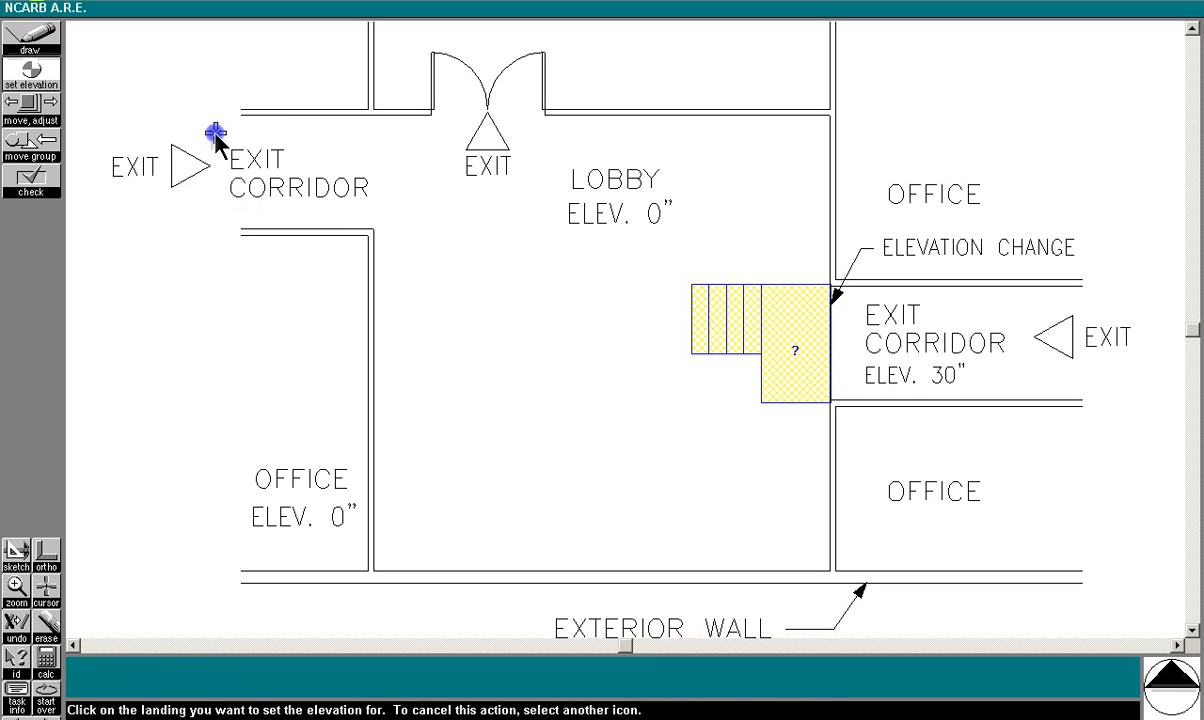
left_click(31, 107)
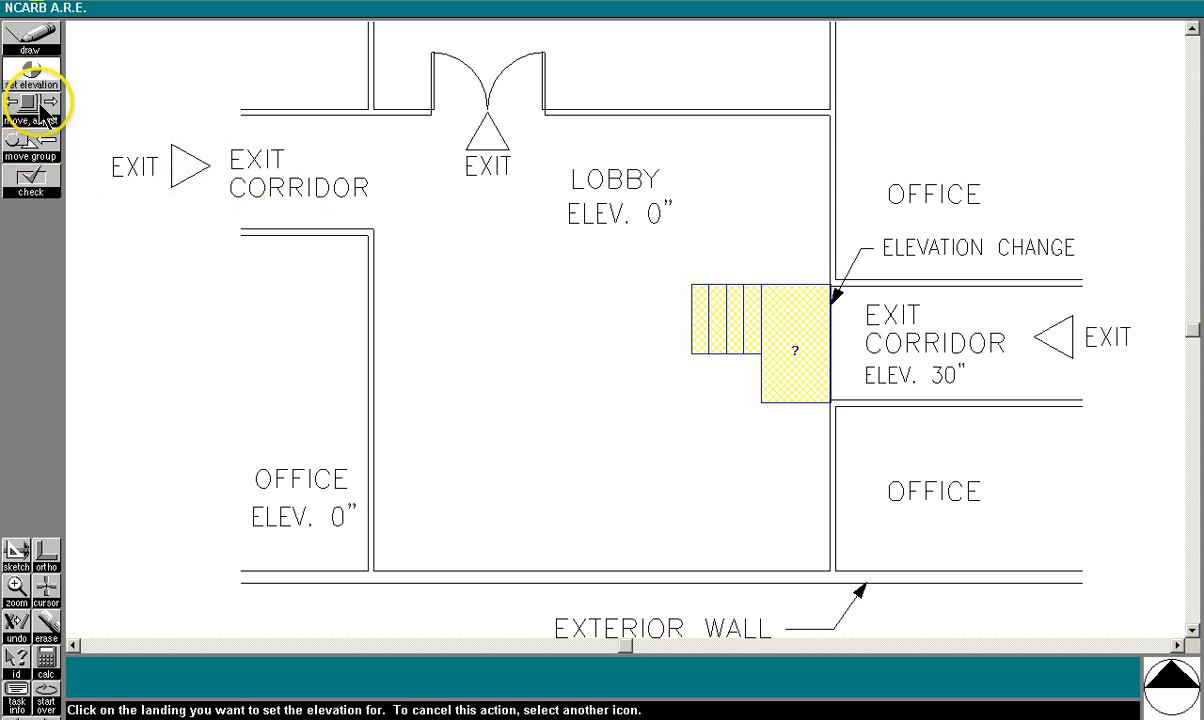
left_click(793, 350)
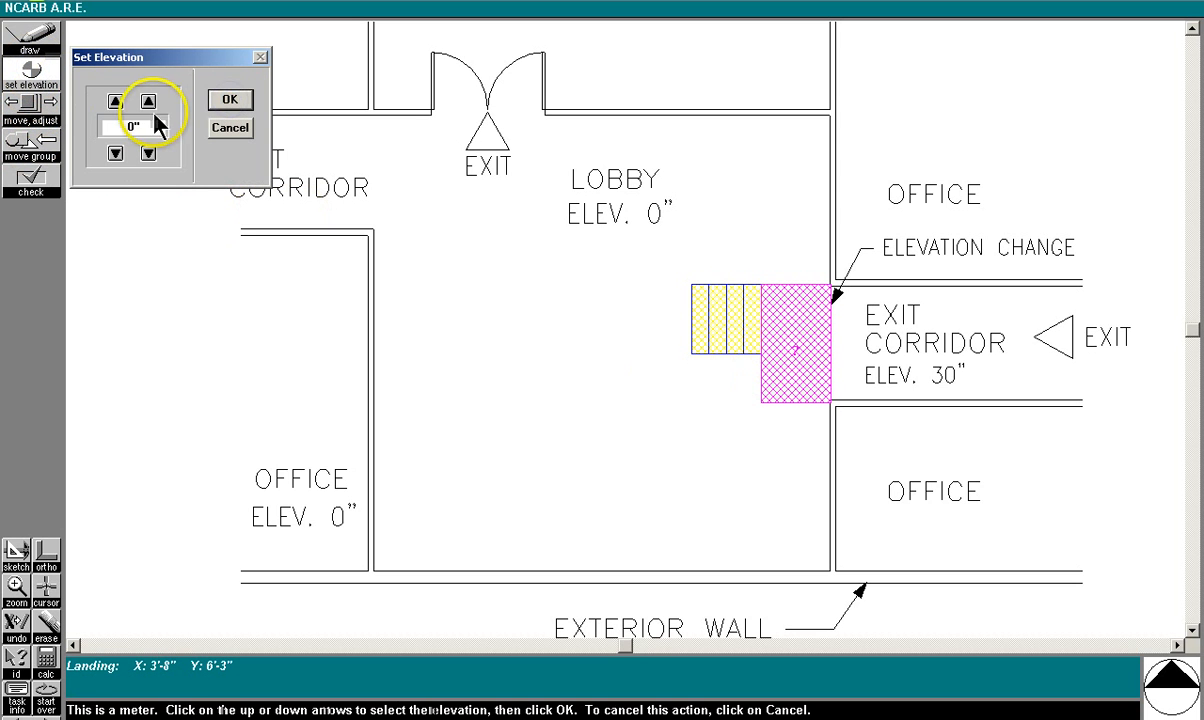
left_click(114, 100)
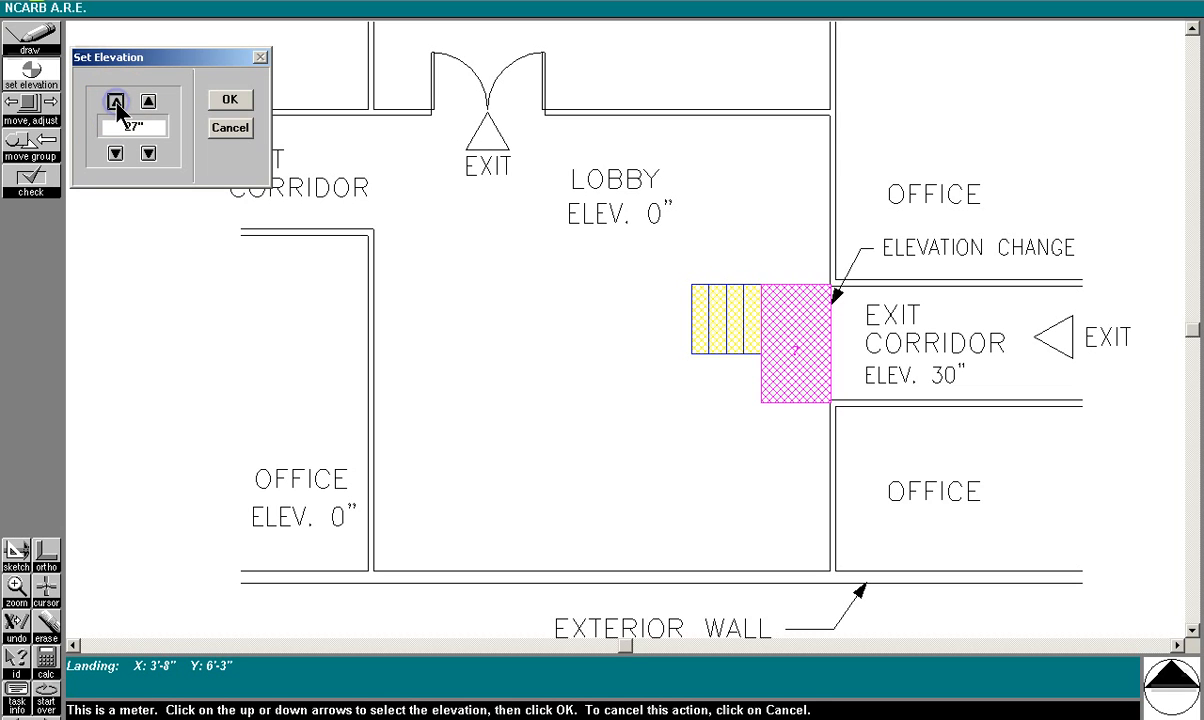
left_click(228, 99)
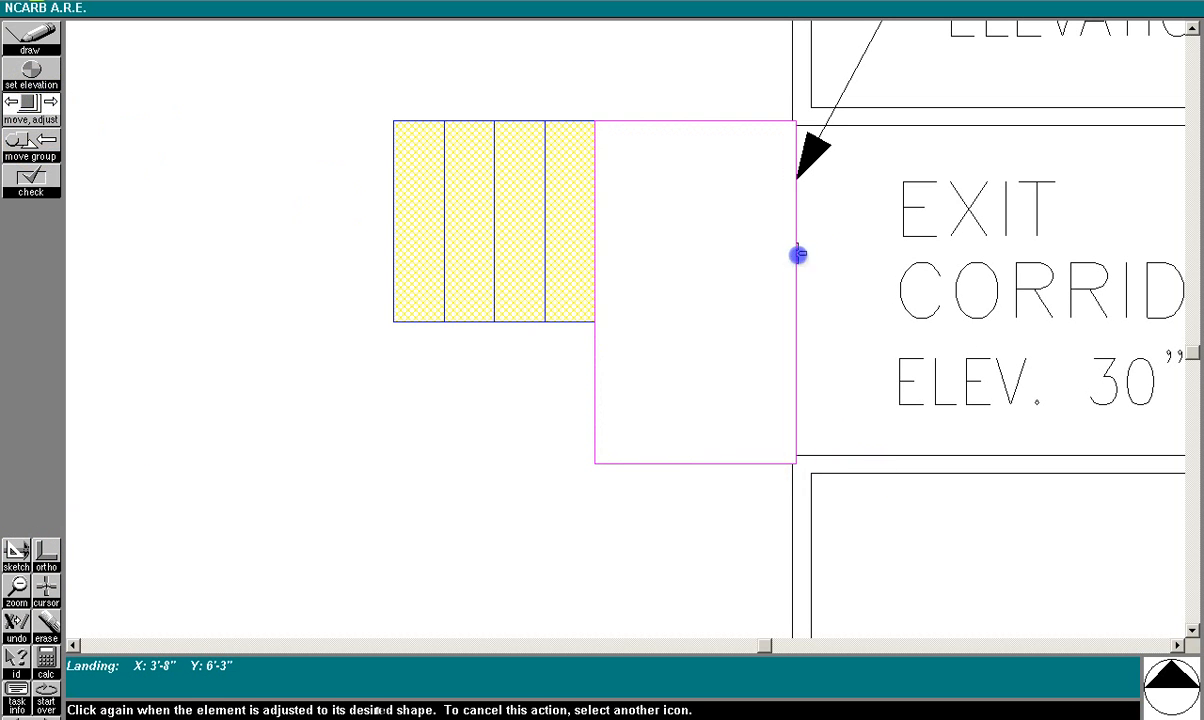
Step: Stretch the 30-inch landing's edges tight against the corridor wall
left_click(794, 255)
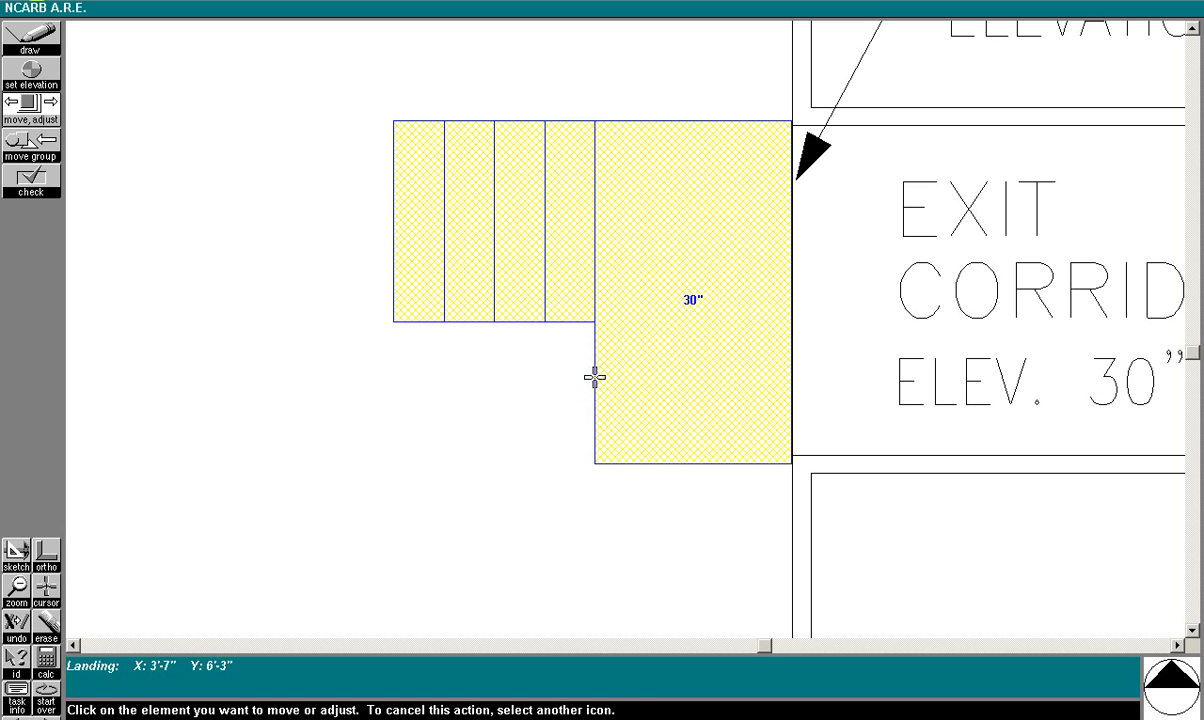
left_click(591, 378)
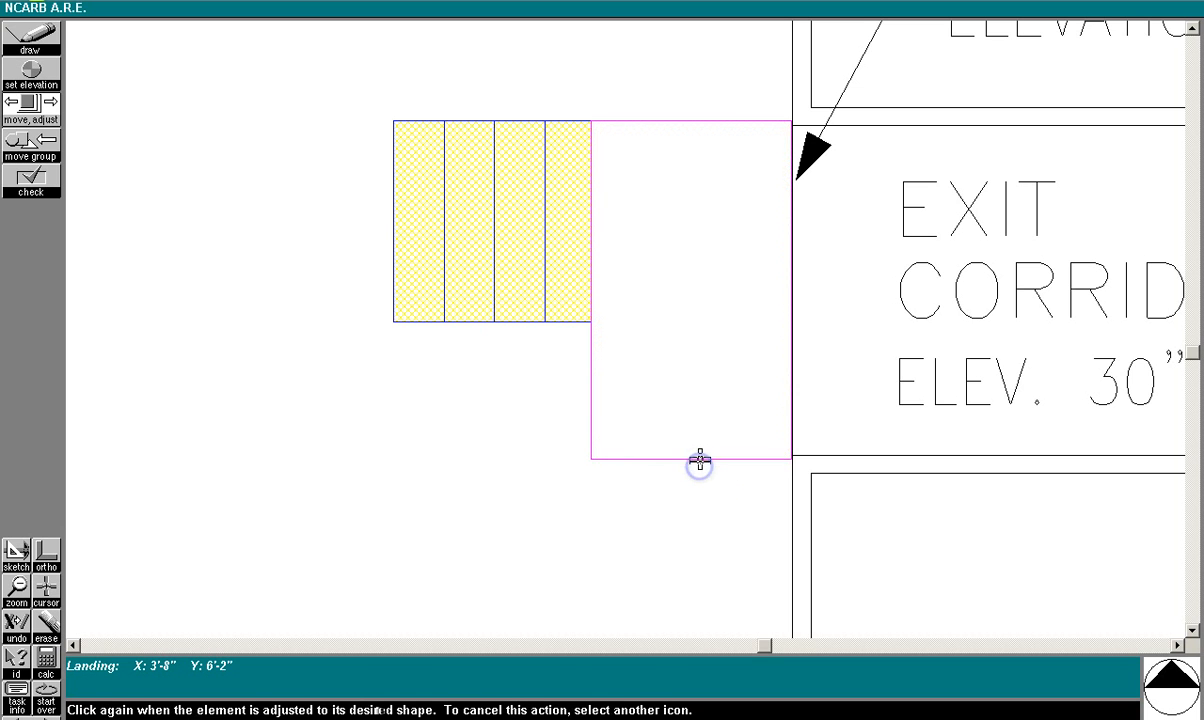
left_click(697, 460)
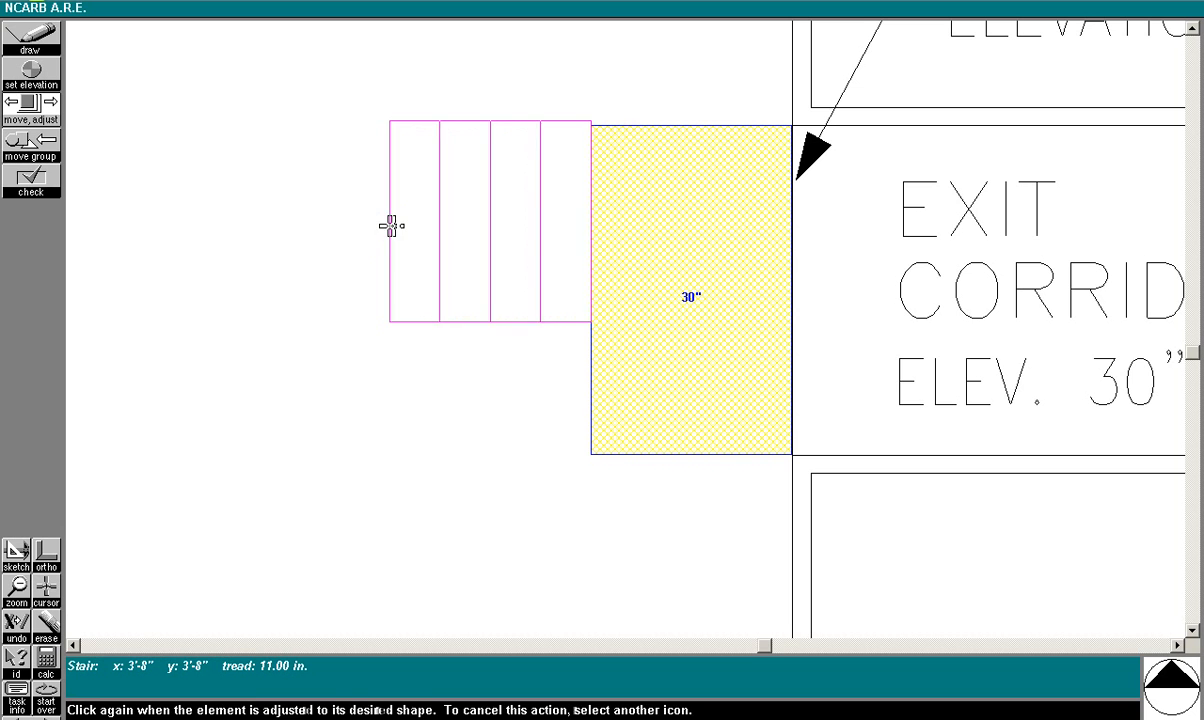
Step: Adjust the stair so its top edge aligns with the landing's top edge
left_click(424, 122)
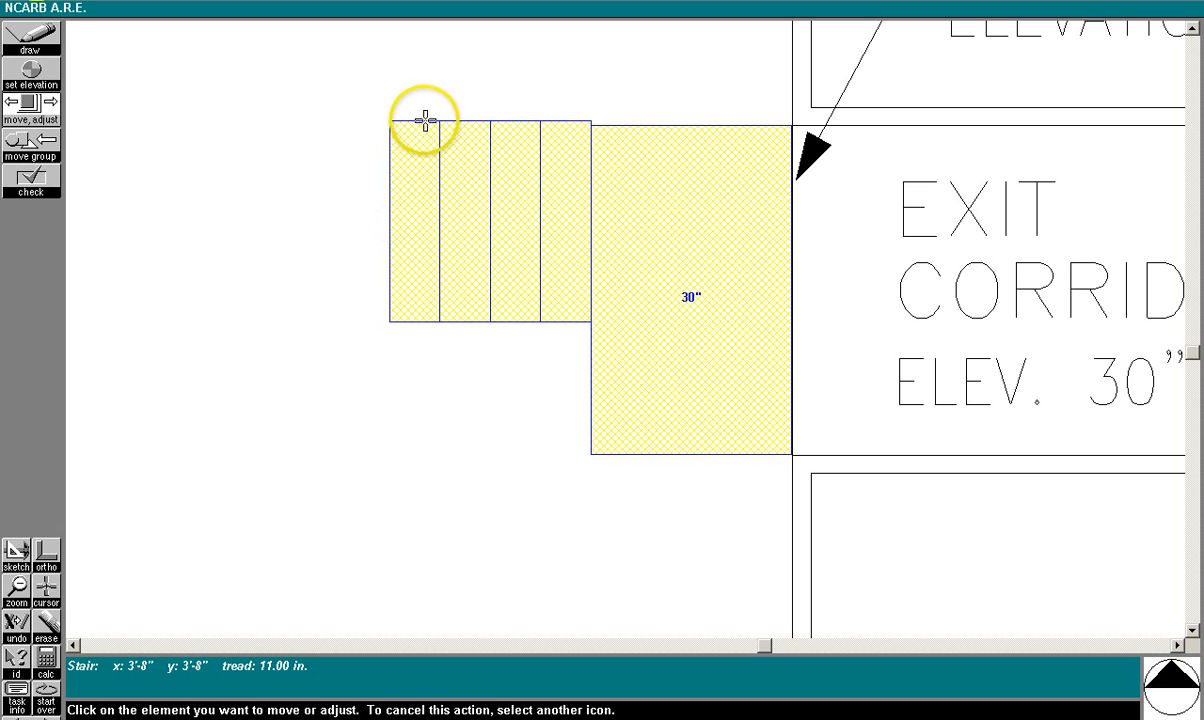
left_click(425, 122)
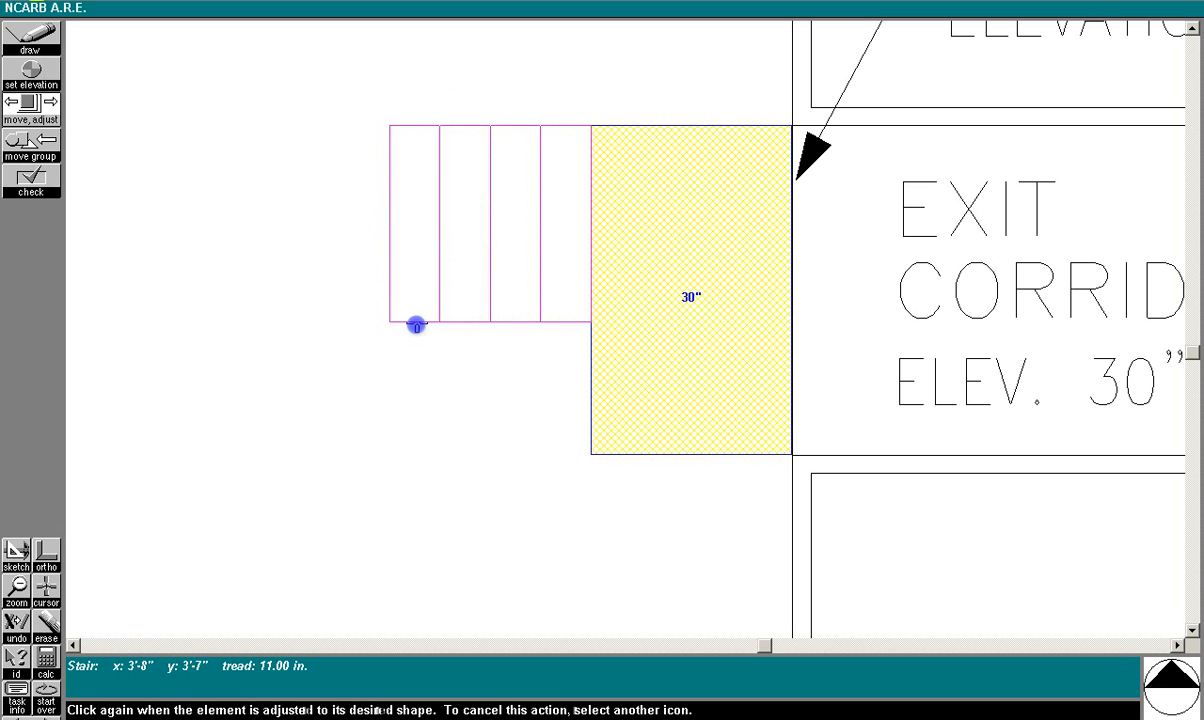
left_click(416, 325)
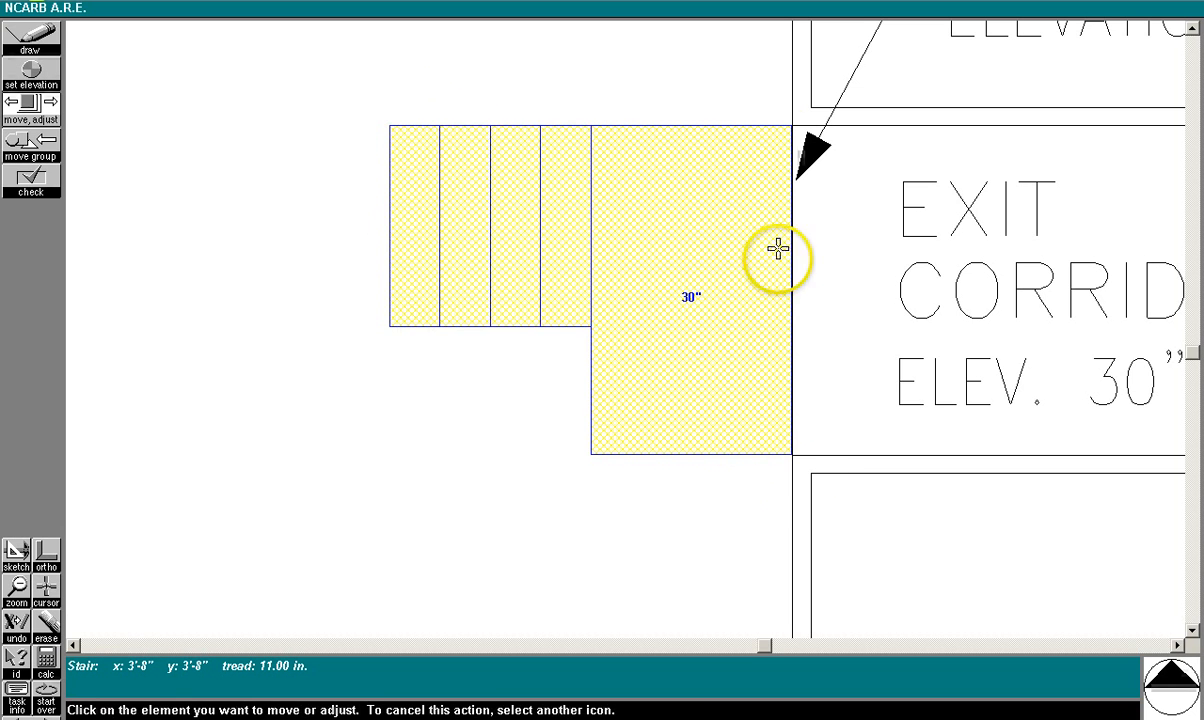
mouse_move(805, 517)
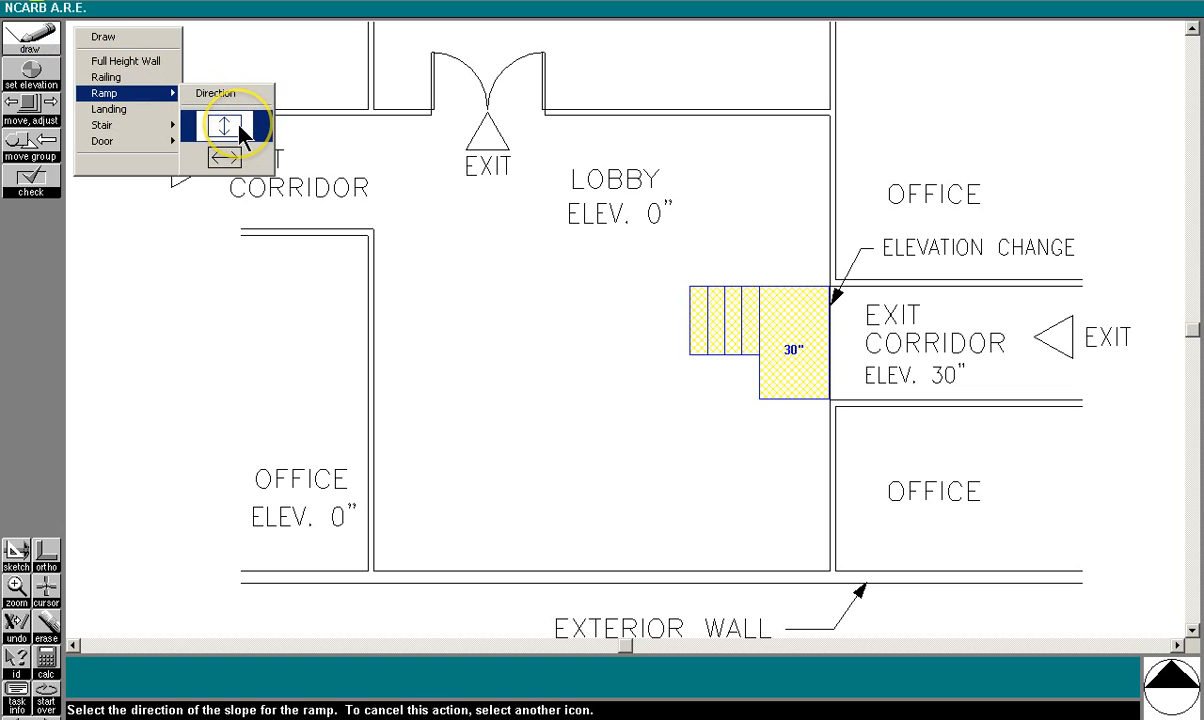
Step: Start a north–south ramp, about 3'-9" wide and 5'-8" long, below the landing
left_click(228, 123)
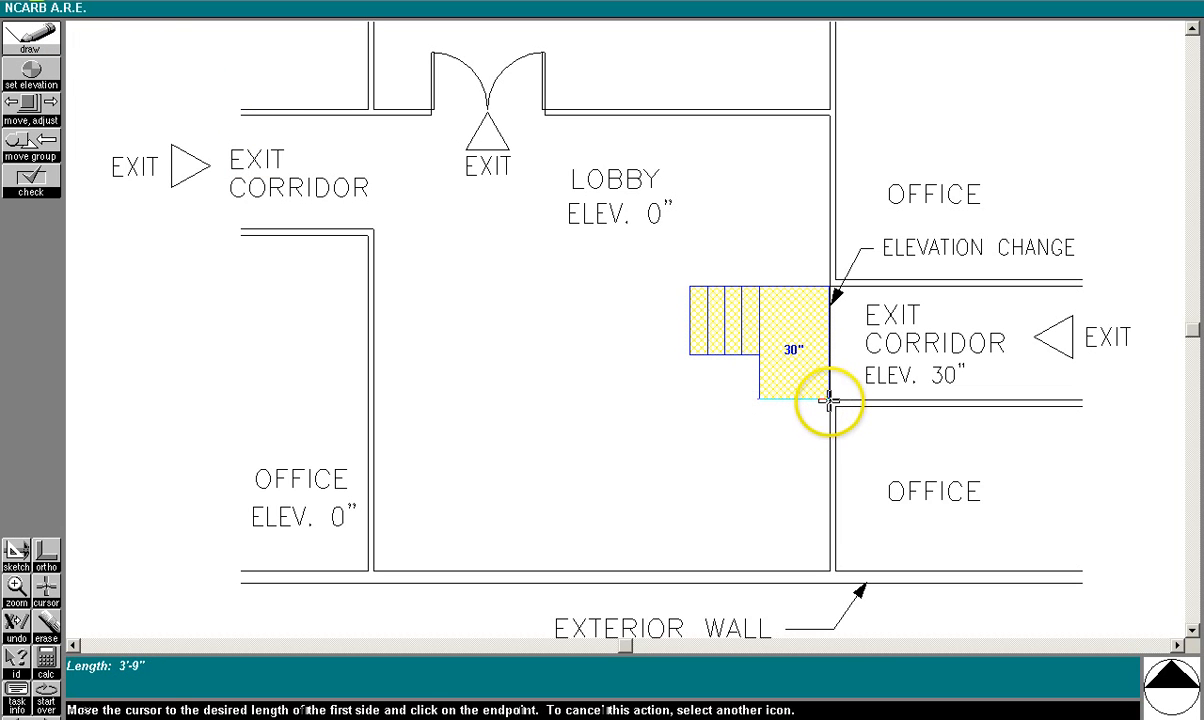
left_click(827, 403)
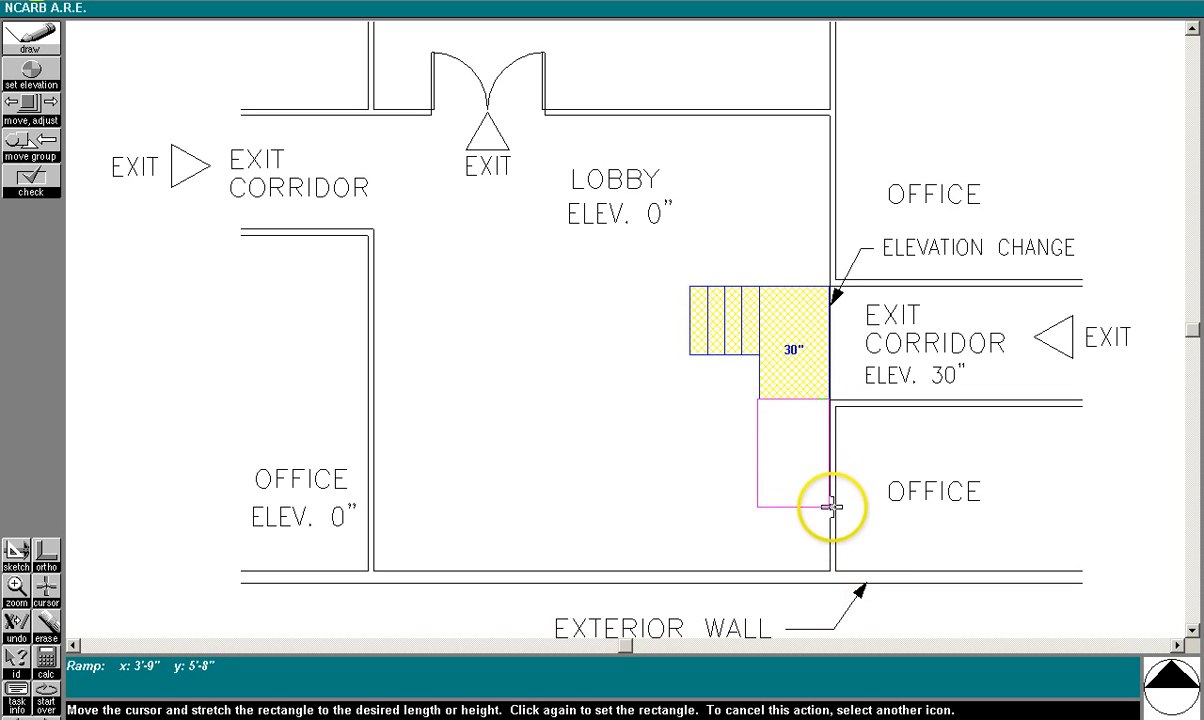
mouse_move(841, 492)
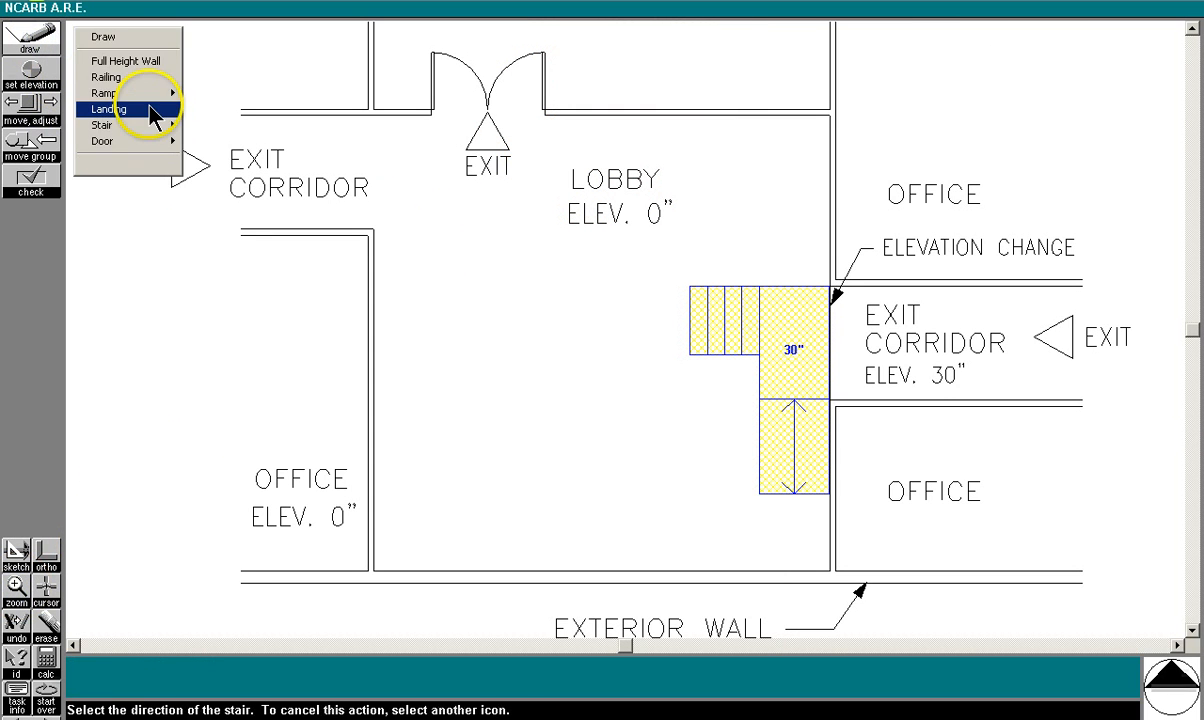
Step: Draw a landing below the ramp to the exterior wall, snapping its top edge to the ramp
left_click(110, 105)
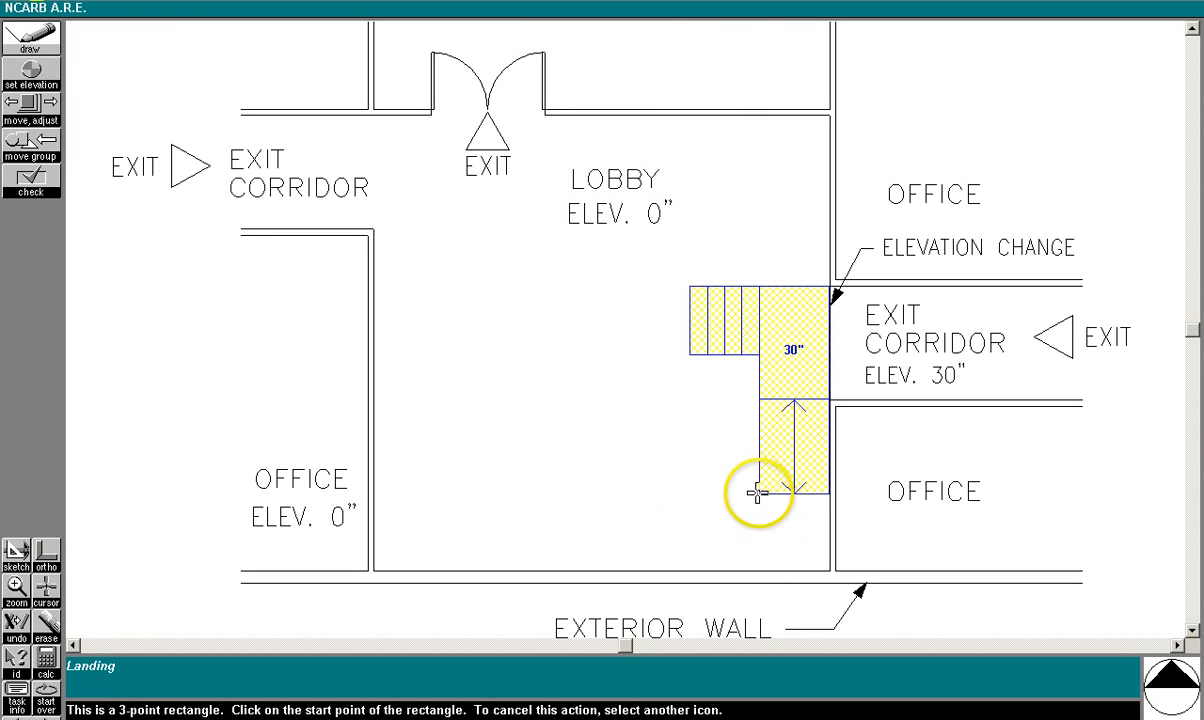
left_click(758, 495)
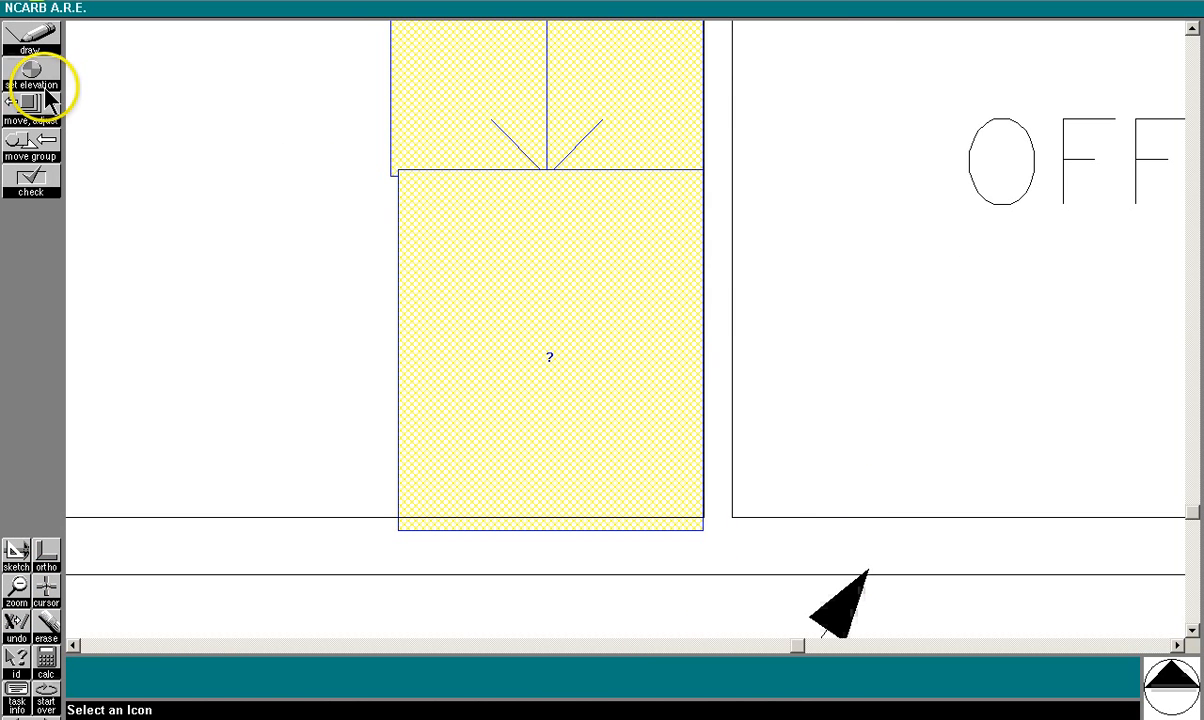
left_click(30, 106)
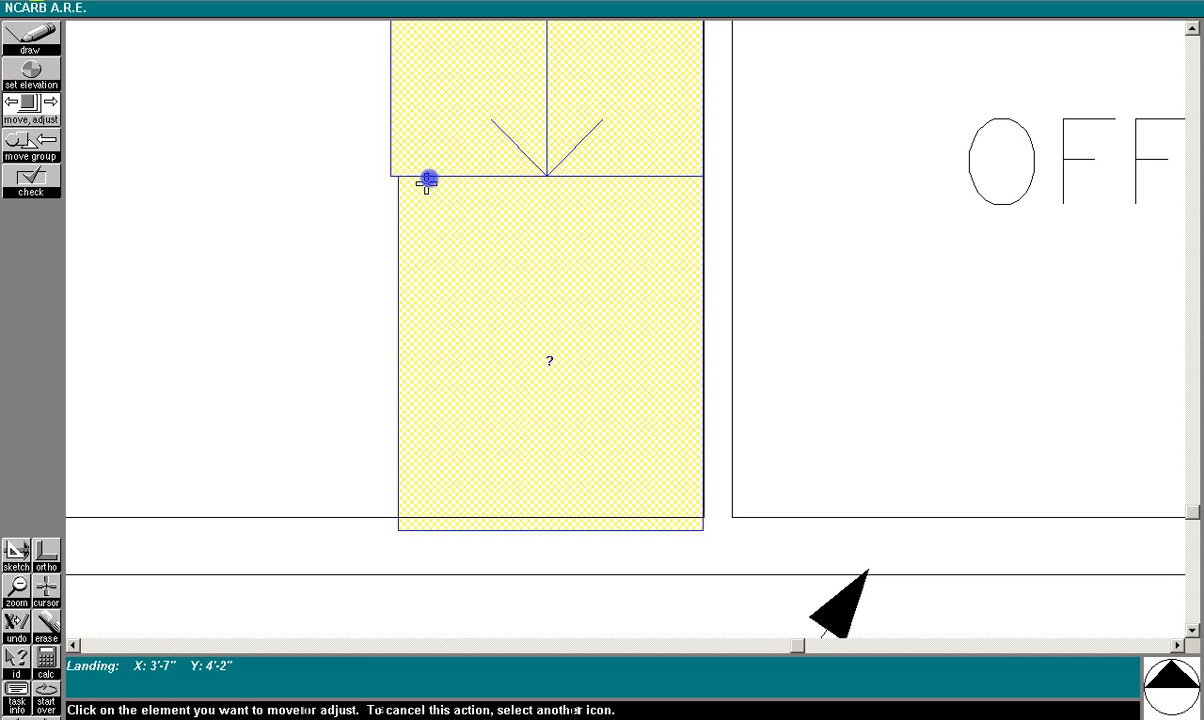
left_click_drag(428, 177, 390, 212)
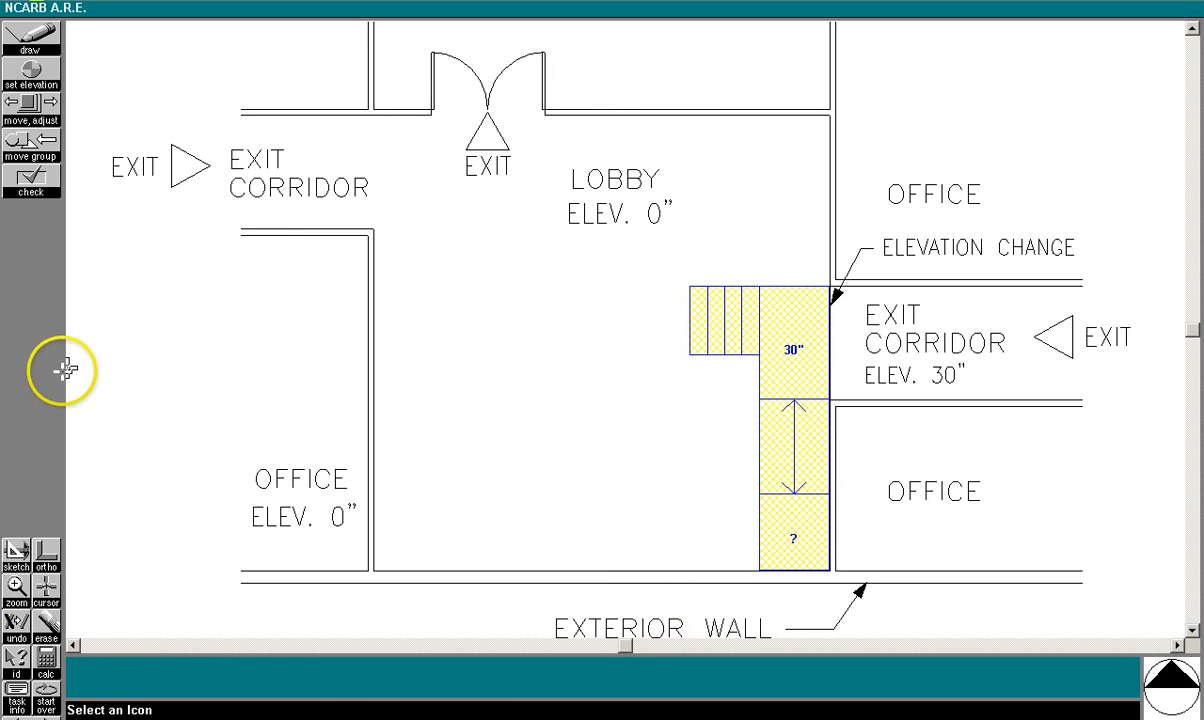
mouse_move(790, 400)
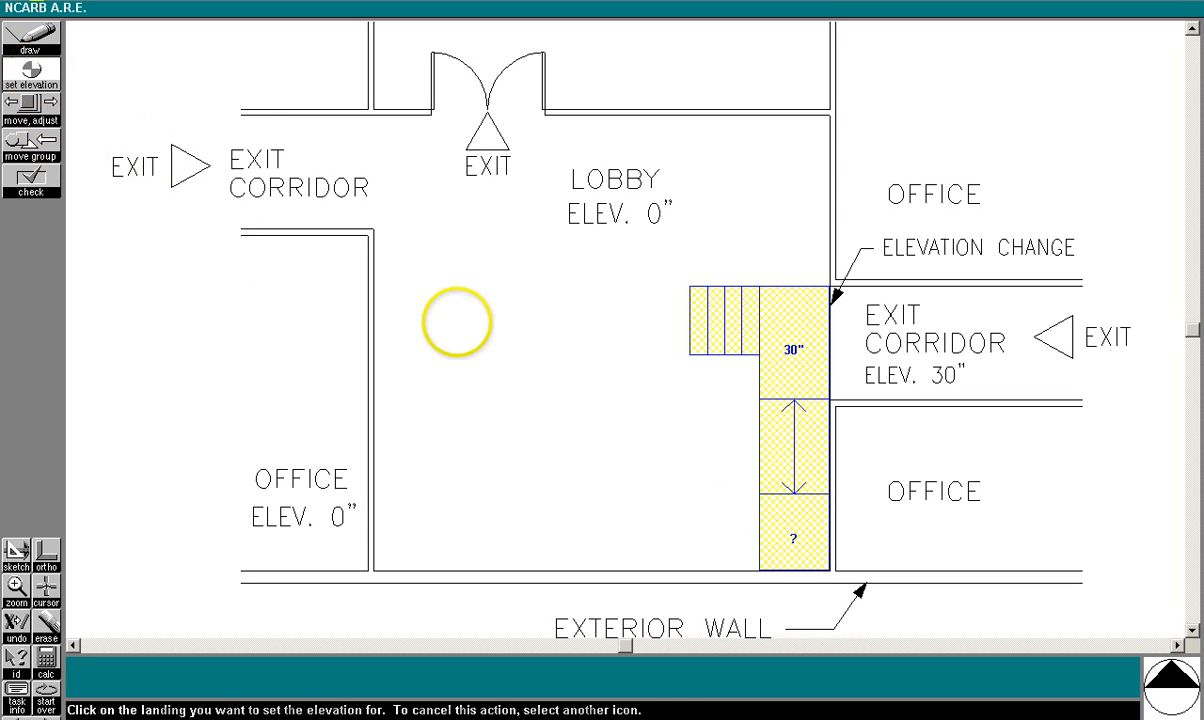
Step: Set the lower landing's elevation to 25 inches, giving the ramp a 5-inch drop
left_click(788, 552)
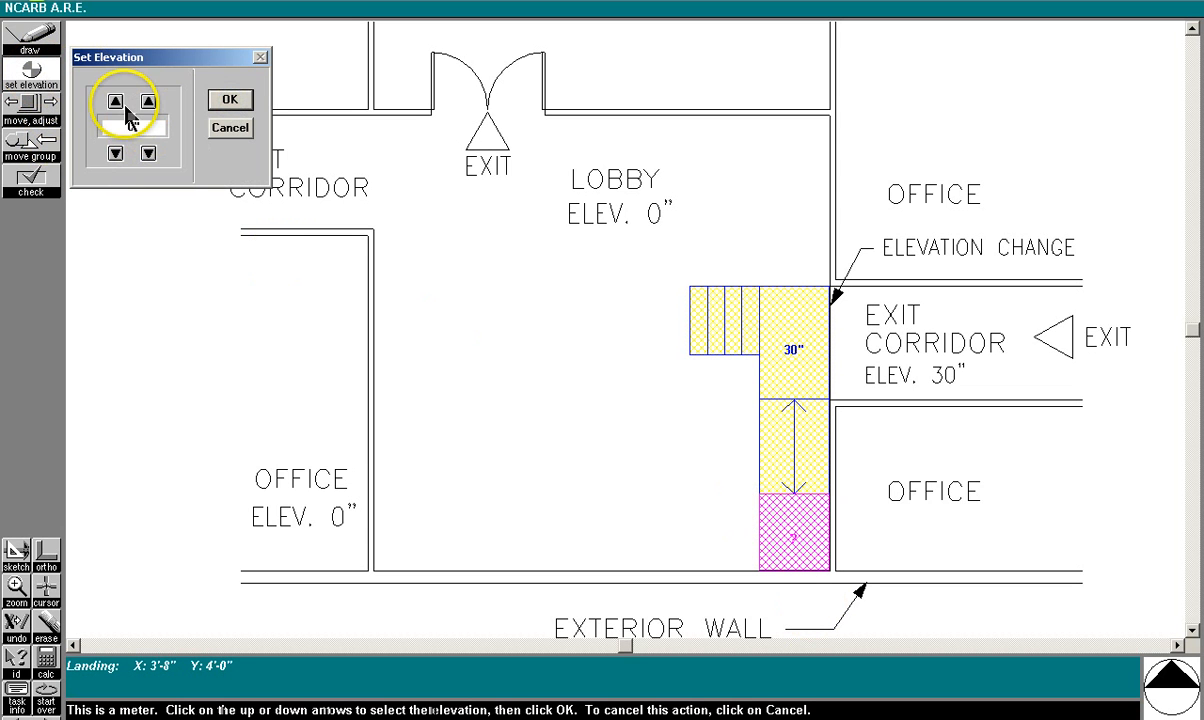
left_click(113, 100)
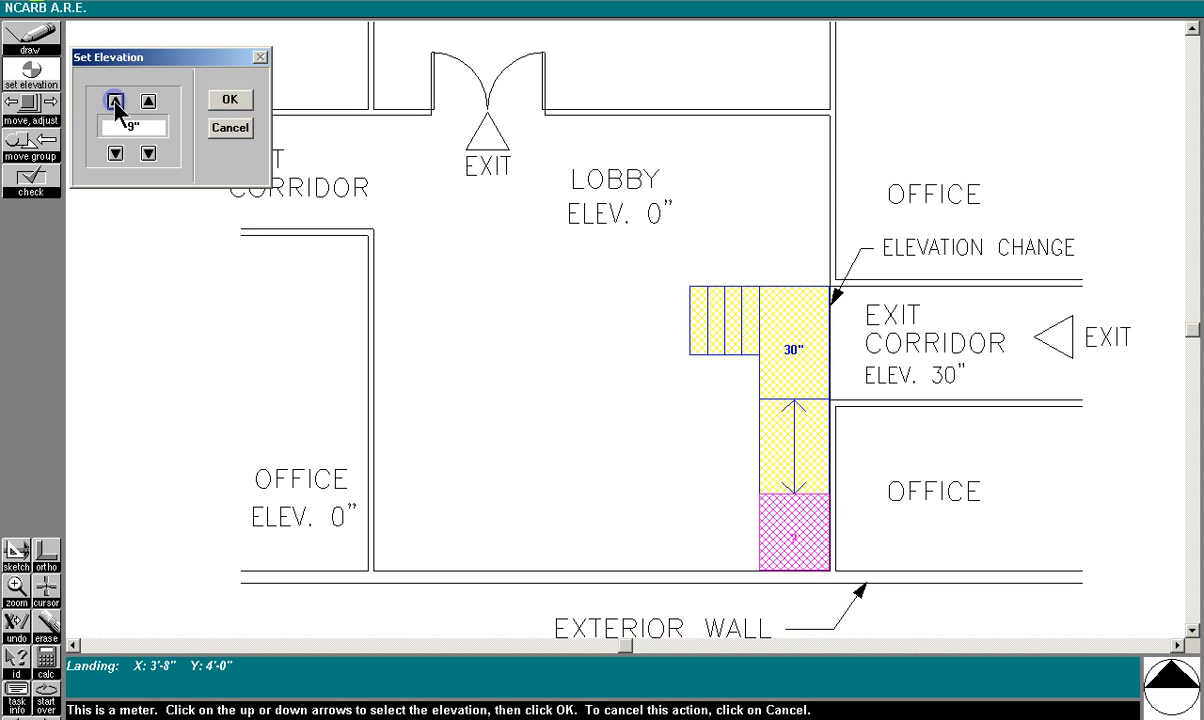
left_click(113, 100)
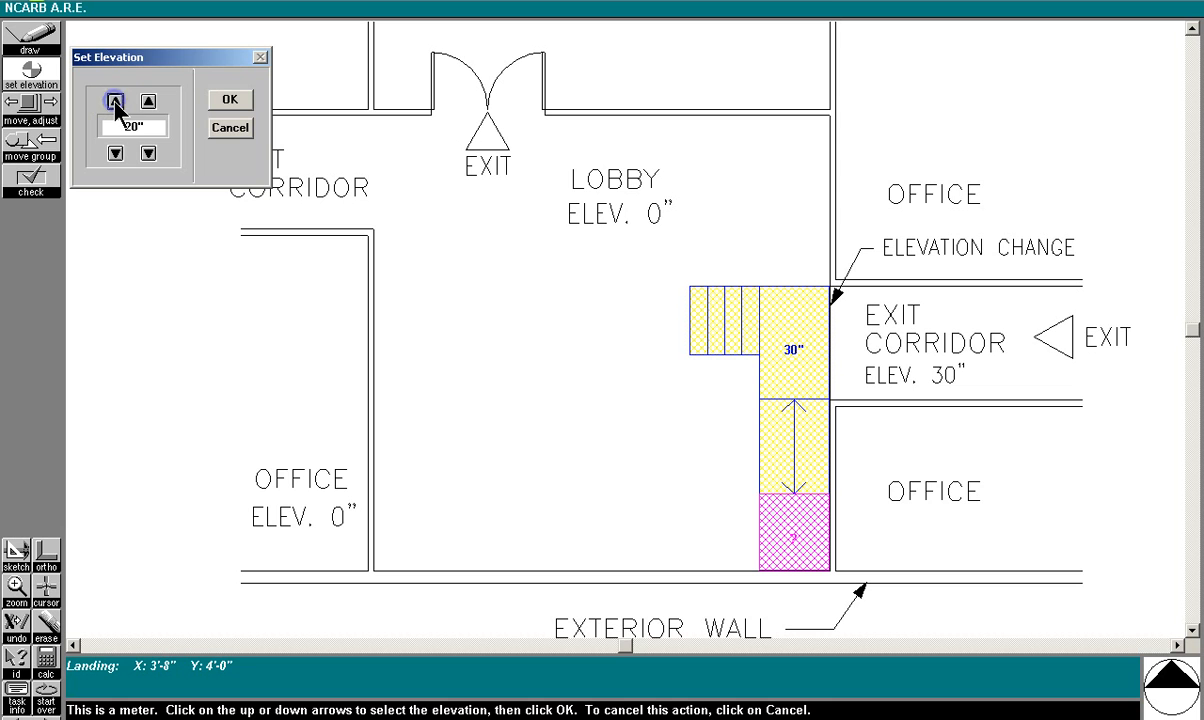
left_click(229, 99)
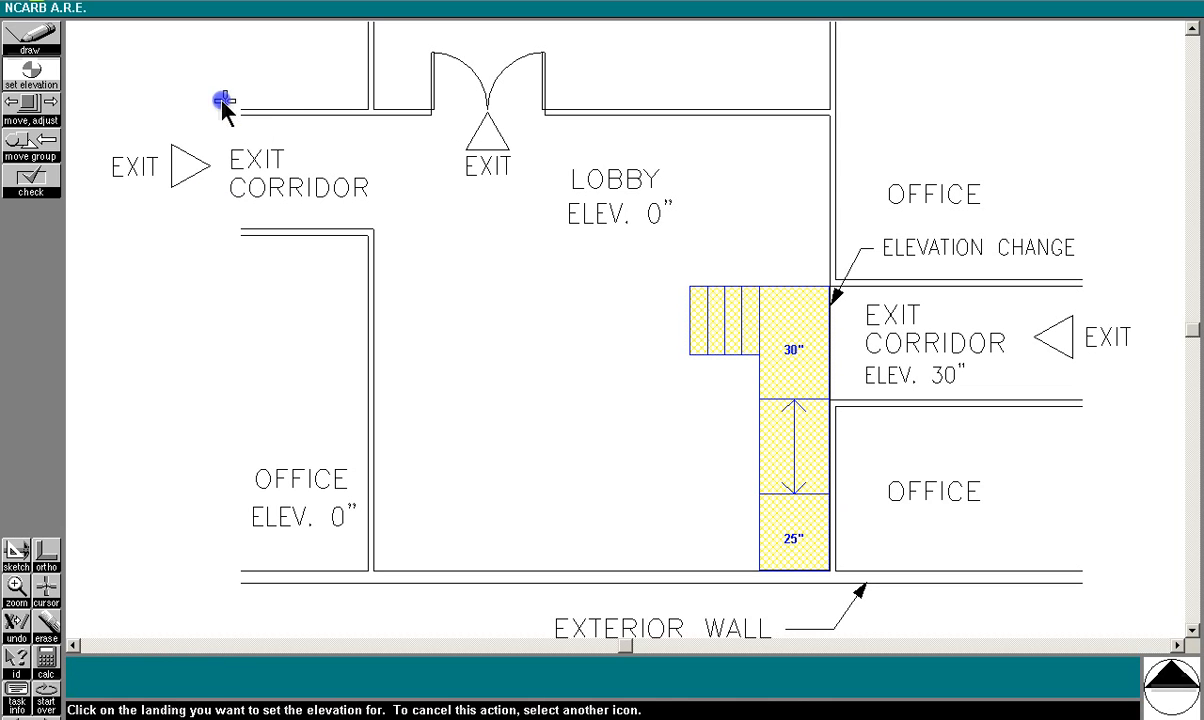
left_click(32, 41)
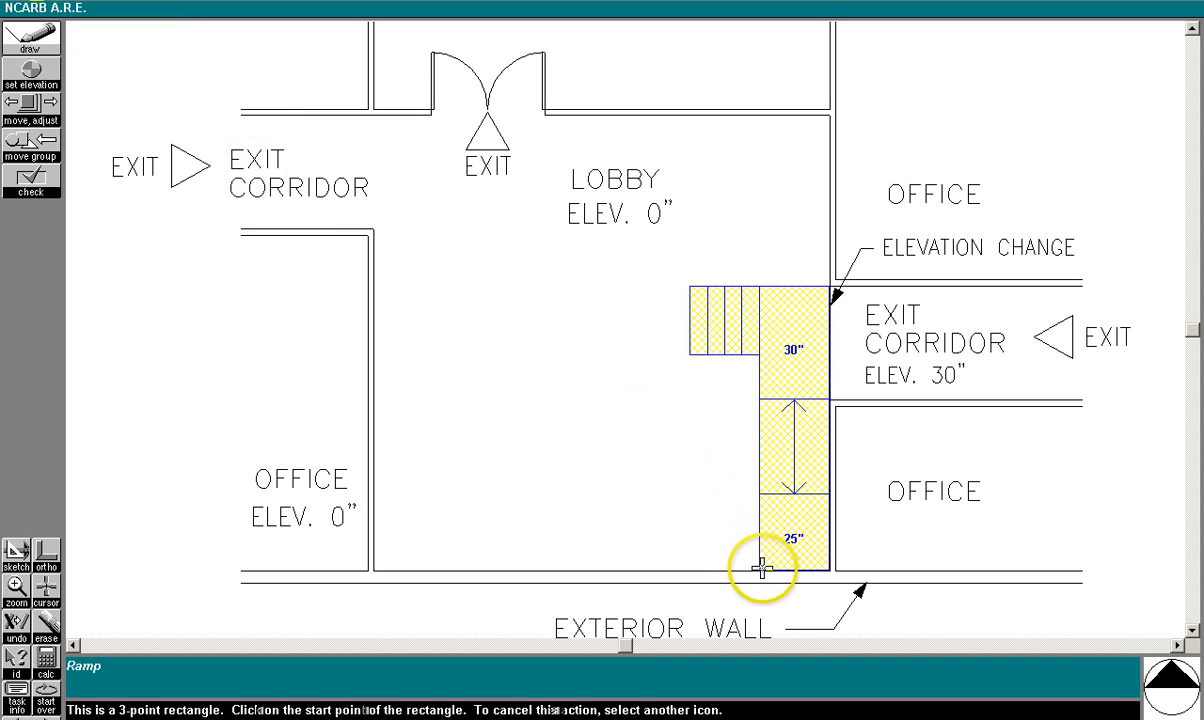
Step: Draw a west-running ramp along the exterior wall and a resized landing at its end
left_click(759, 566)
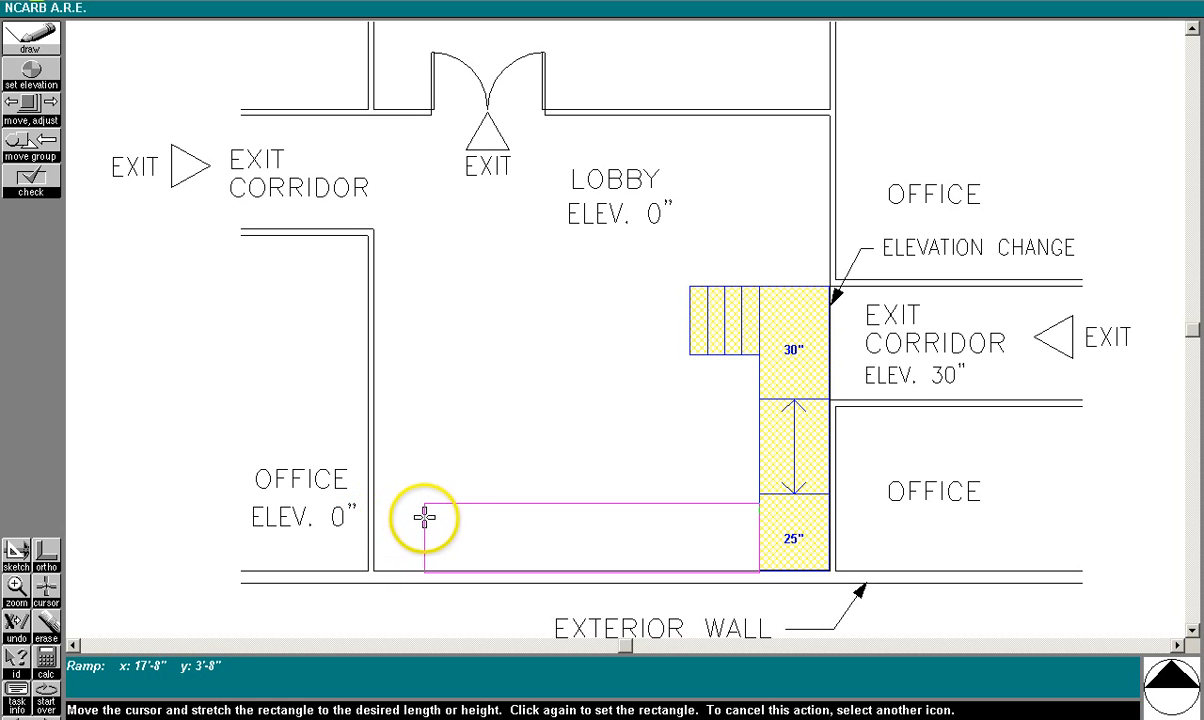
mouse_move(437, 517)
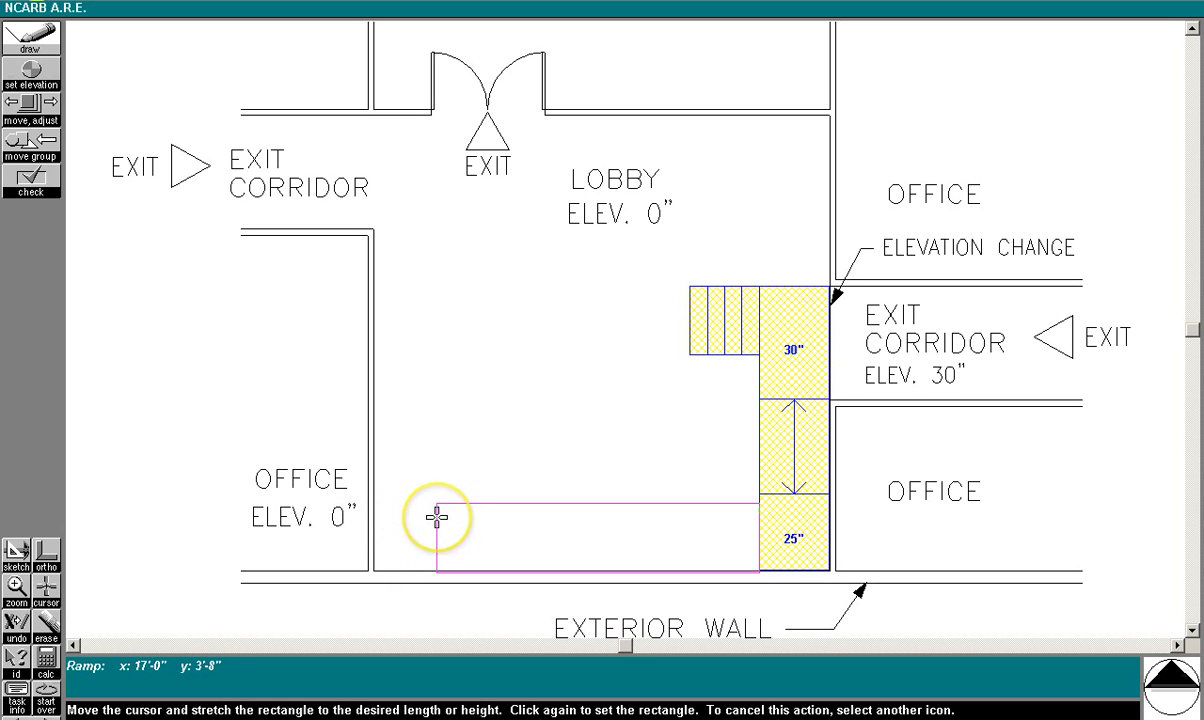
left_click(46, 553)
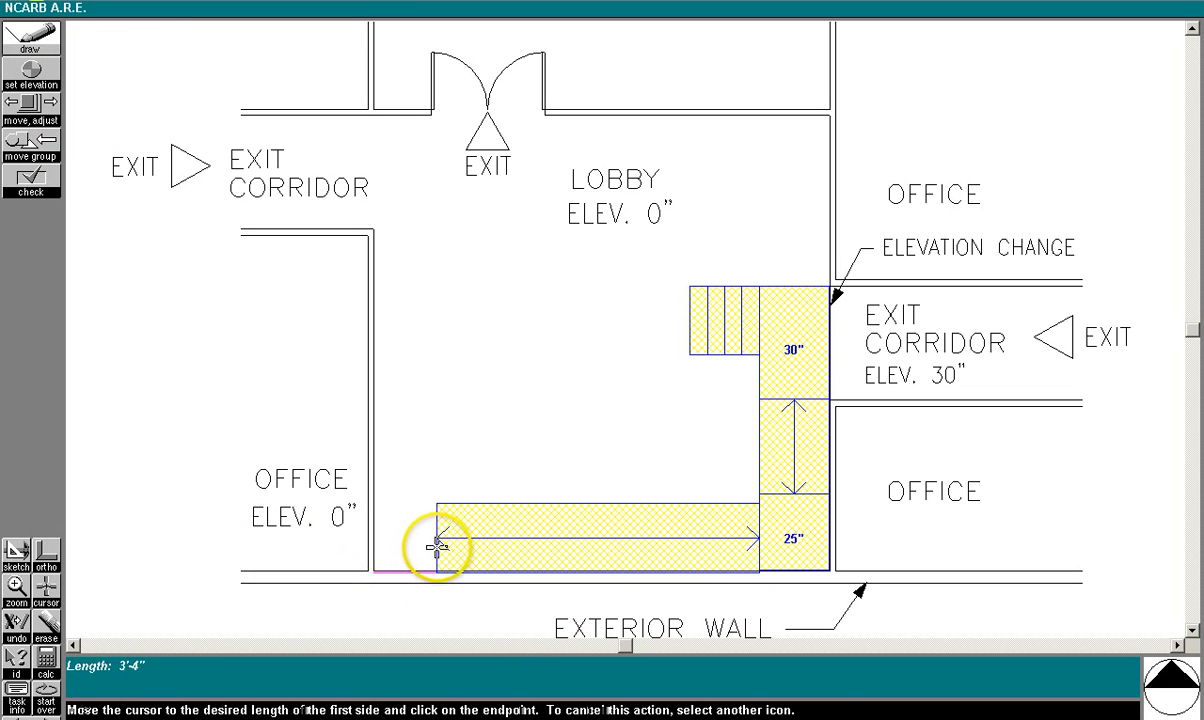
left_click(437, 547)
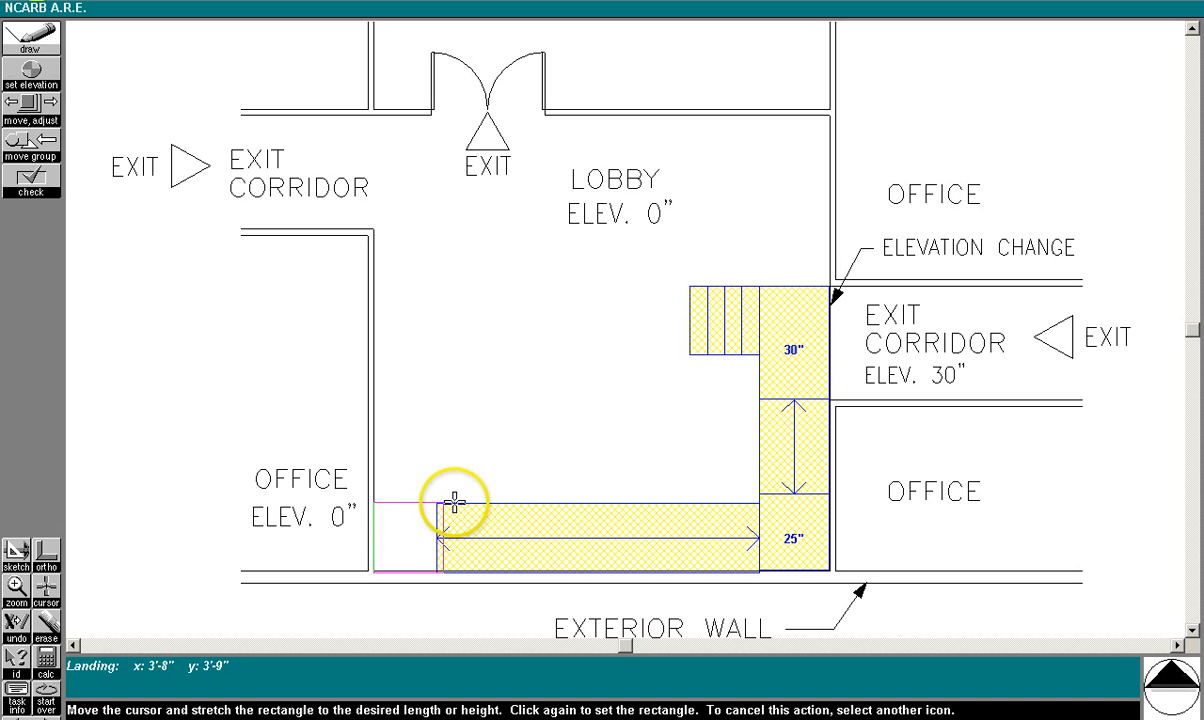
left_click(30, 107)
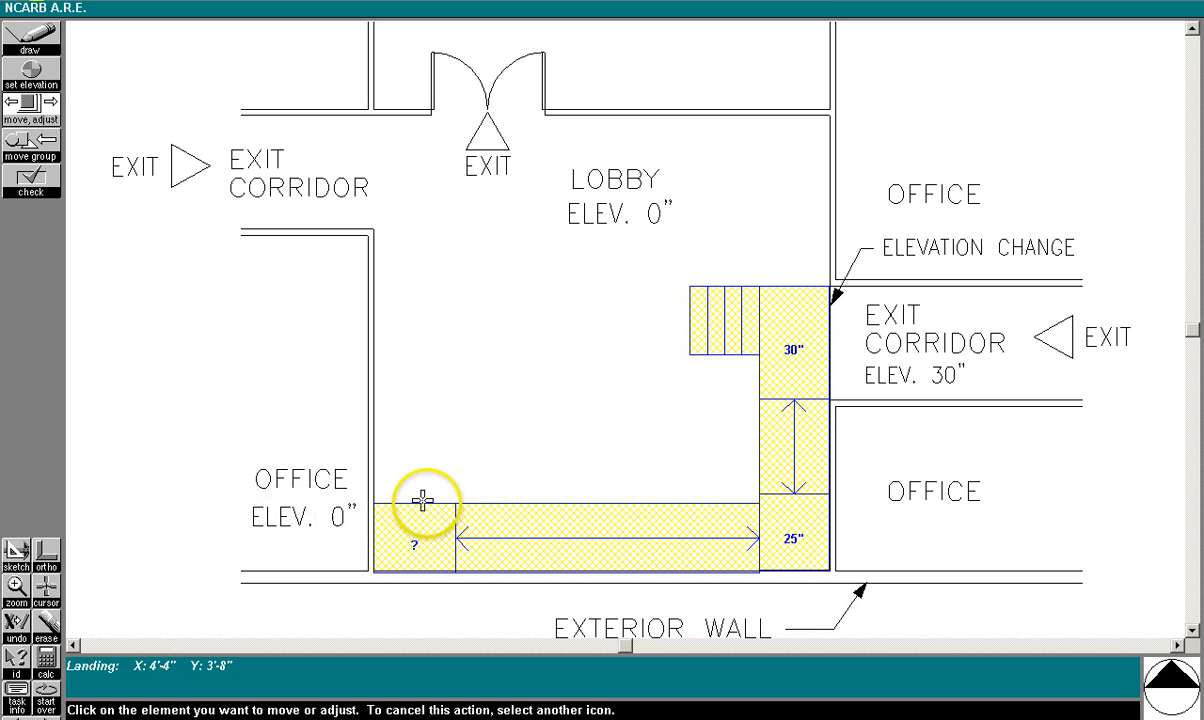
mouse_move(344, 596)
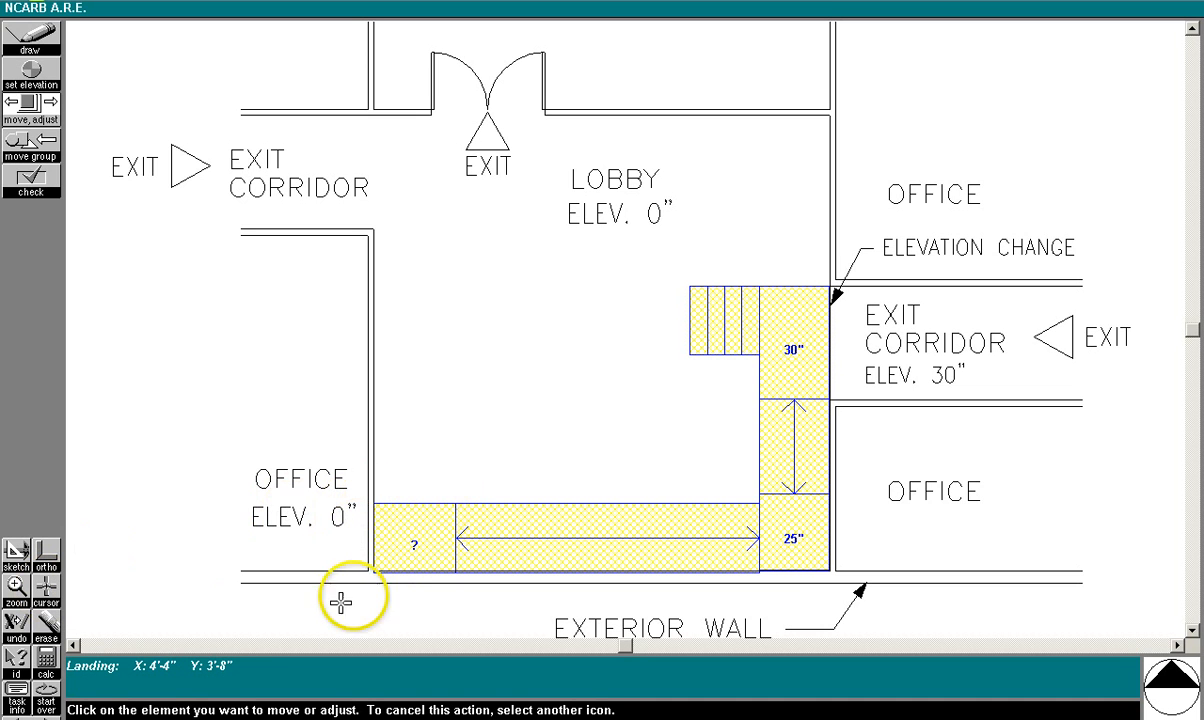
left_click(346, 596)
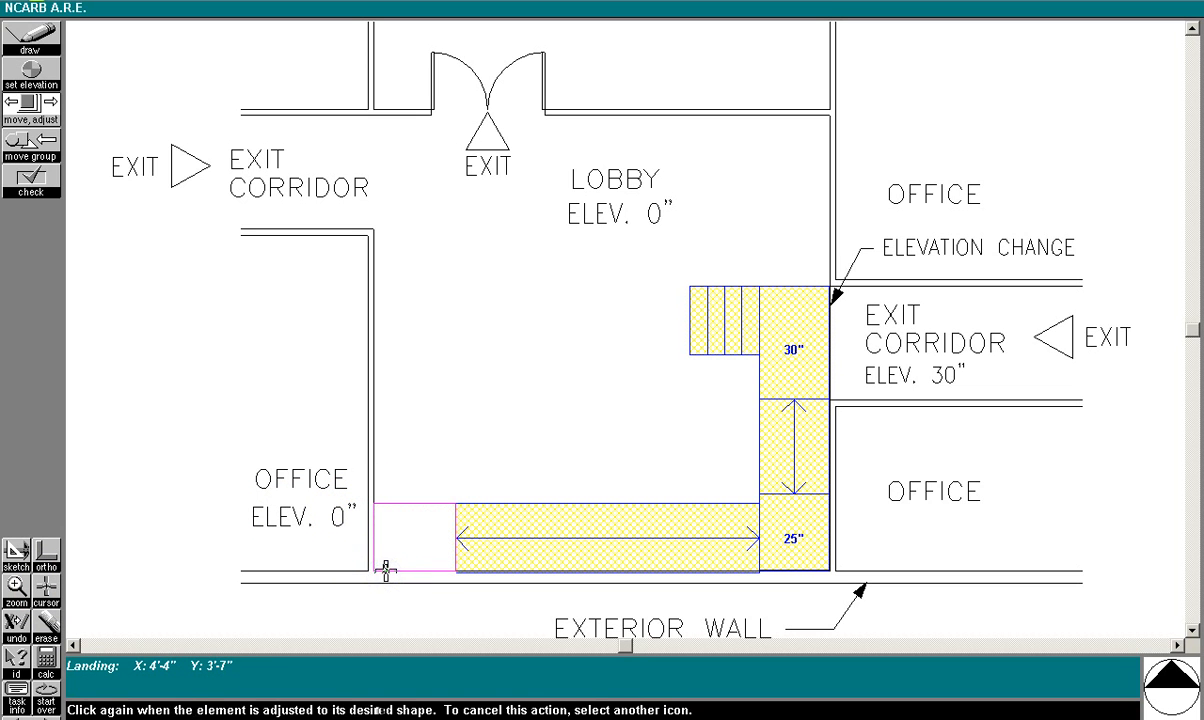
left_click(16, 583)
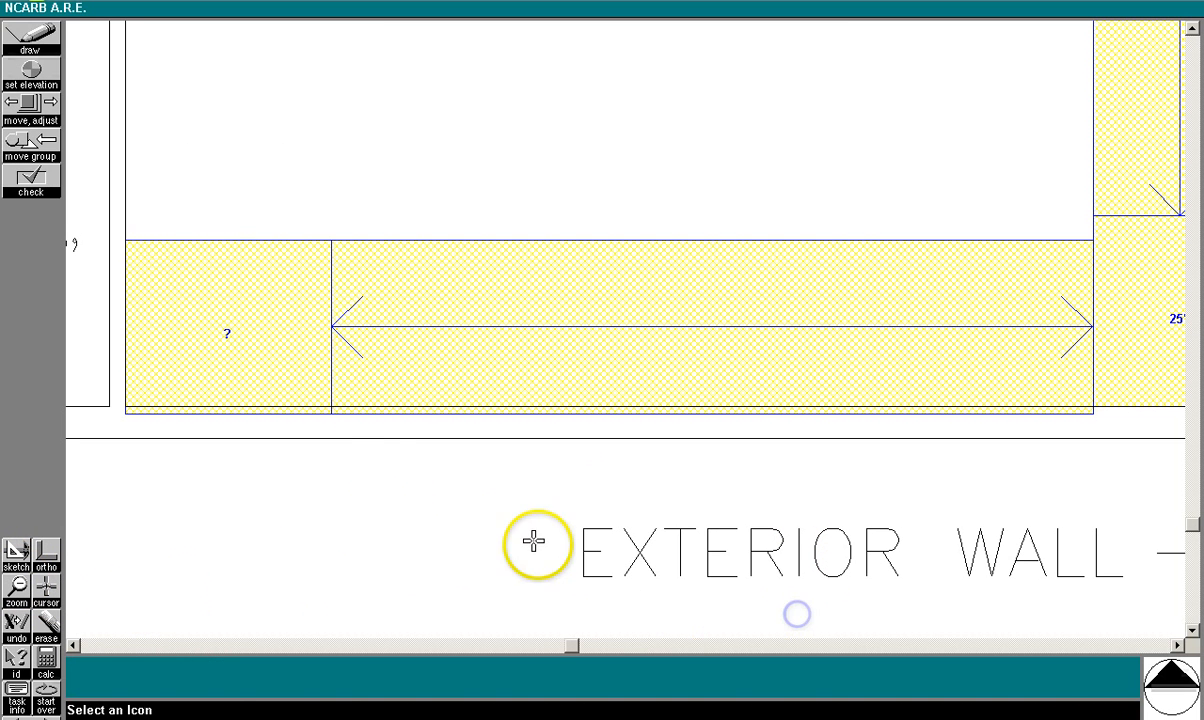
Step: Align the west landing's bottom edge with the adjacent 16-foot ramp
left_click(31, 108)
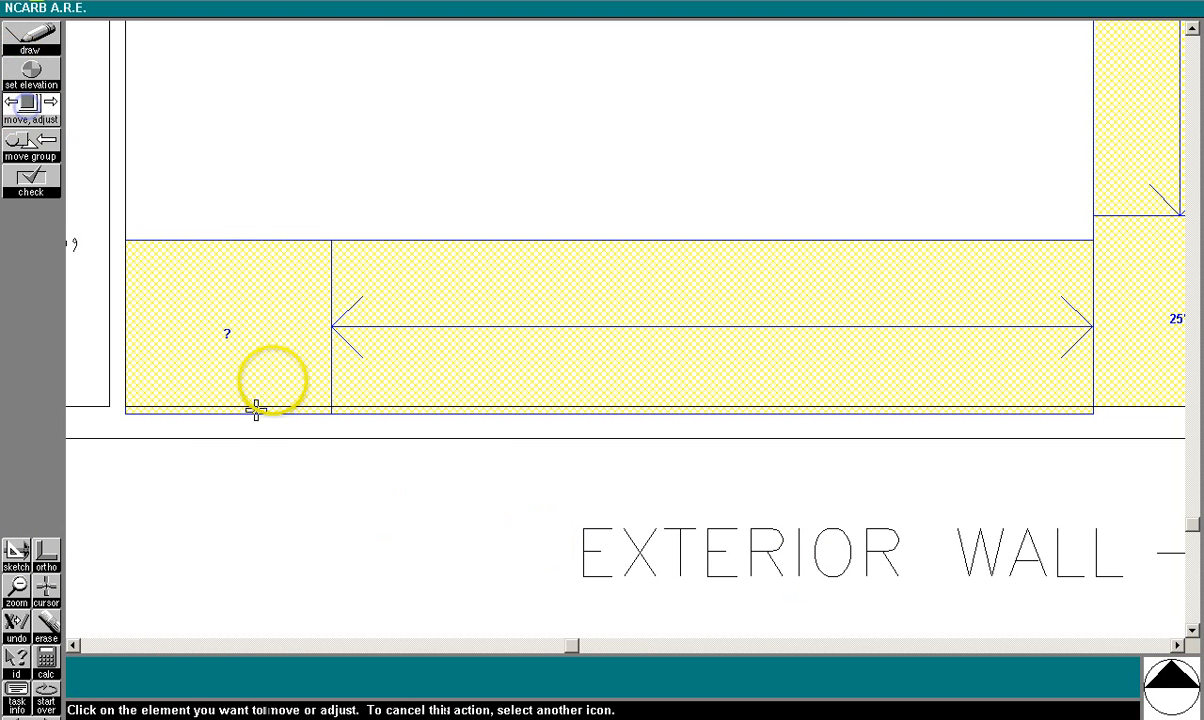
left_click(258, 407)
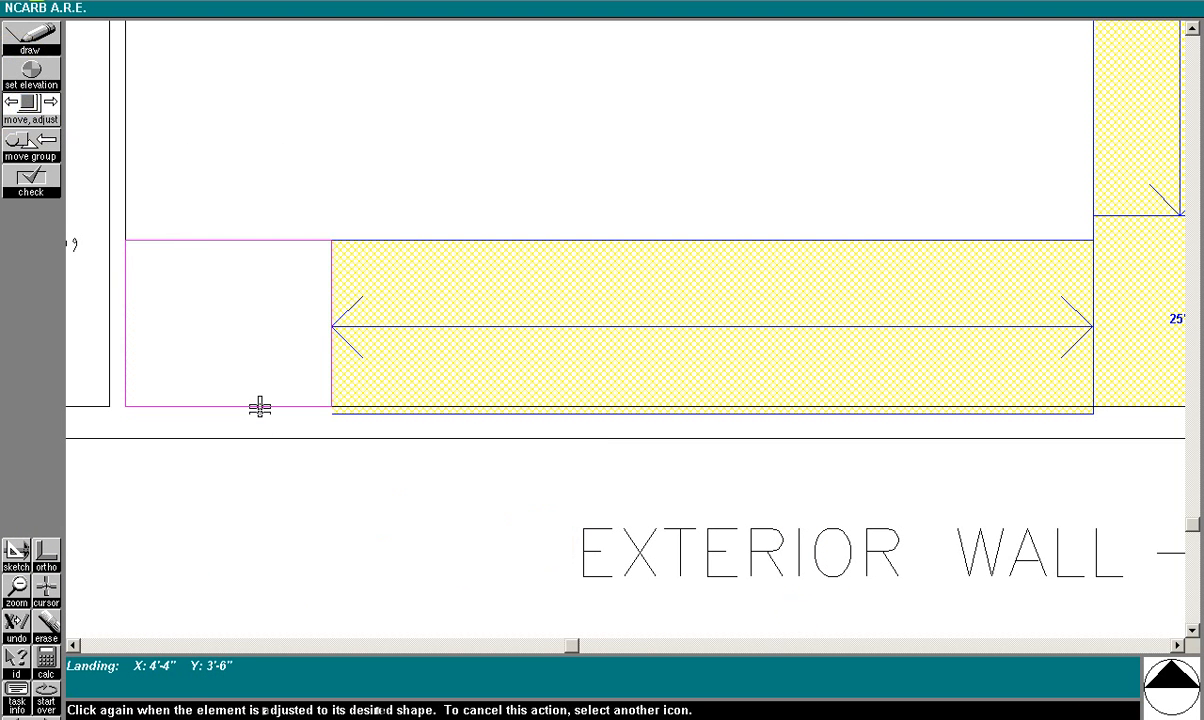
left_click(291, 401)
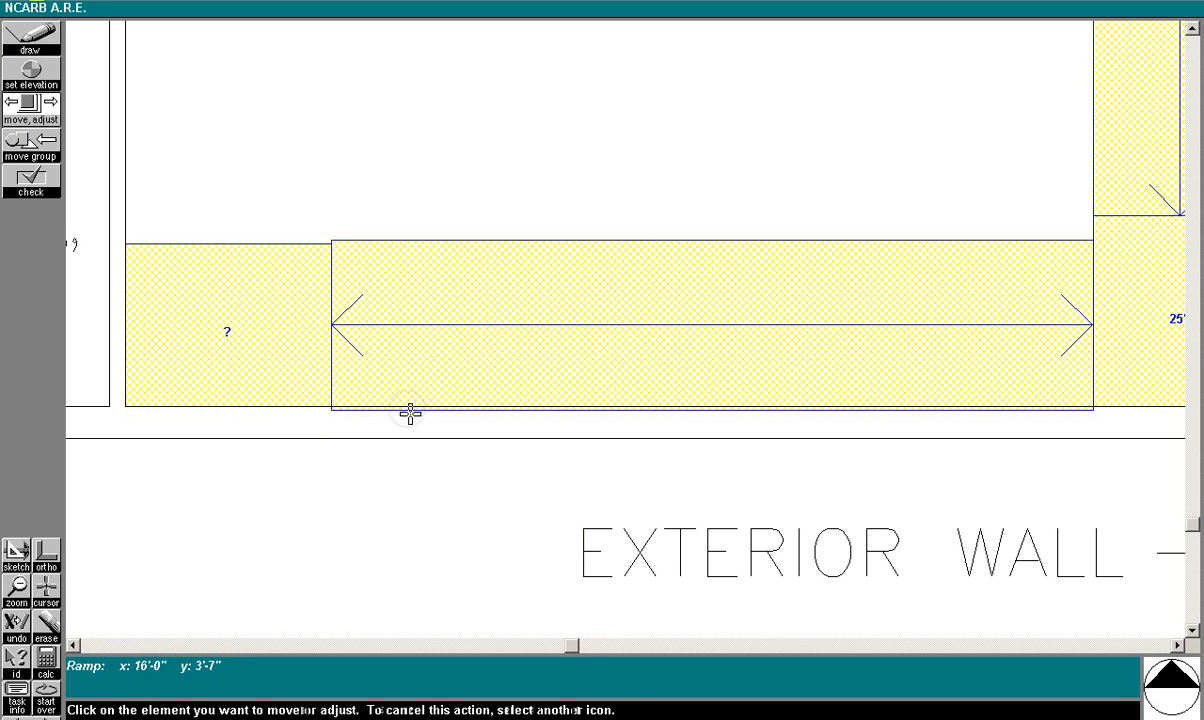
mouse_move(418, 240)
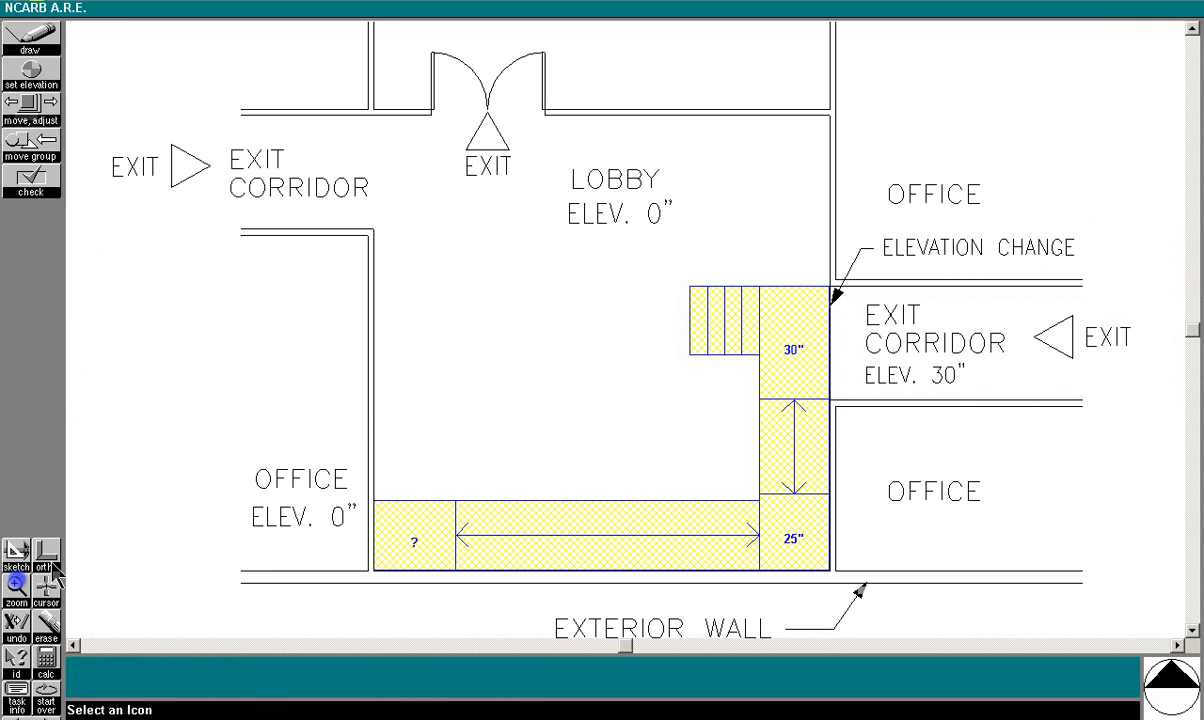
Step: Check the lower ramp's size with ID and step the west landing's elevation toward 9 inches
left_click(16, 658)
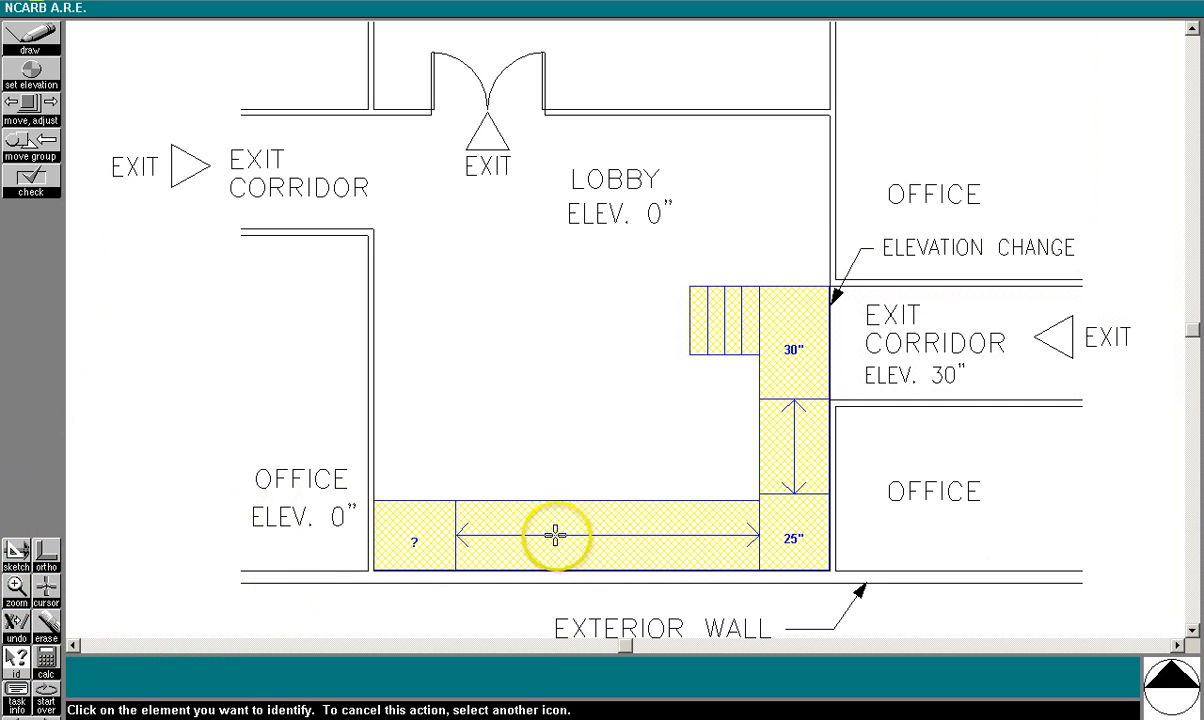
left_click(558, 535)
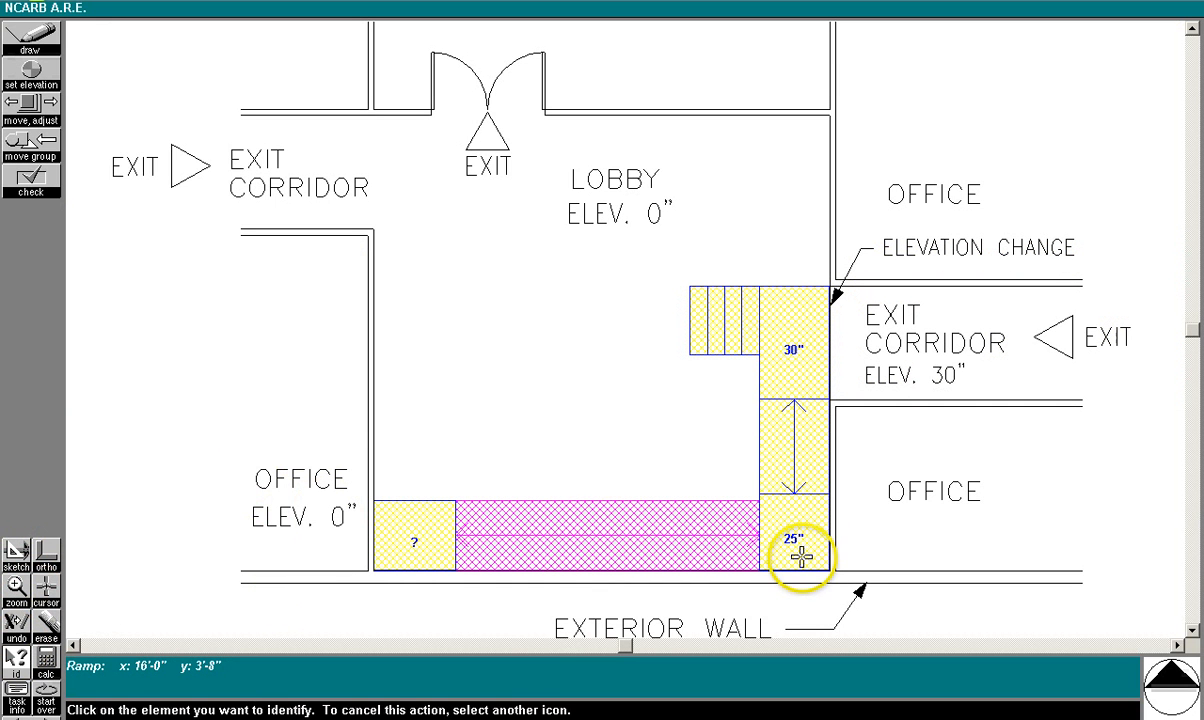
mouse_move(536, 605)
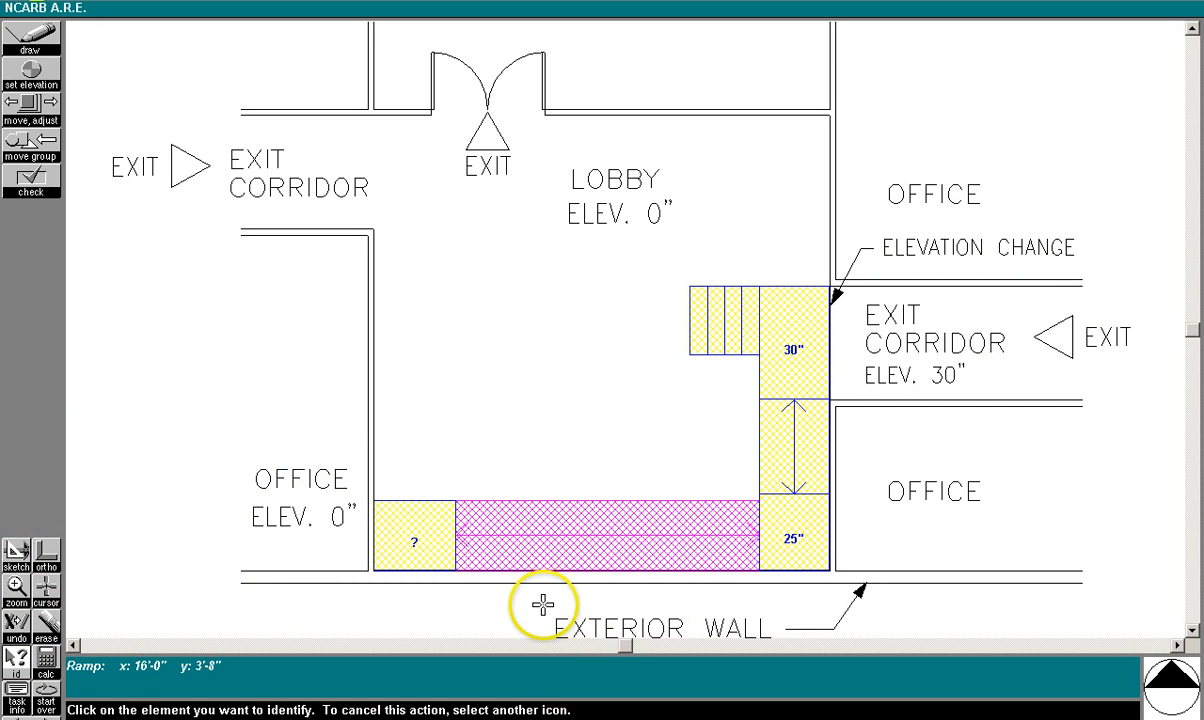
mouse_move(31, 84)
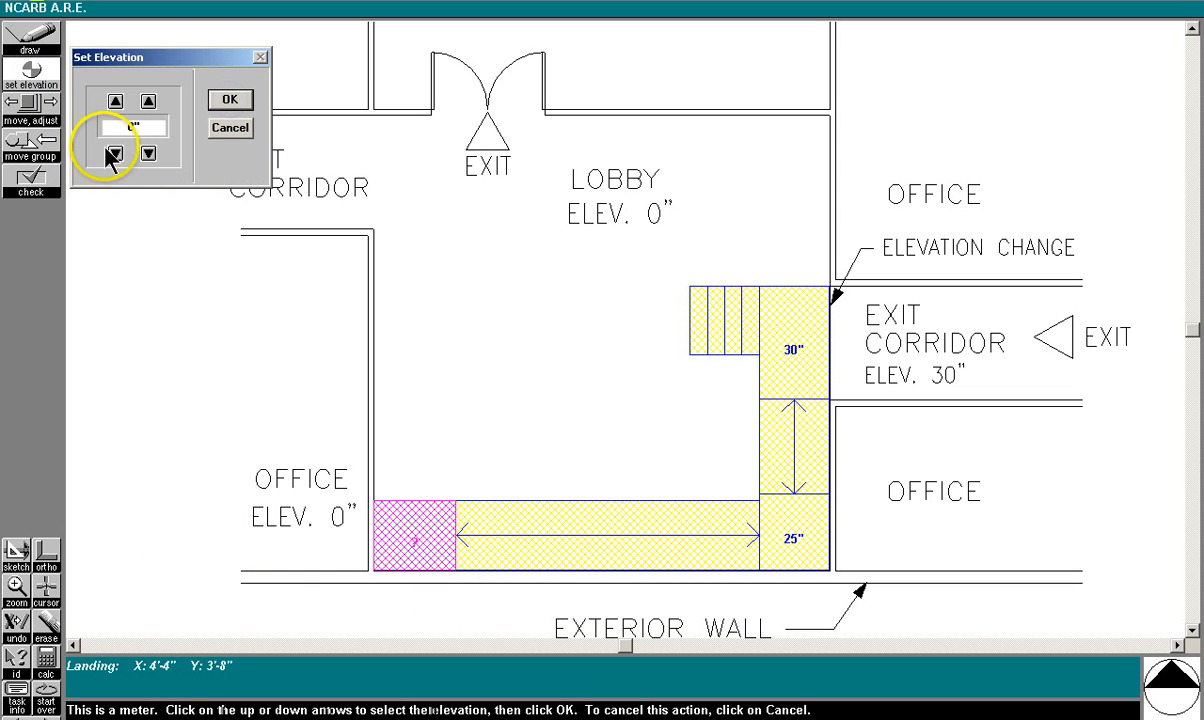
left_click(114, 100)
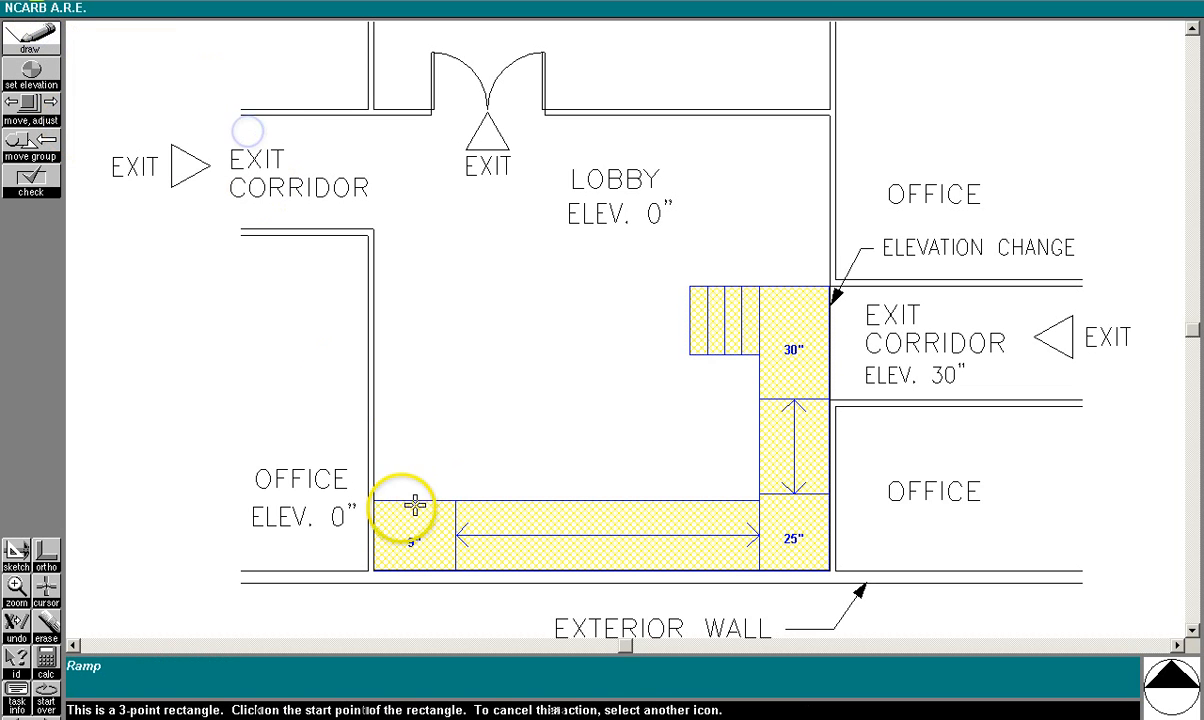
Step: Draw a 3'-8" by 9'-0" ramp running north from the landing's top corner
left_click(412, 506)
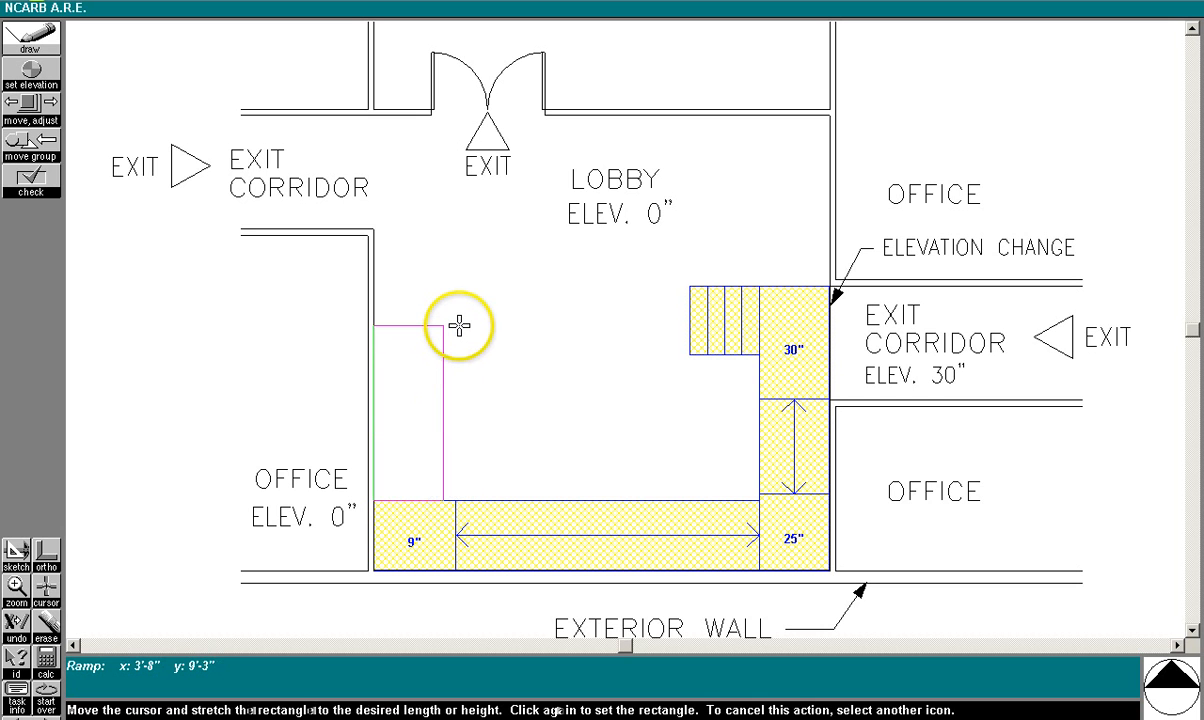
left_click(460, 327)
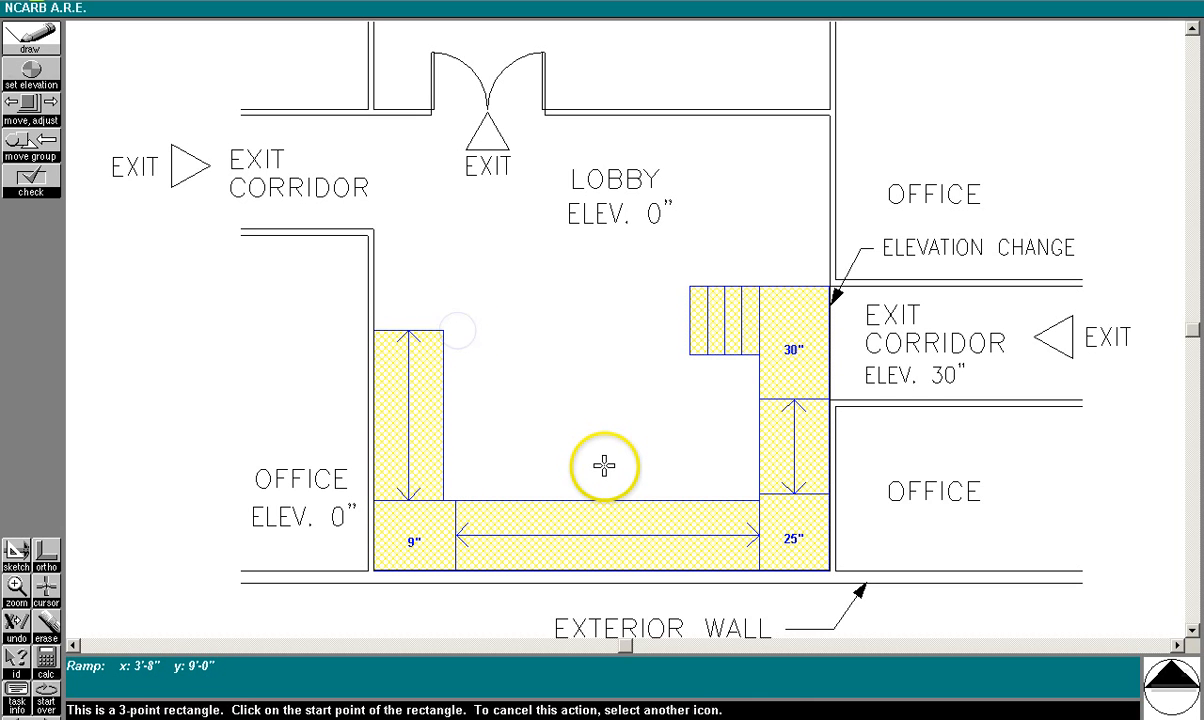
mouse_move(816, 423)
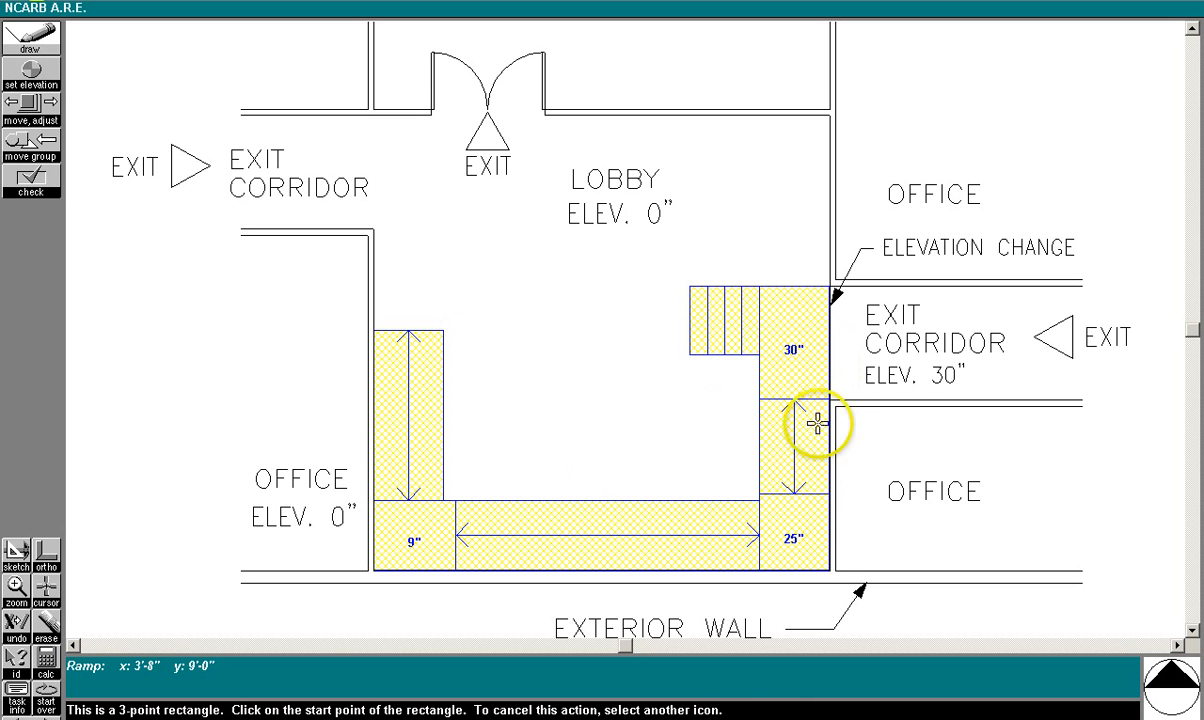
mouse_move(412, 325)
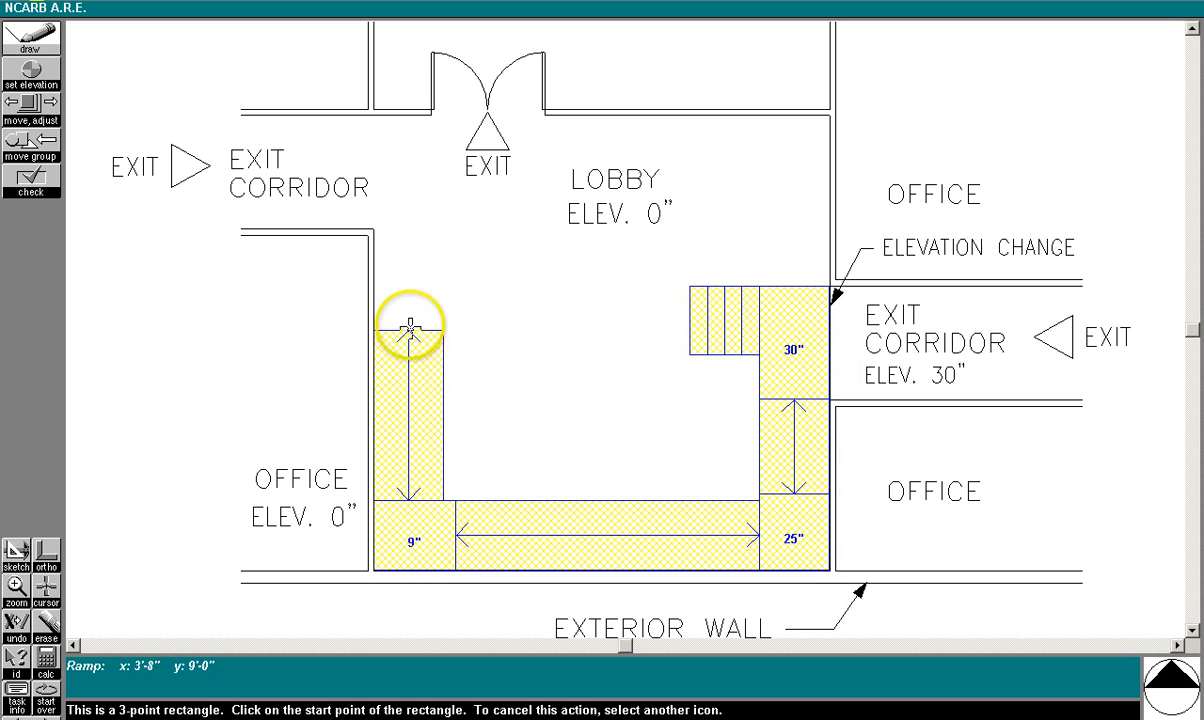
mouse_move(413, 327)
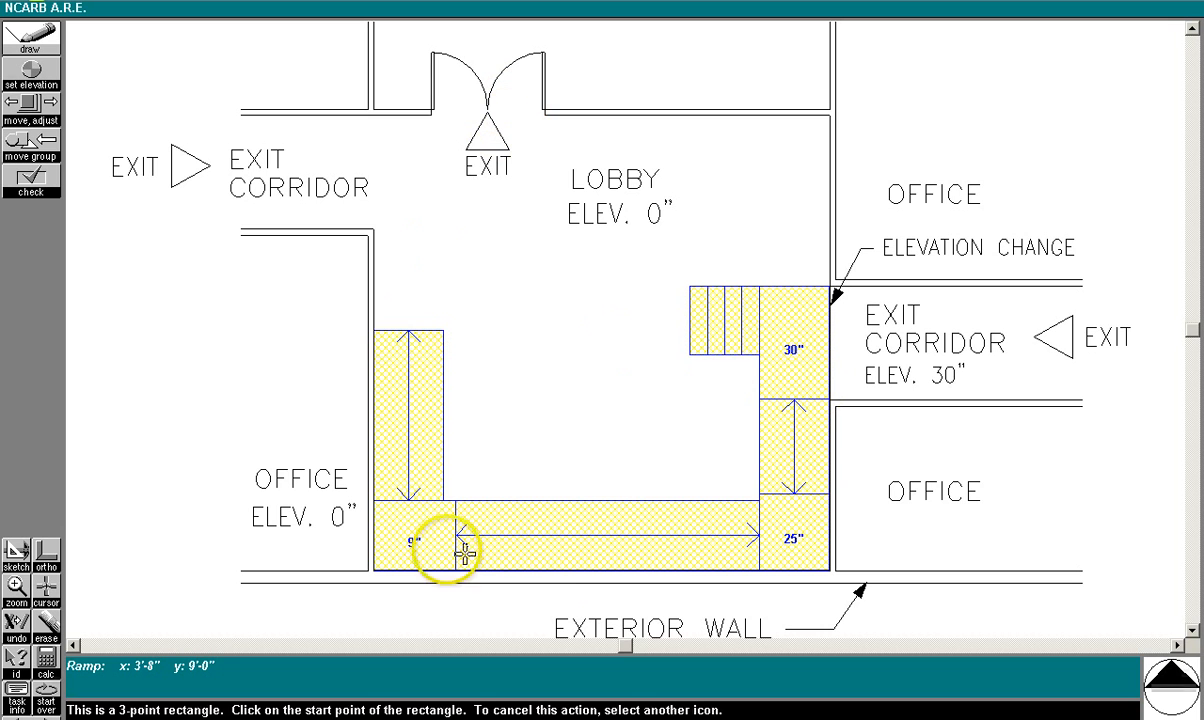
mouse_move(470, 304)
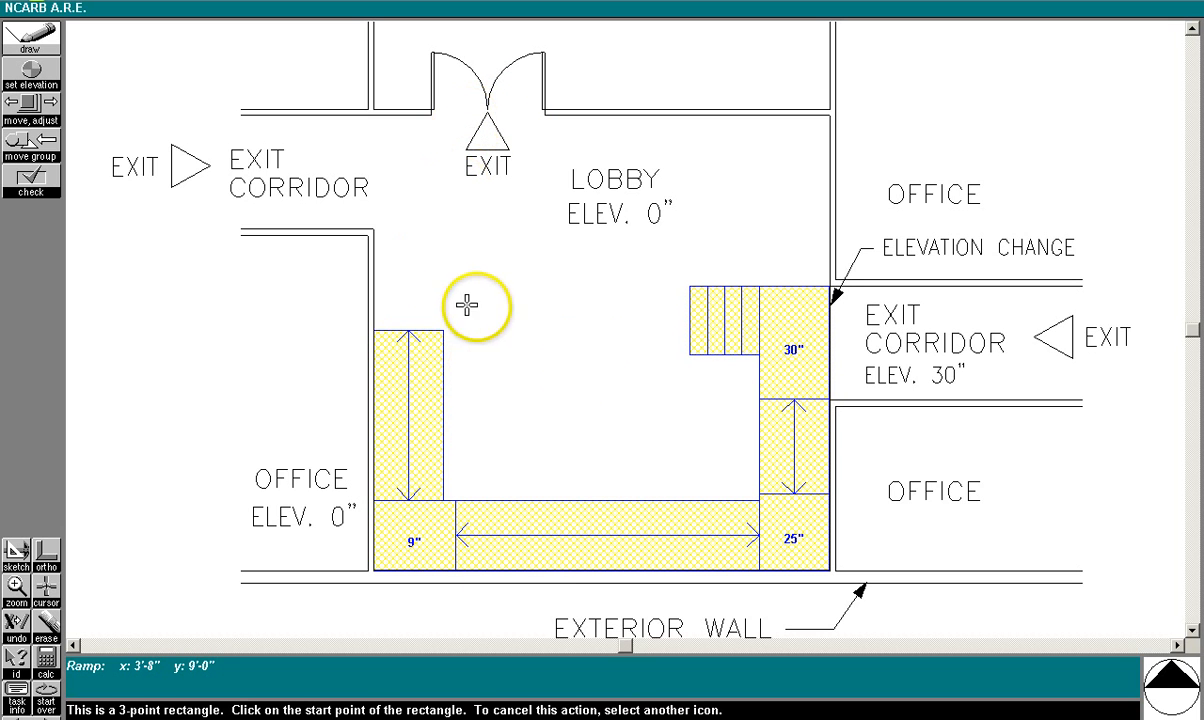
mouse_move(732, 311)
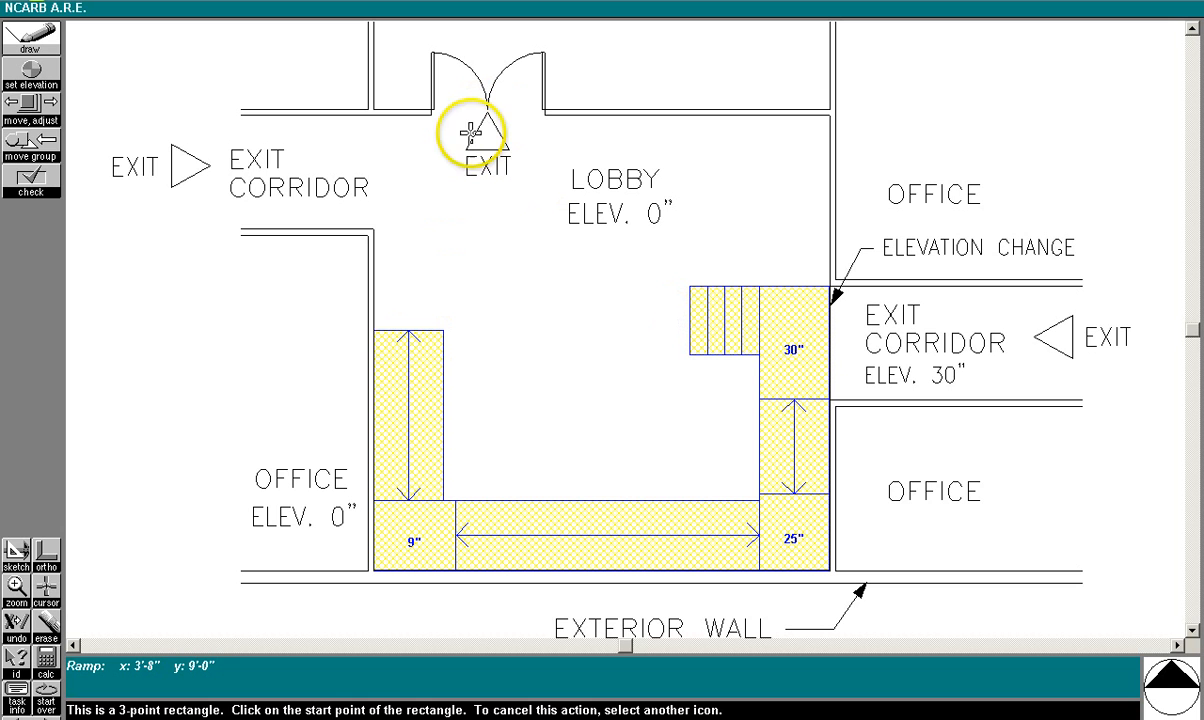
mouse_move(750, 420)
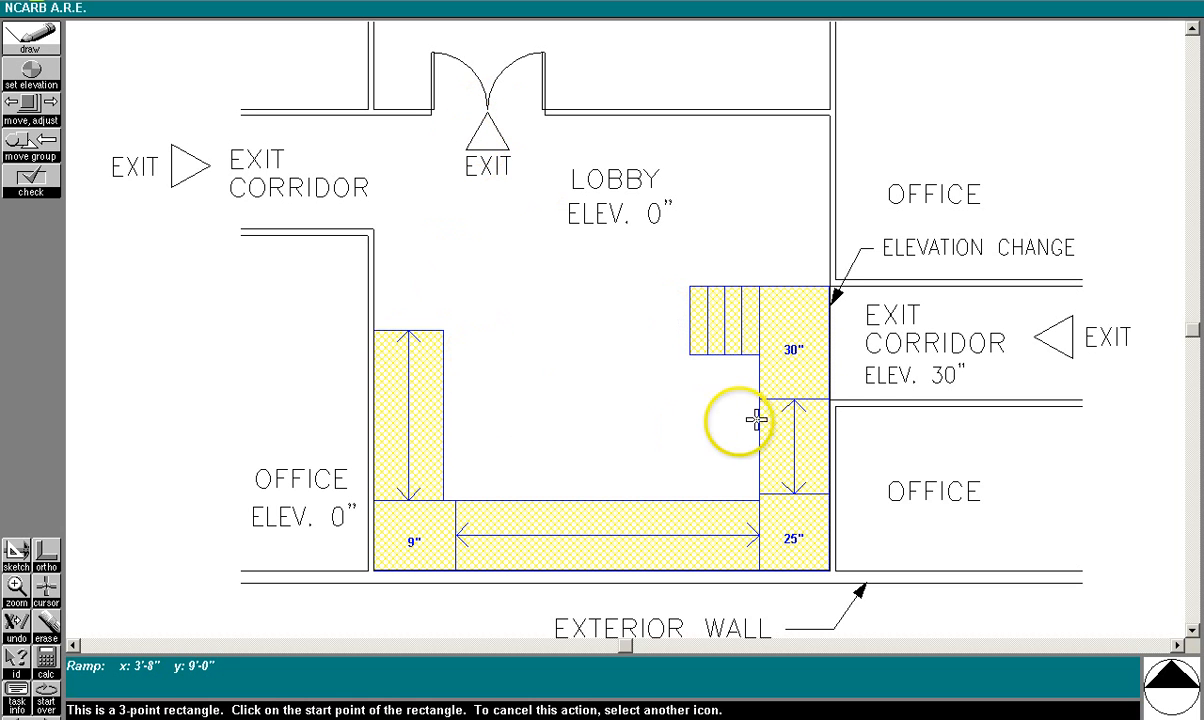
mouse_move(712, 481)
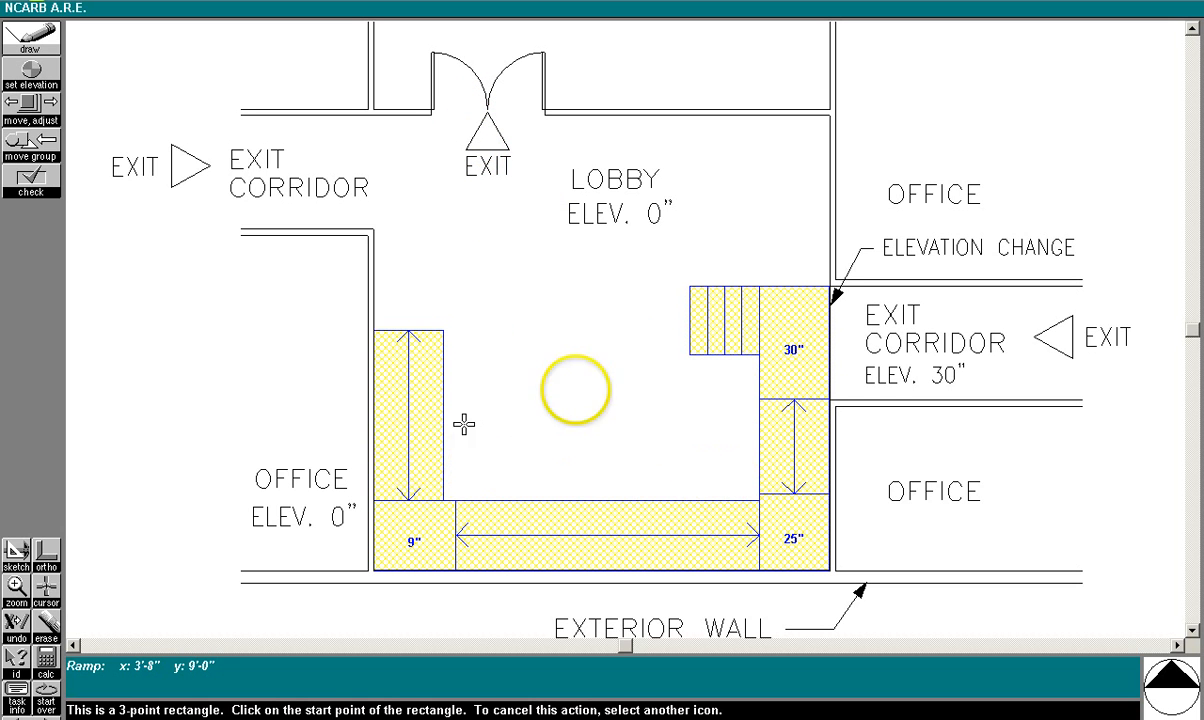
mouse_move(609, 454)
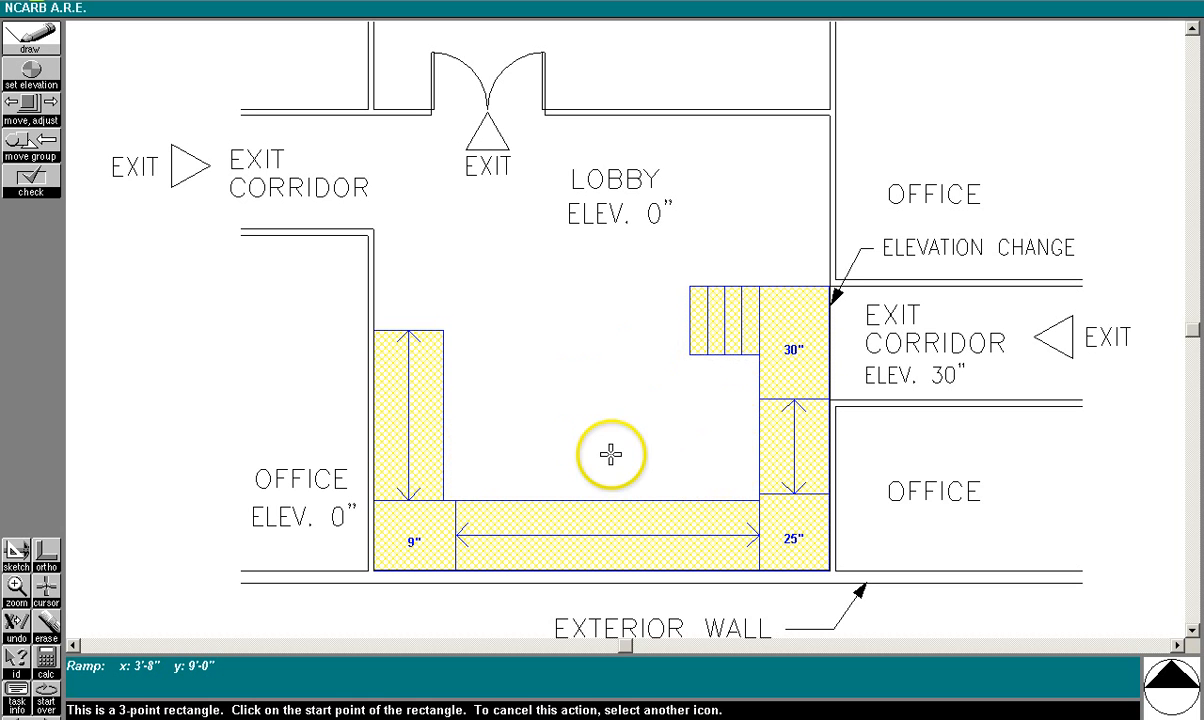
mouse_move(609, 454)
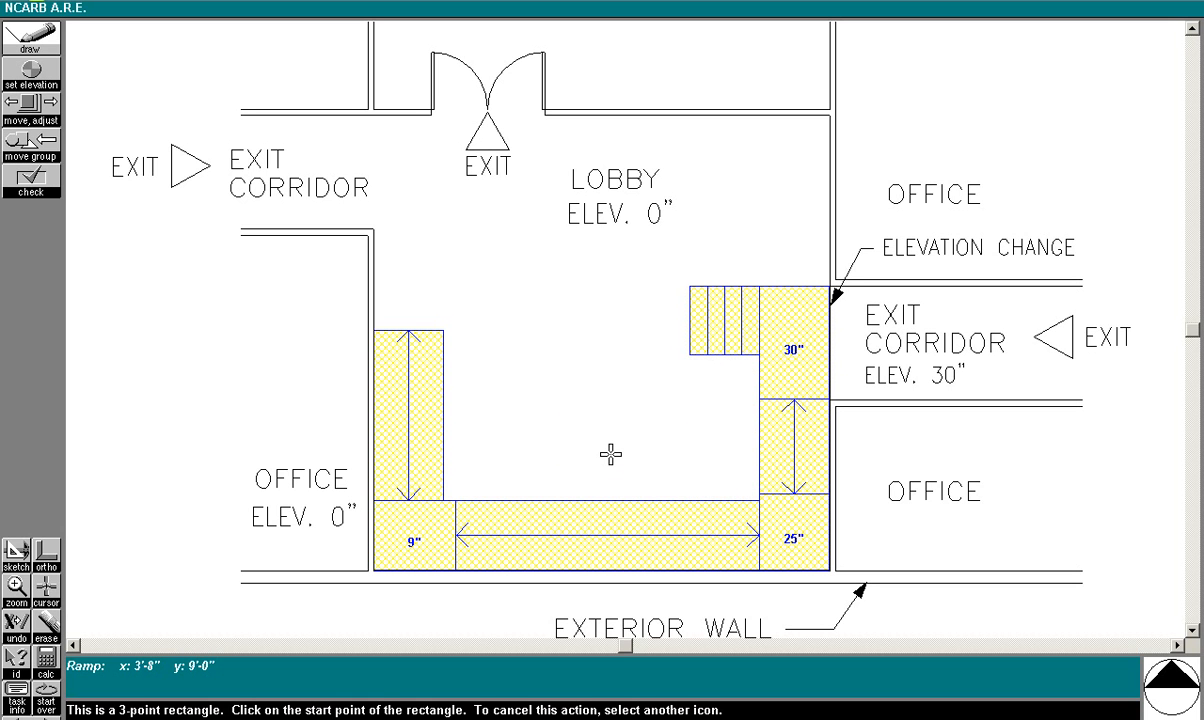
Step: Place a 36-inch swinging door on the partition wall in the exit corridor
left_click(31, 44)
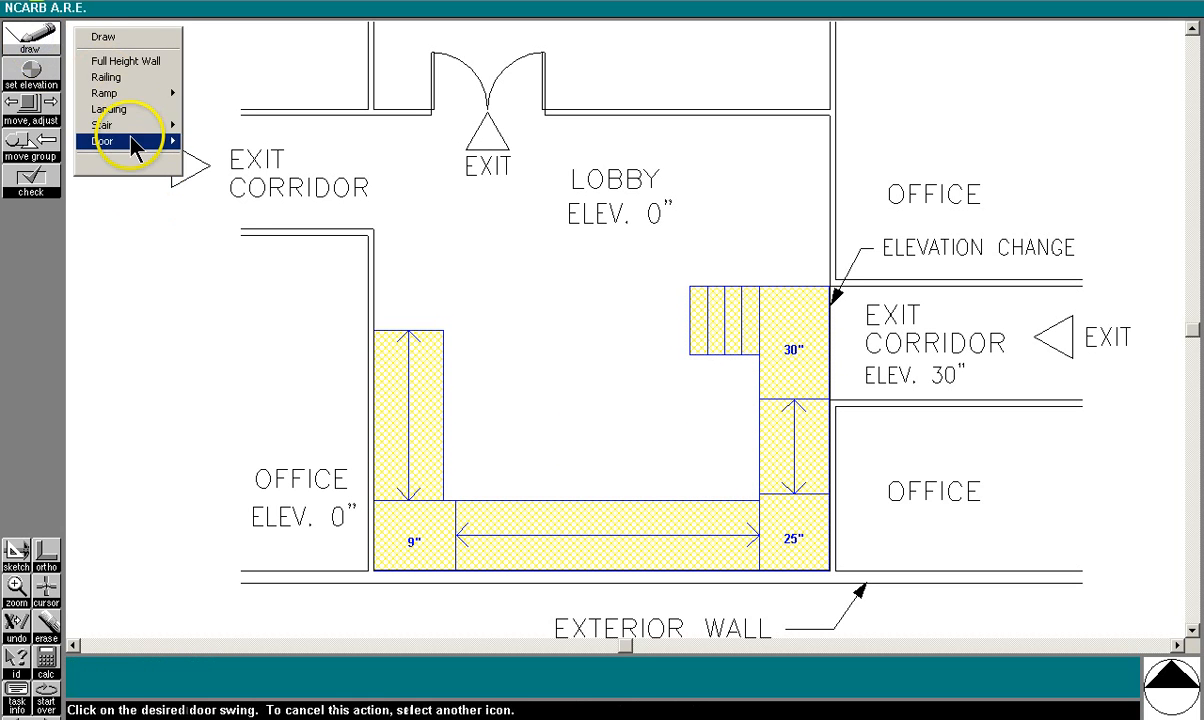
left_click(120, 61)
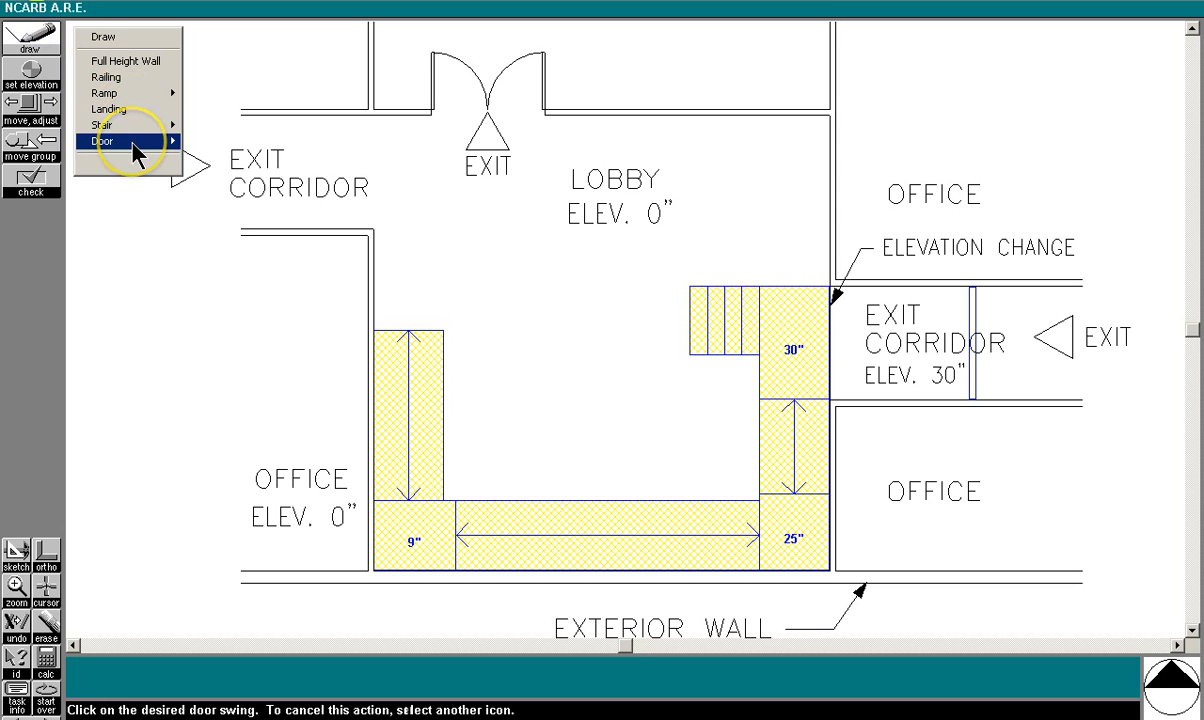
left_click(110, 140)
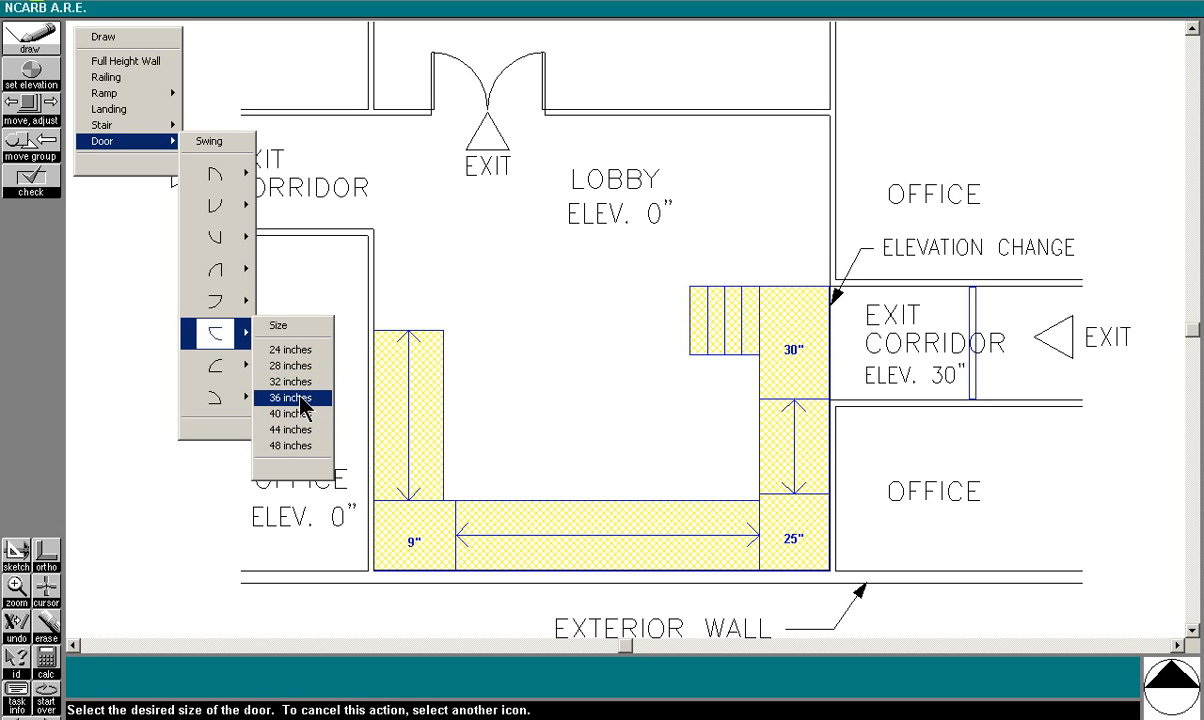
left_click(289, 397)
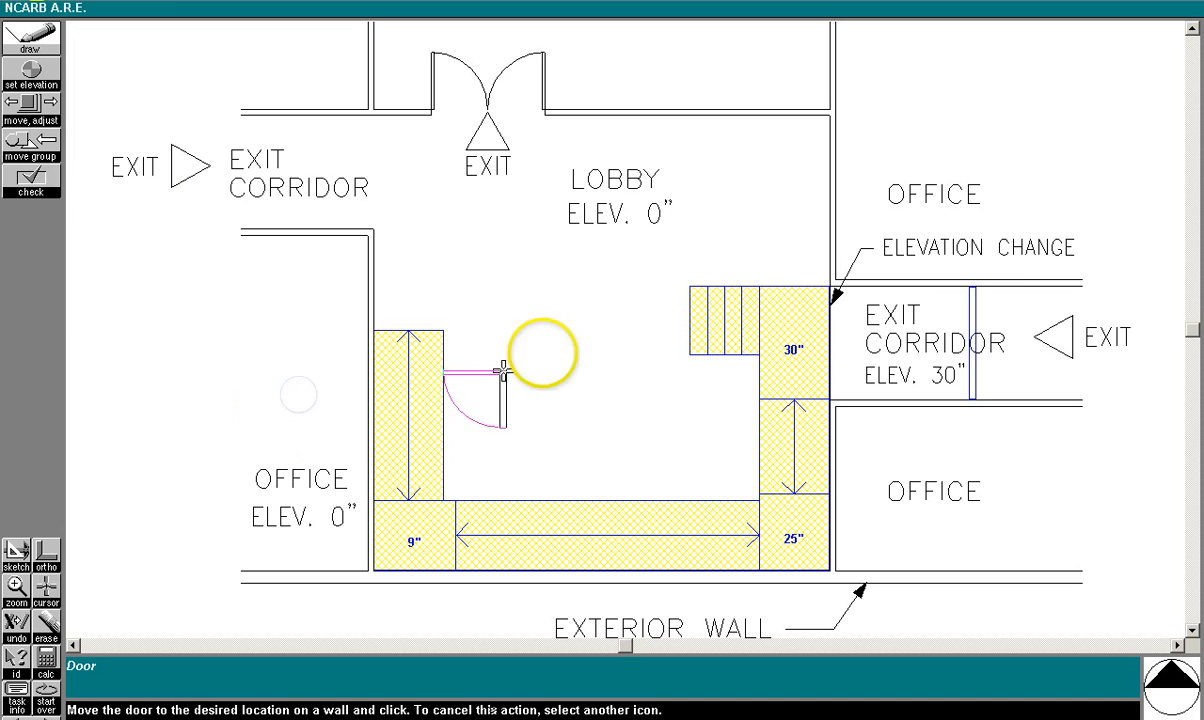
left_click(972, 295)
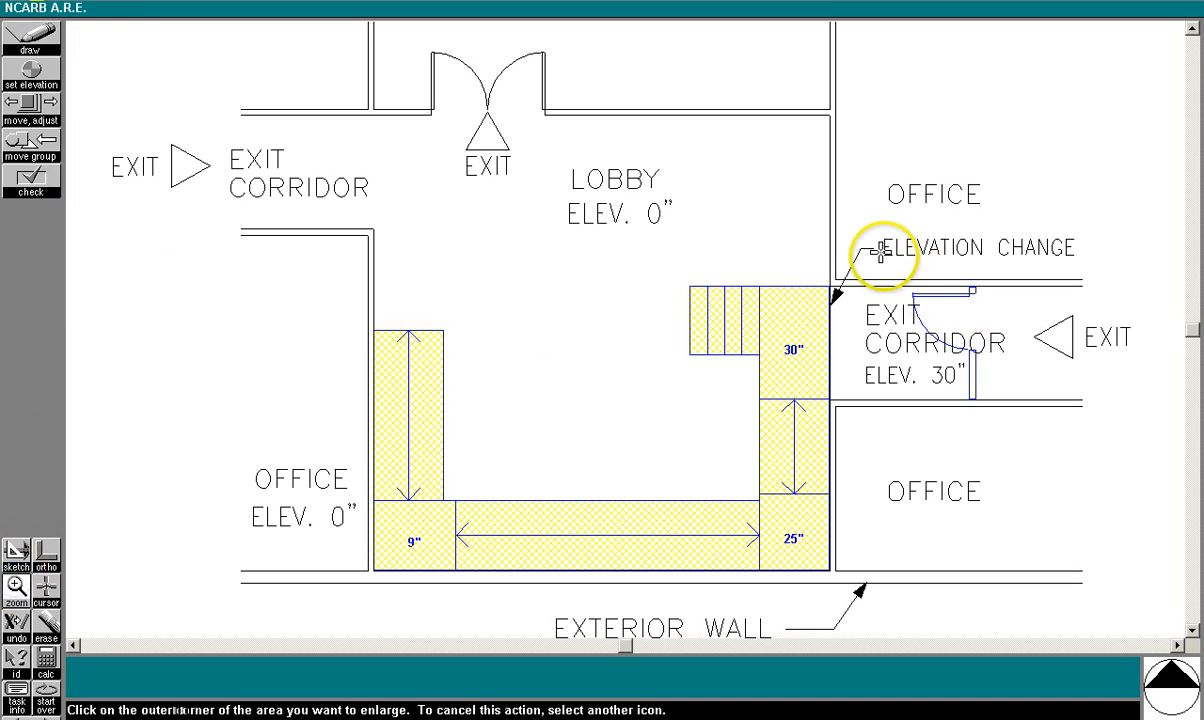
Step: Zoom into the corridor and drag the full-height wall's end back to the door edge
left_click(882, 256)
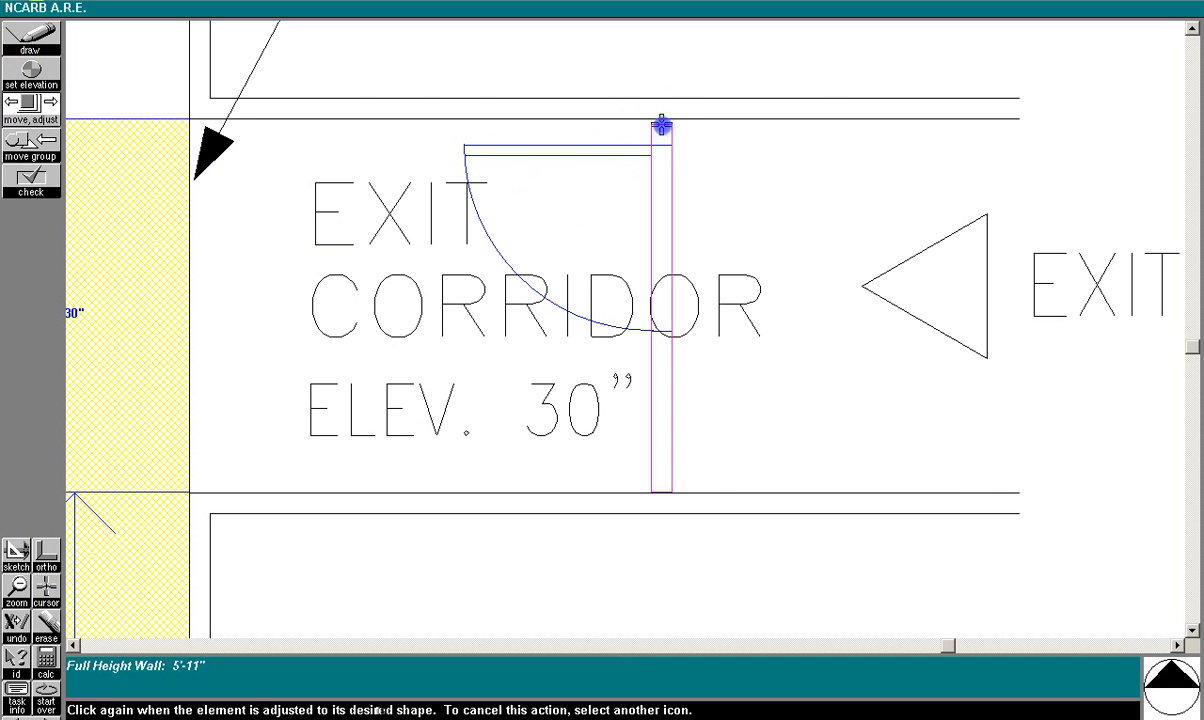
left_click_drag(662, 128, 662, 492)
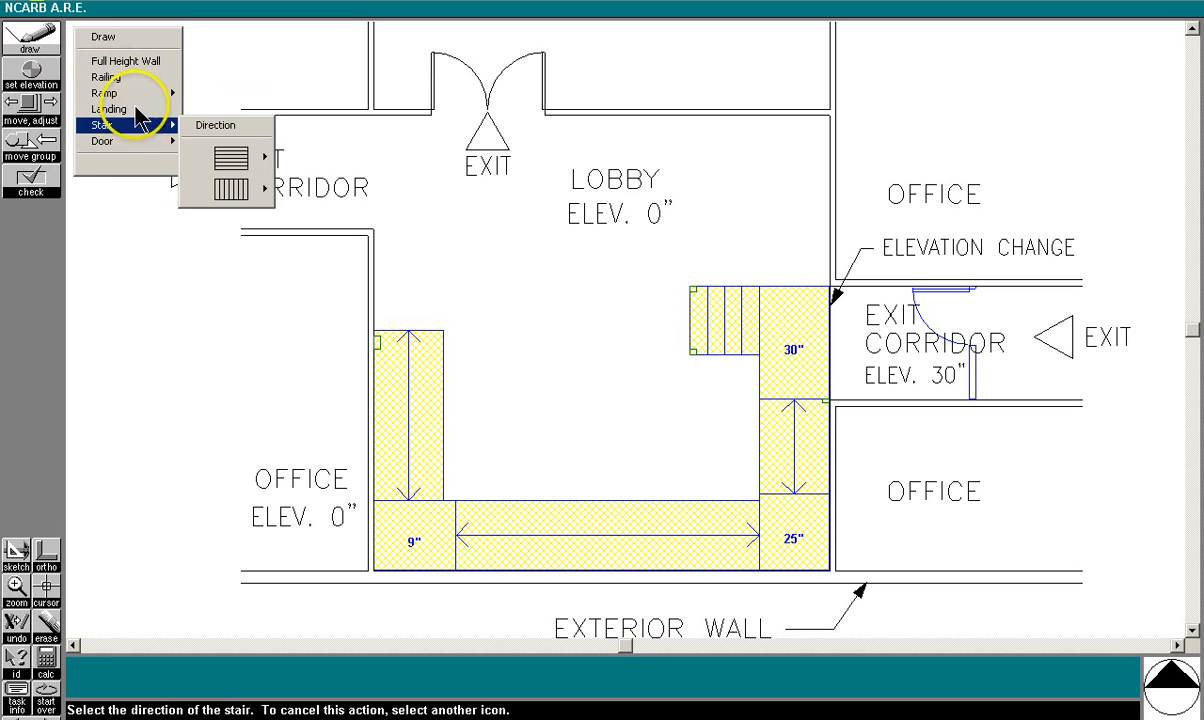
Step: Draw railings along the inner and outer edges of both ramps, the bottom run and stair
left_click(103, 77)
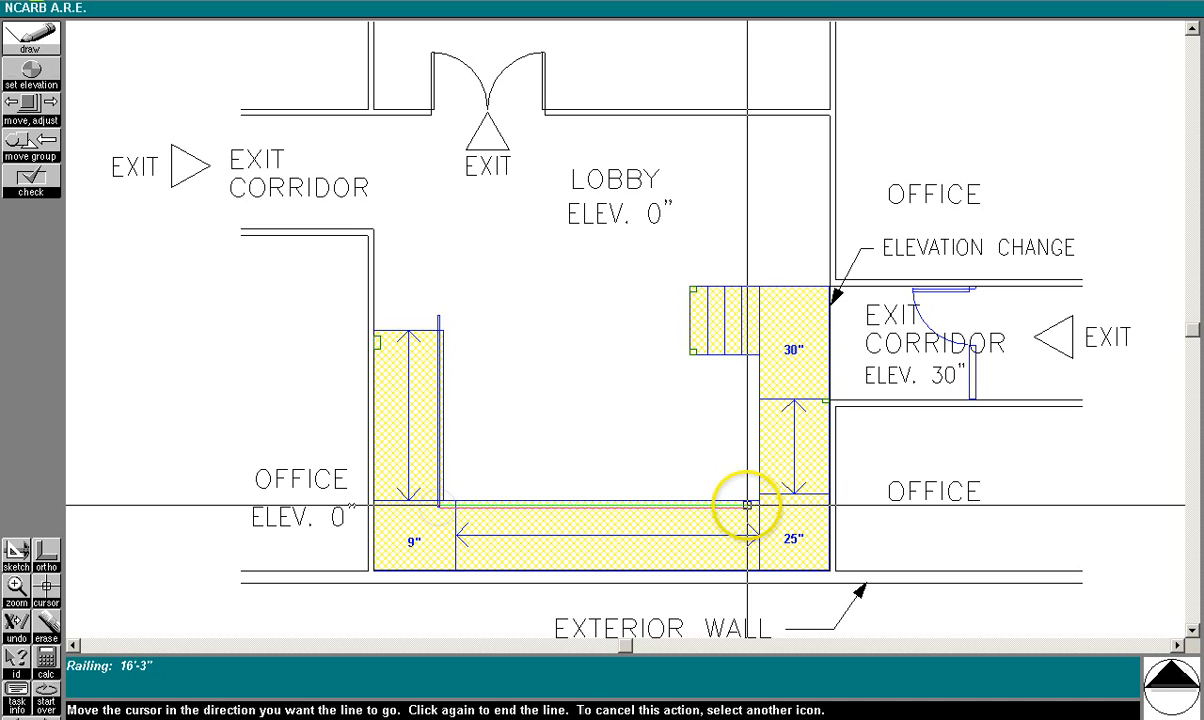
left_click(762, 503)
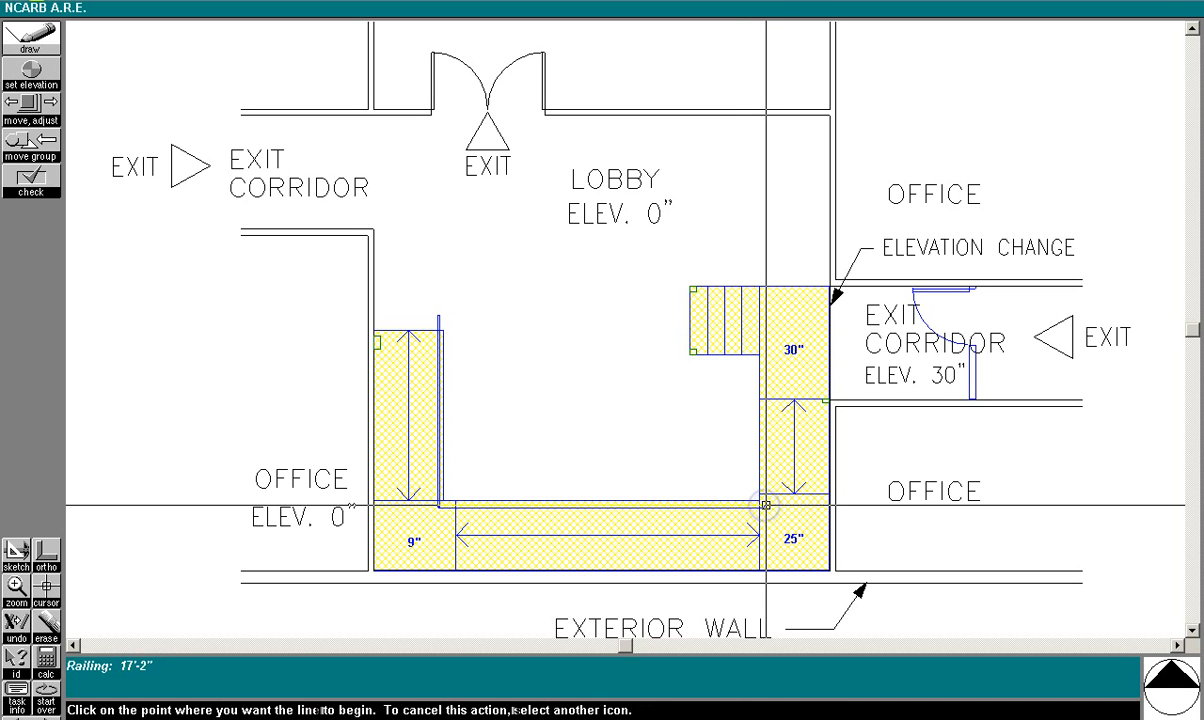
left_click(765, 350)
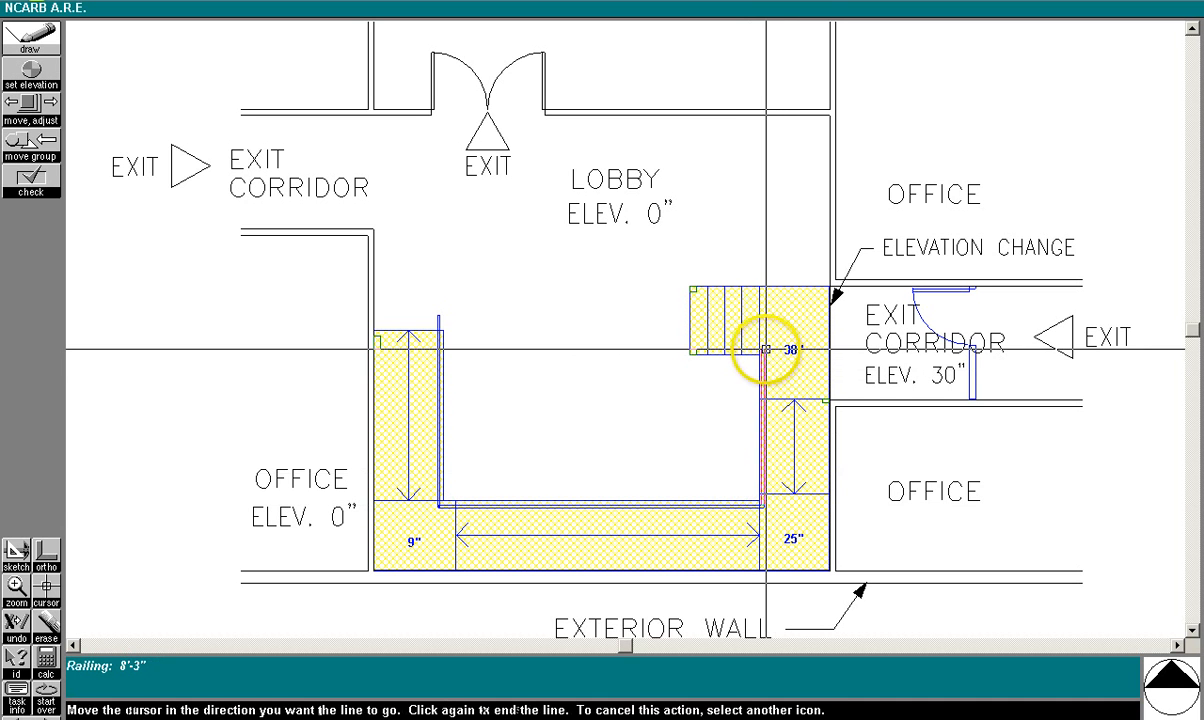
mouse_move(754, 351)
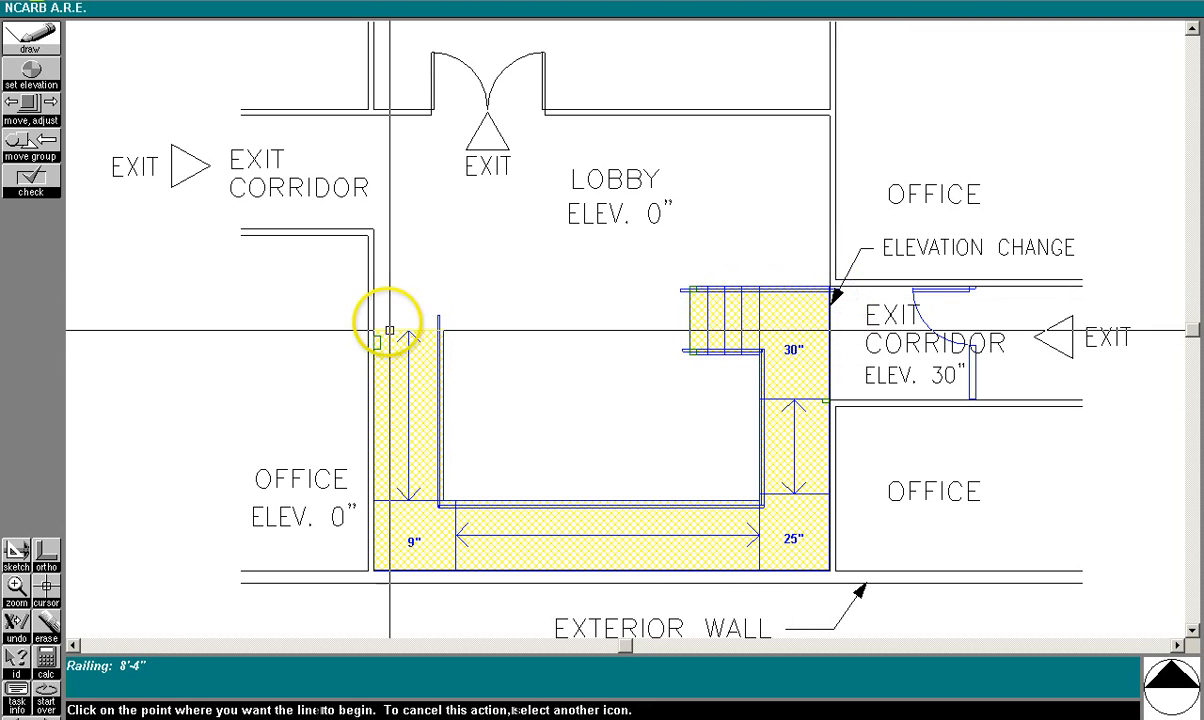
left_click(389, 328)
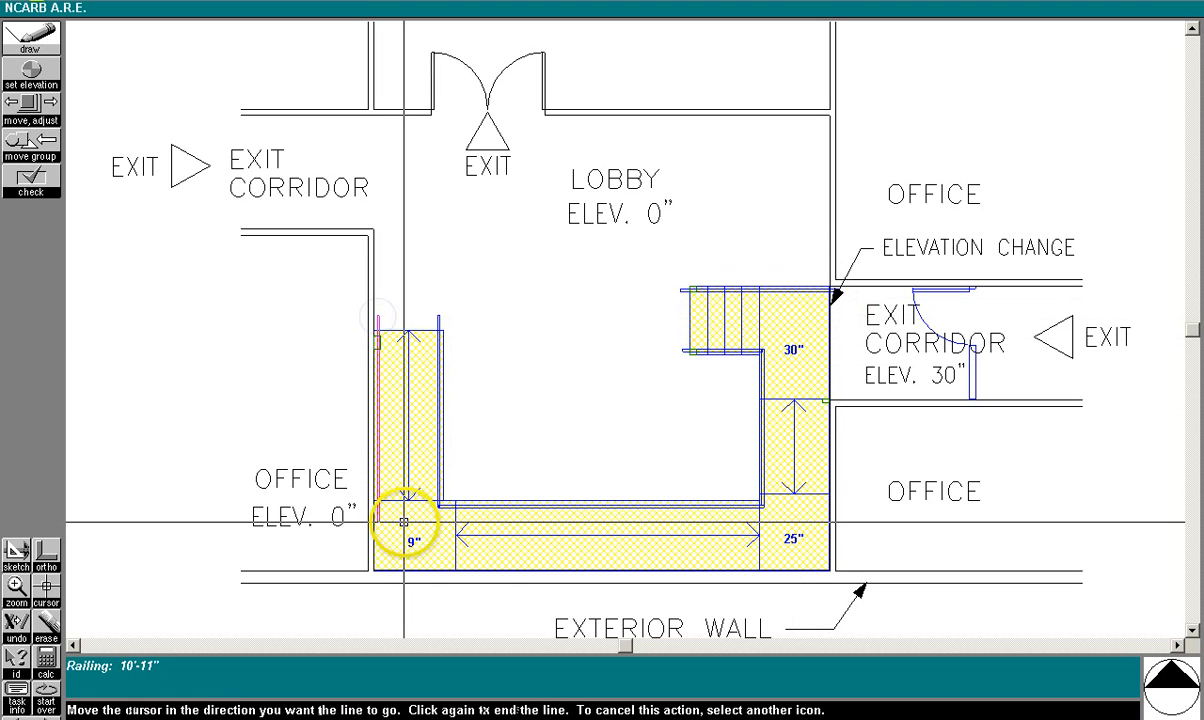
left_click(400, 519)
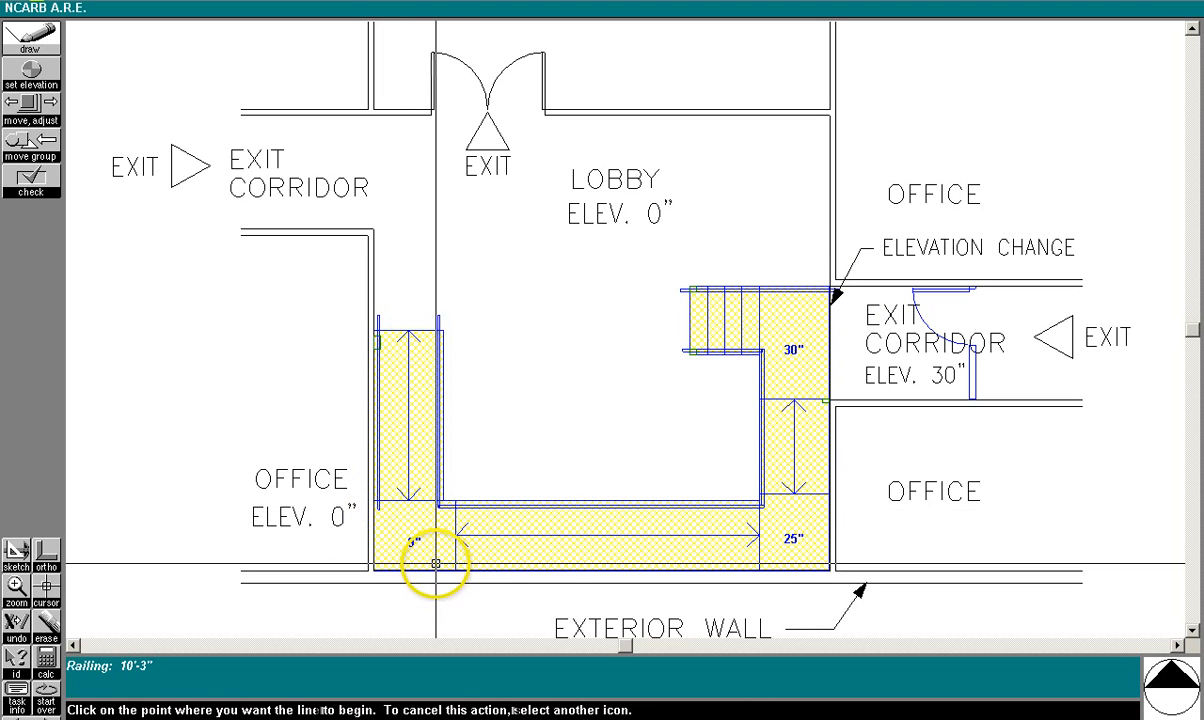
left_click(432, 562)
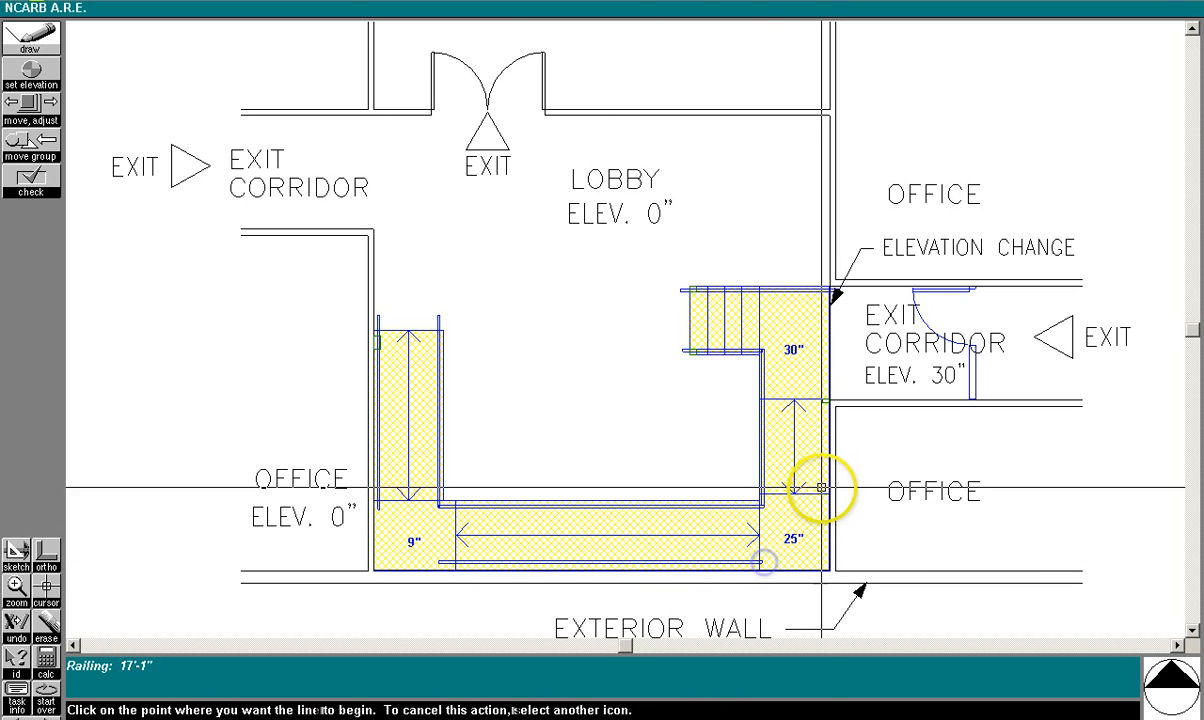
left_click(818, 487)
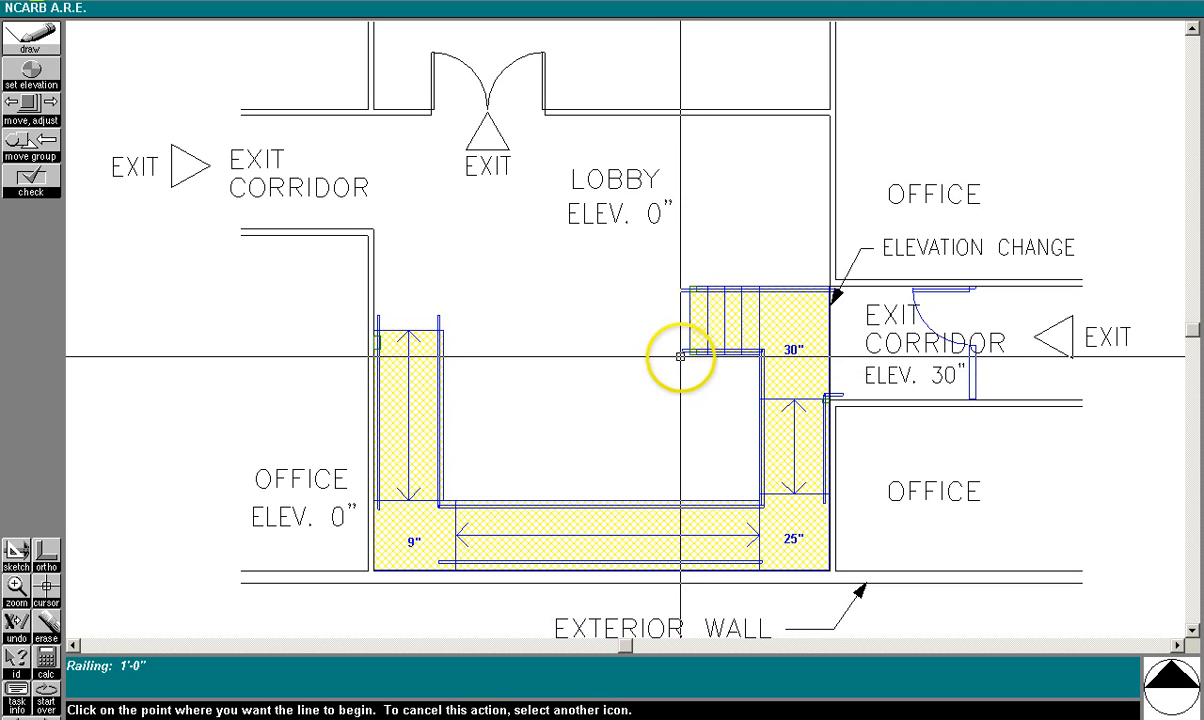
mouse_move(683, 356)
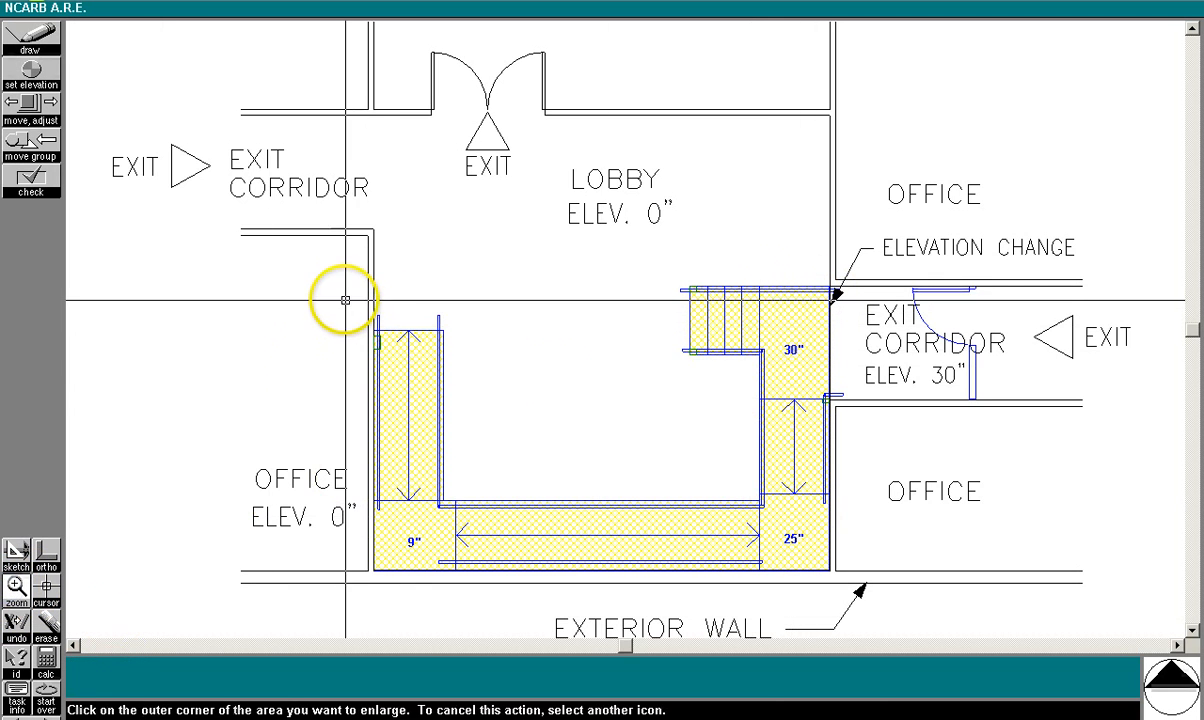
Step: Zoom to the left ramp's top and extend its left railing above the ramp
left_click(345, 300)
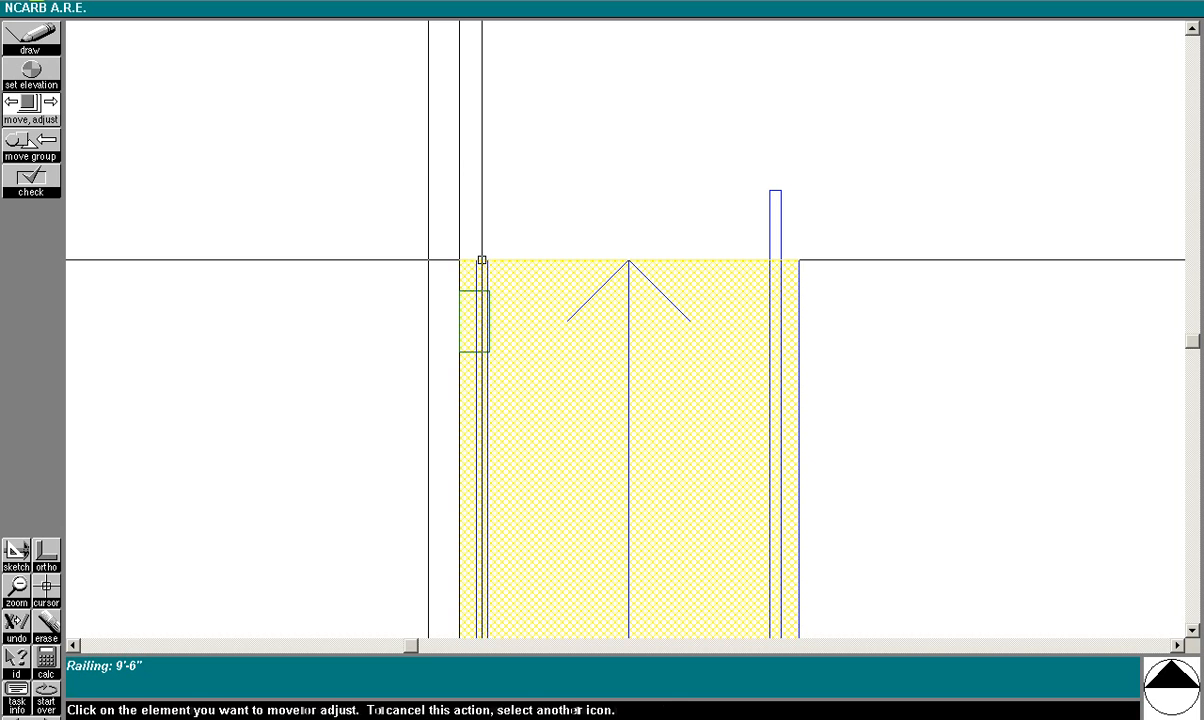
left_click(482, 262)
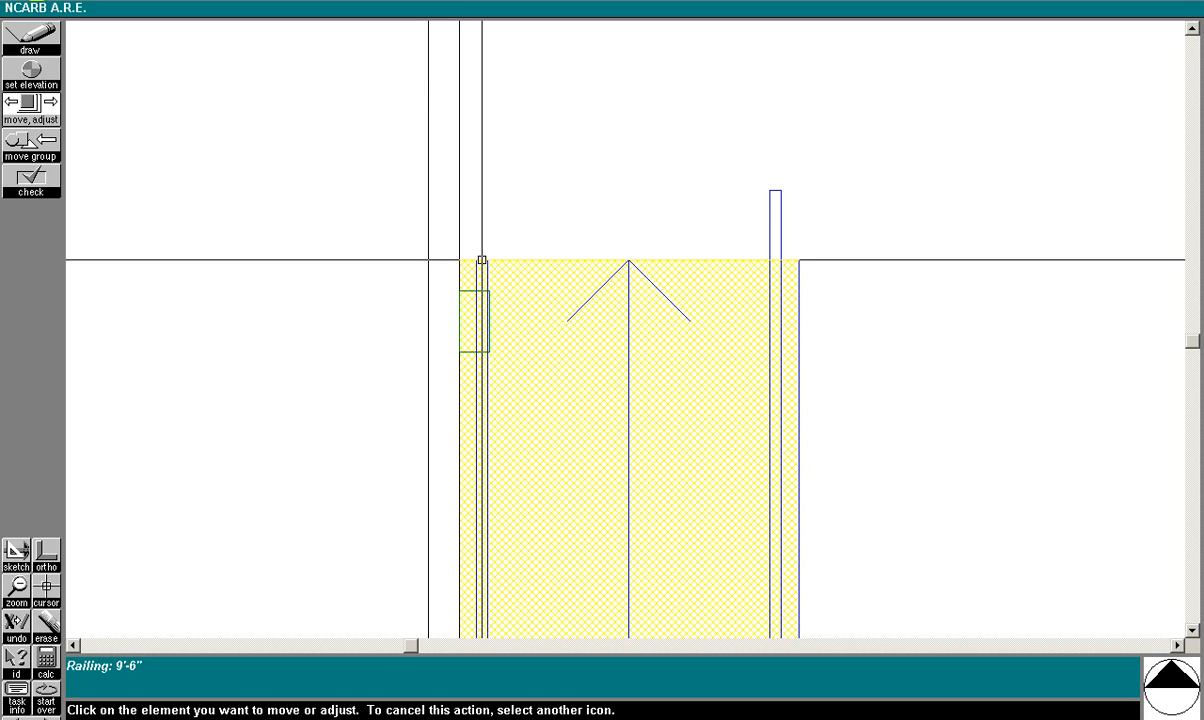
left_click(481, 259)
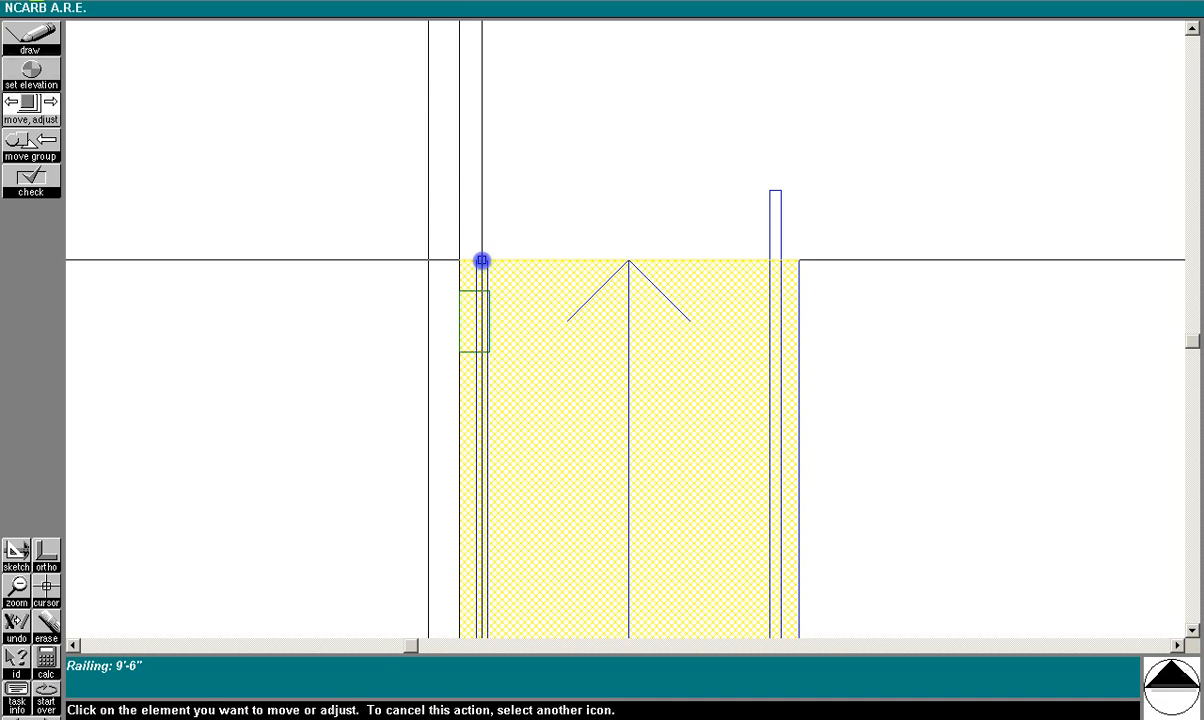
left_click_drag(482, 260, 482, 158)
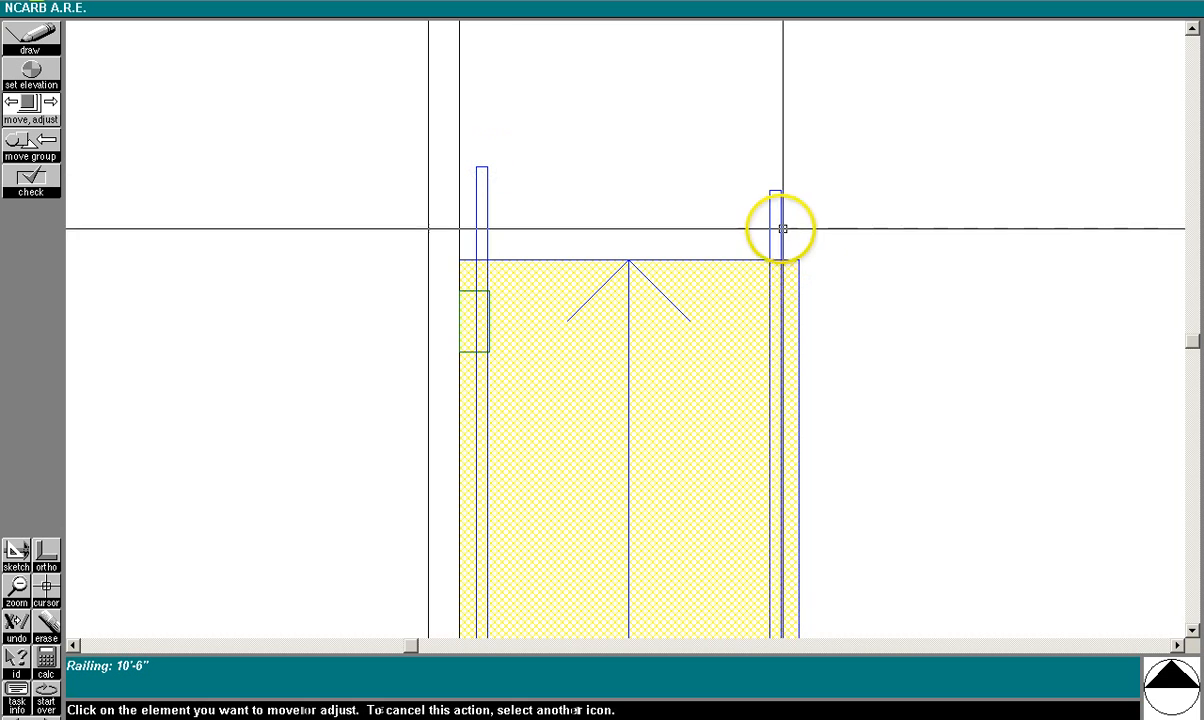
Step: Extend the left ramp's right railing past the ramp's top end
left_click(782, 228)
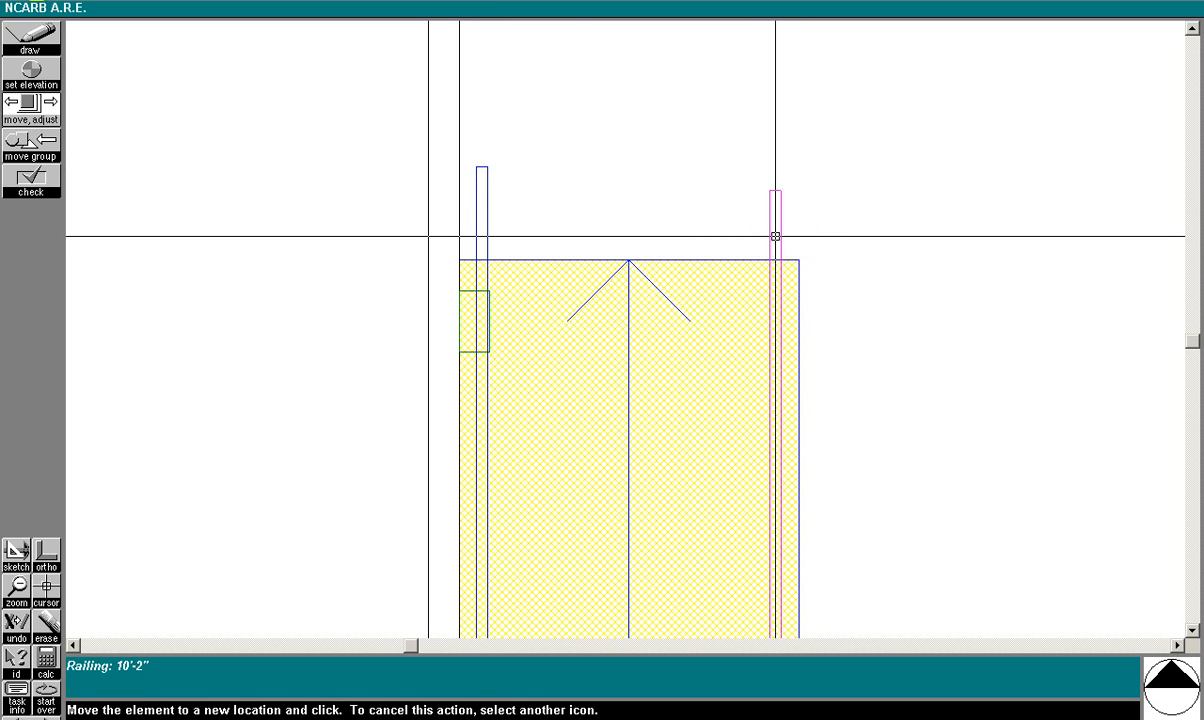
left_click(16, 556)
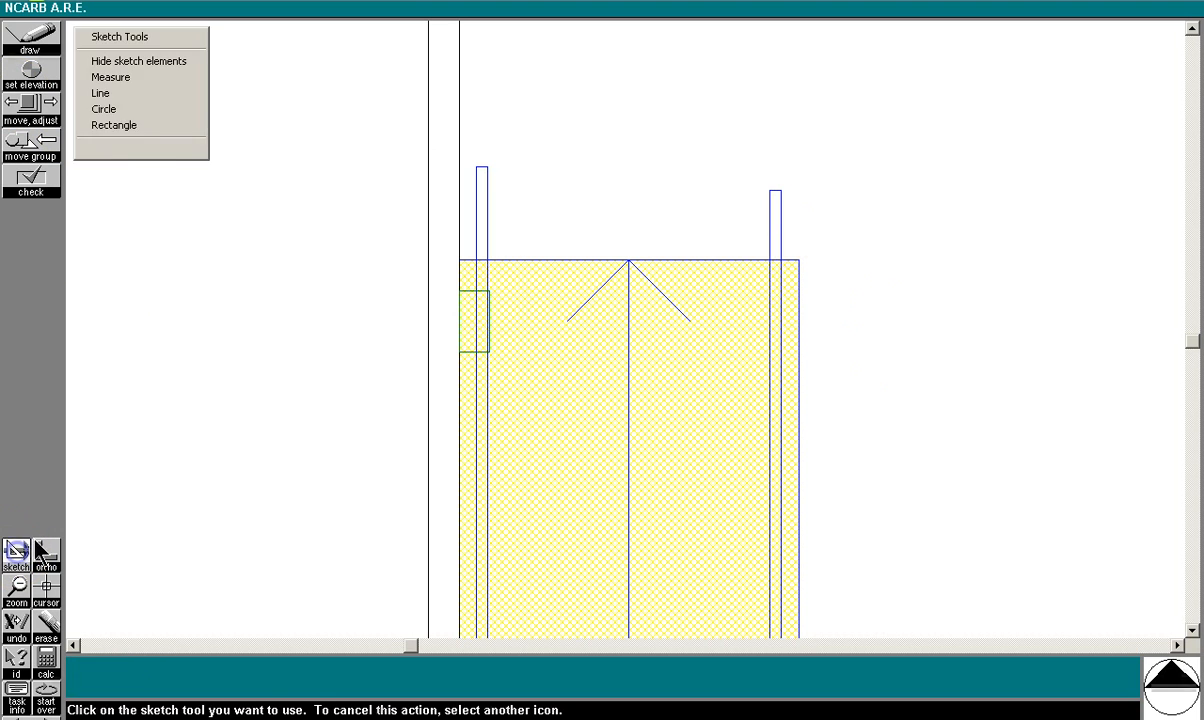
left_click(113, 125)
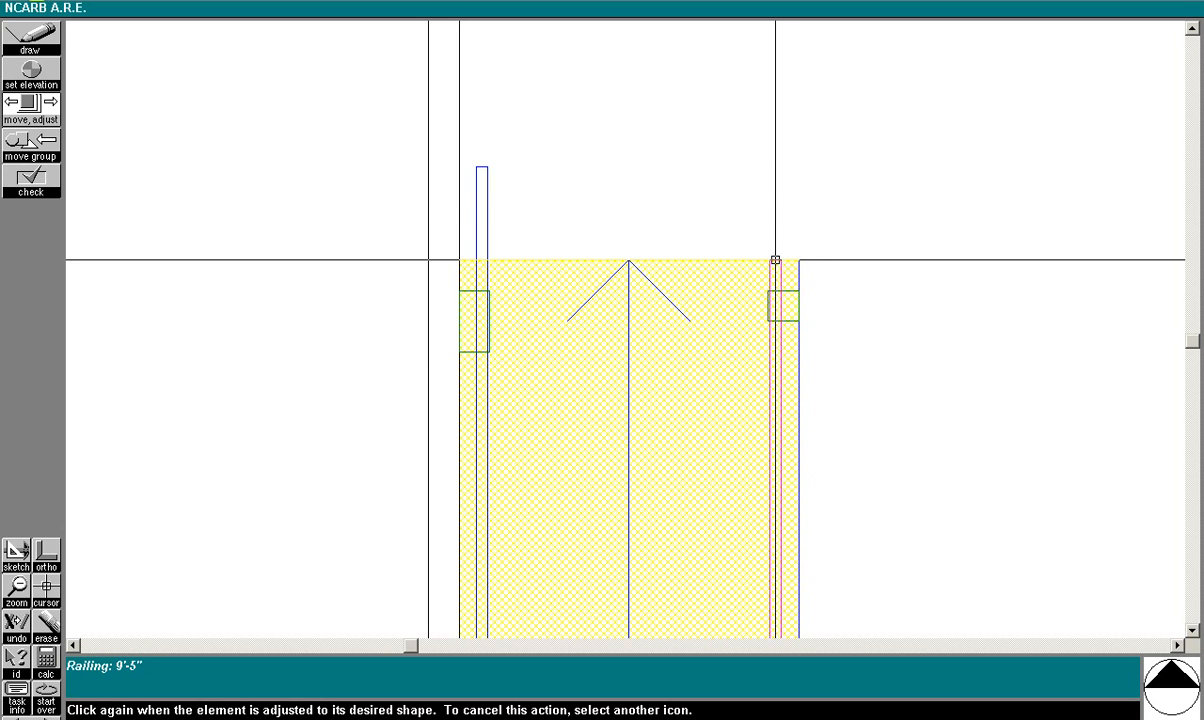
left_click_drag(775, 260, 783, 176)
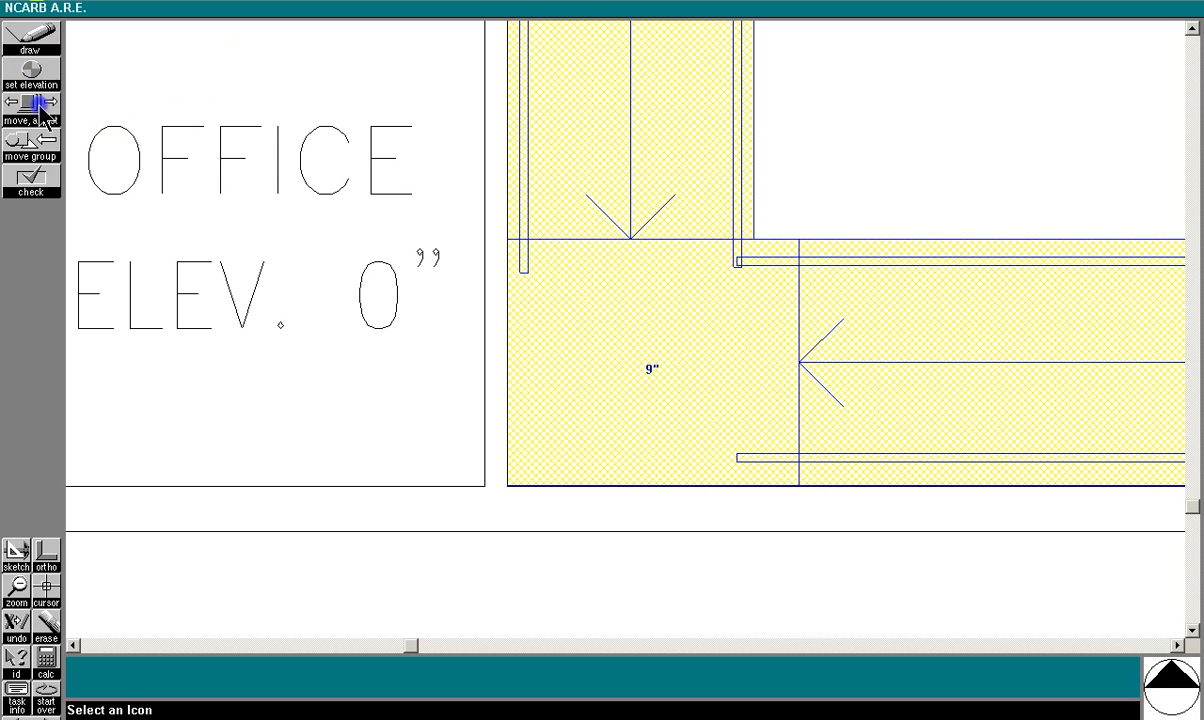
Step: Zoom to the 9-inch landing and extend the north ramp's outer railing into it
left_click(31, 108)
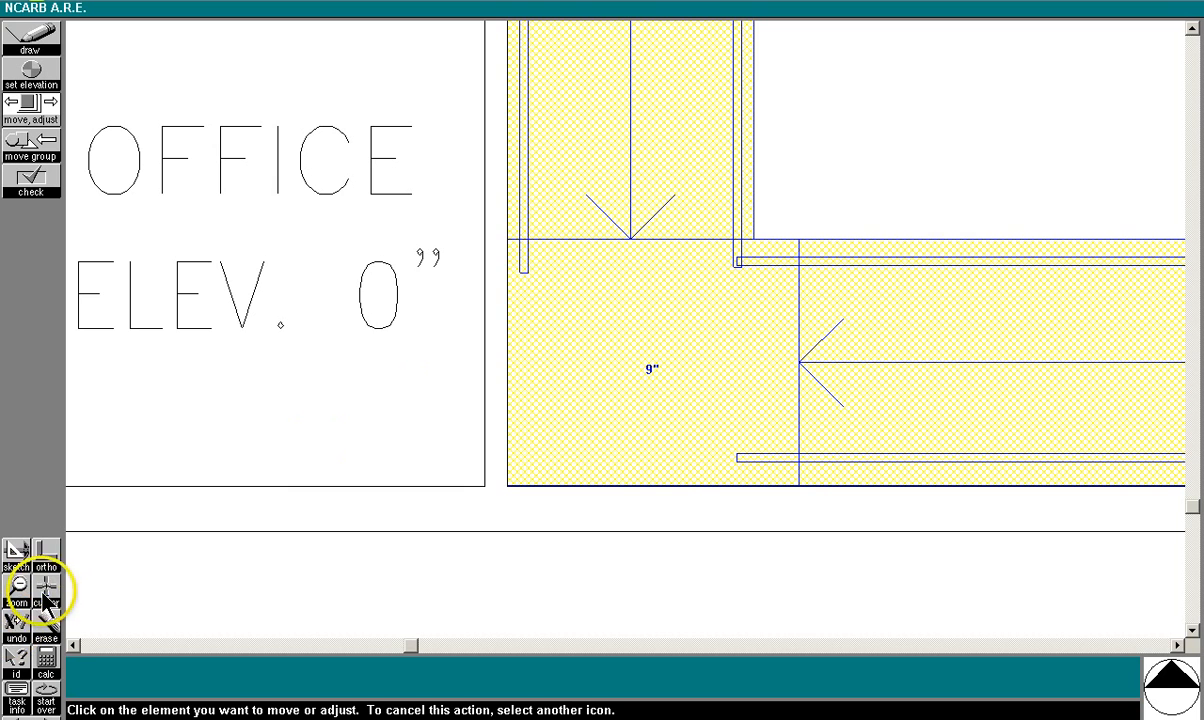
left_click(45, 591)
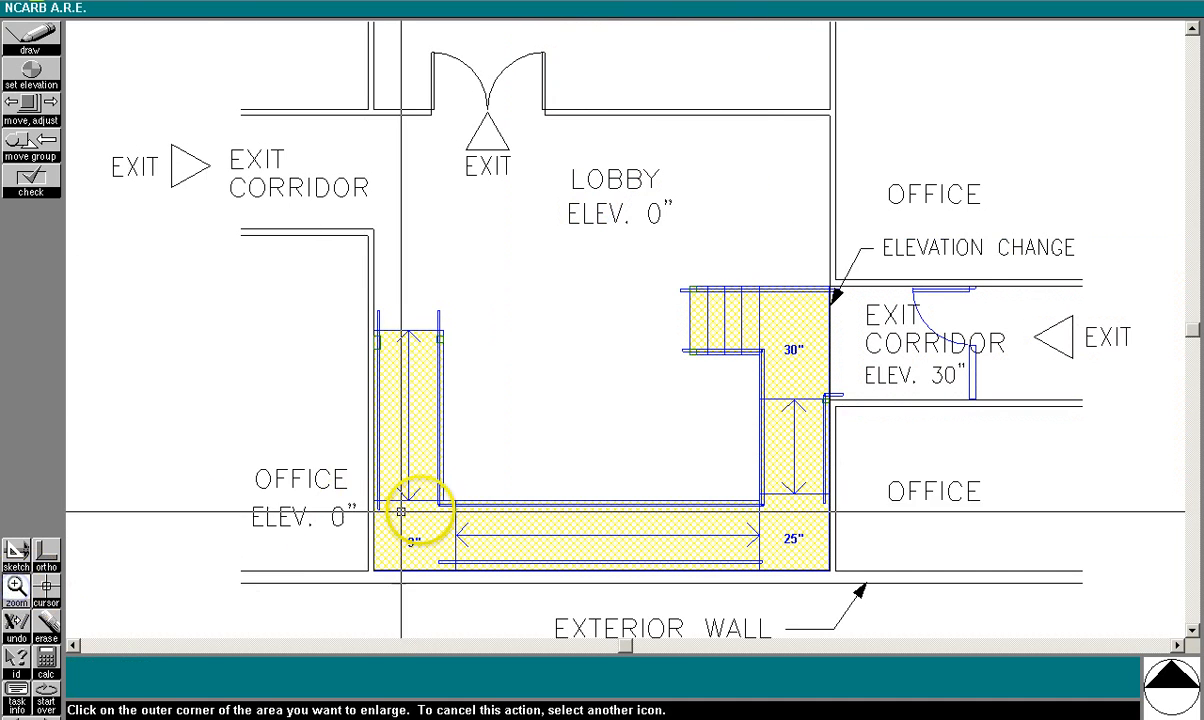
left_click(403, 510)
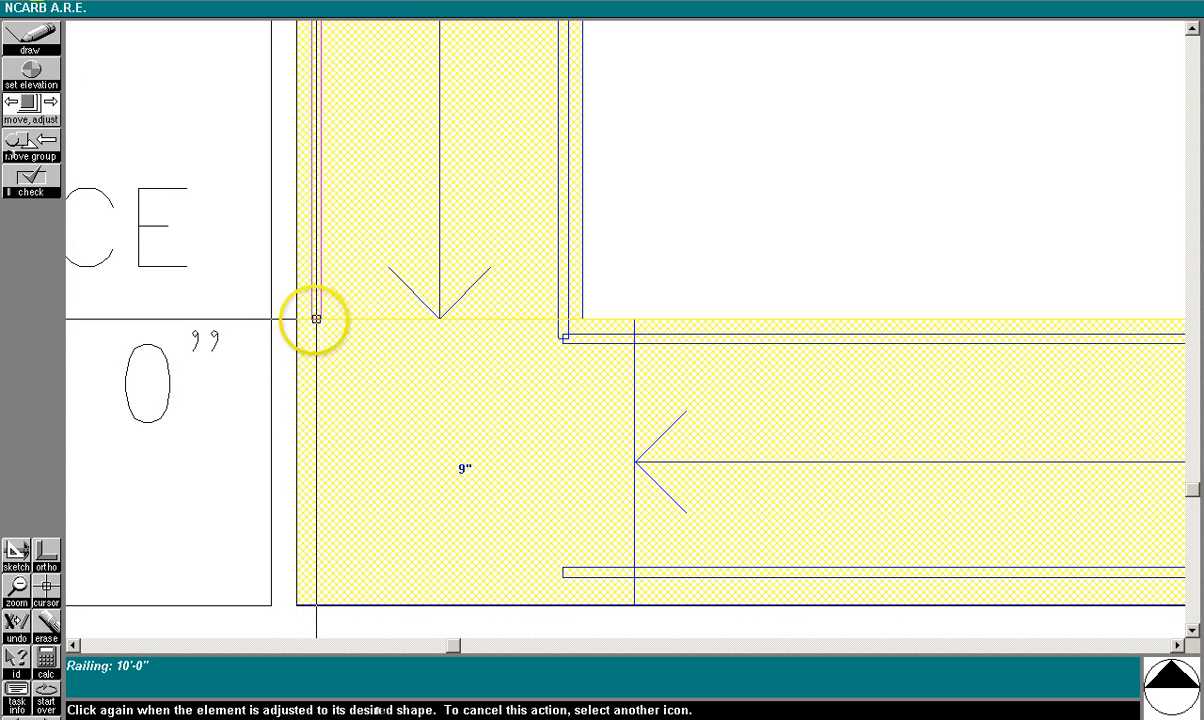
left_click_drag(316, 320, 316, 390)
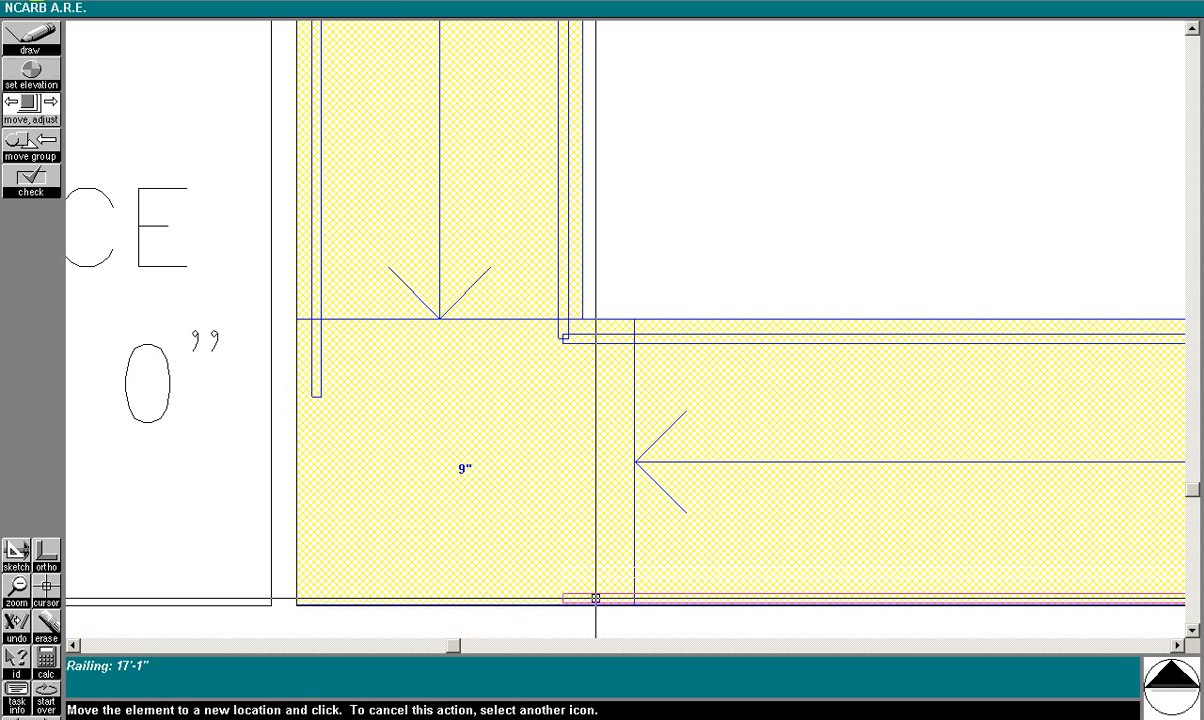
Step: Lengthen the bottom run's outer railing end at the 9-inch landing
left_click(592, 598)
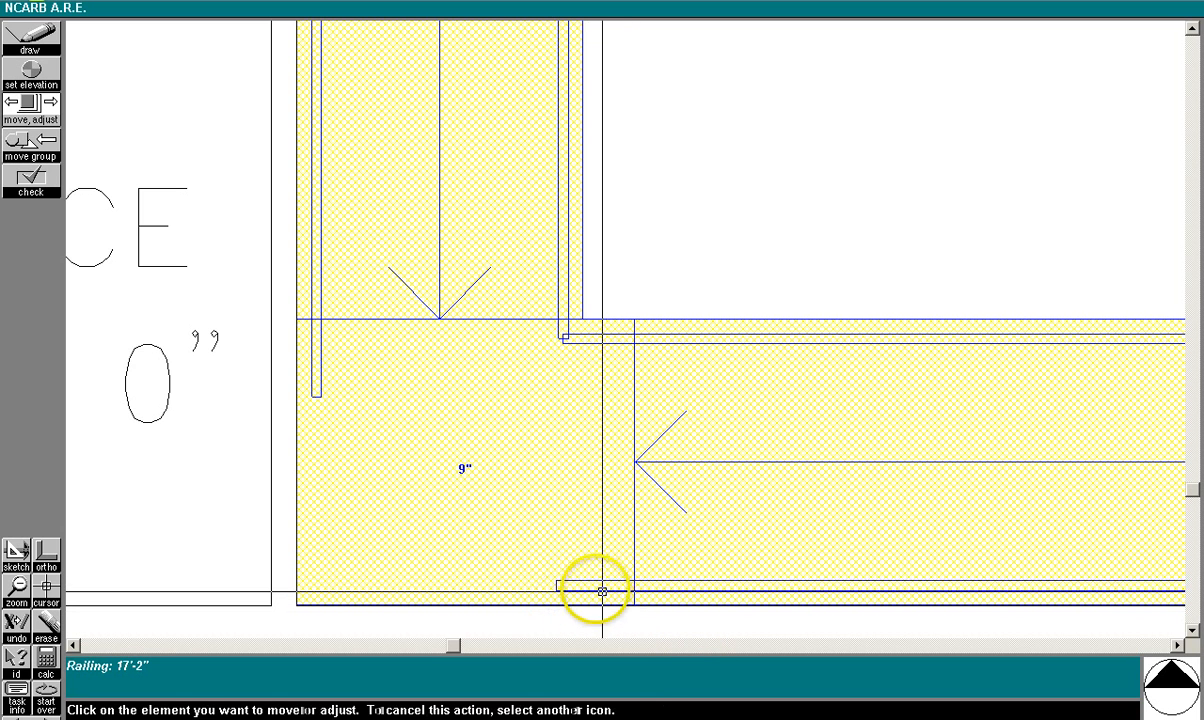
left_click(600, 590)
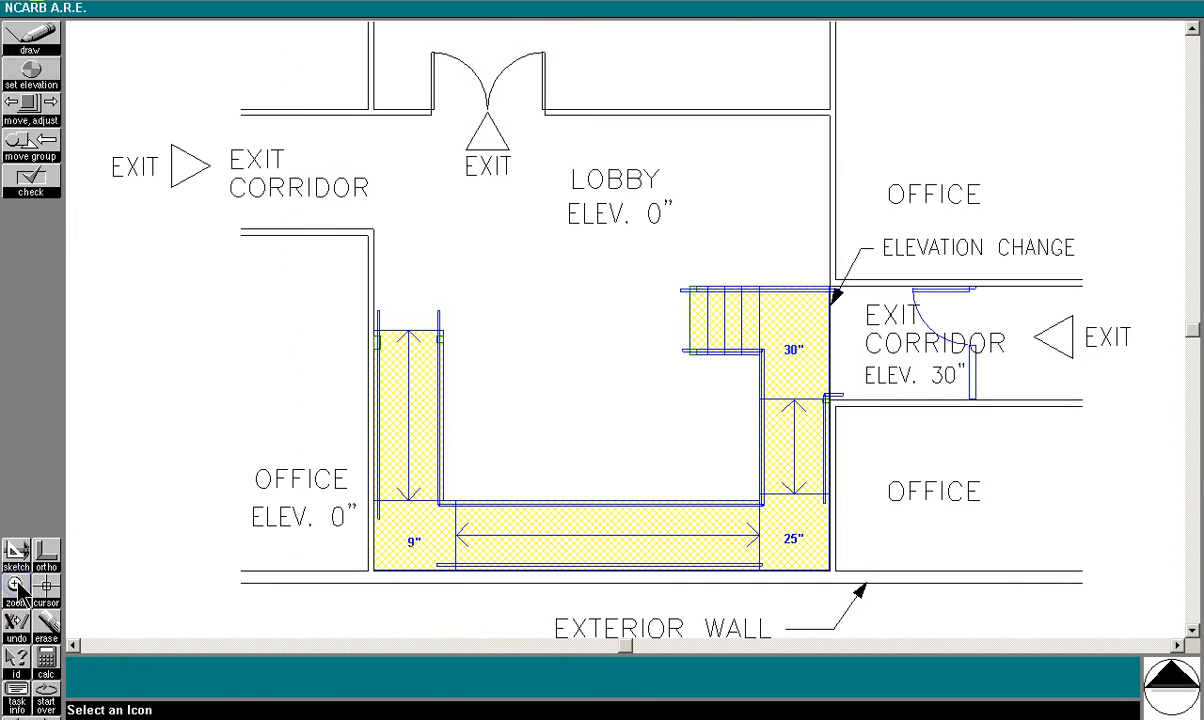
left_click(16, 589)
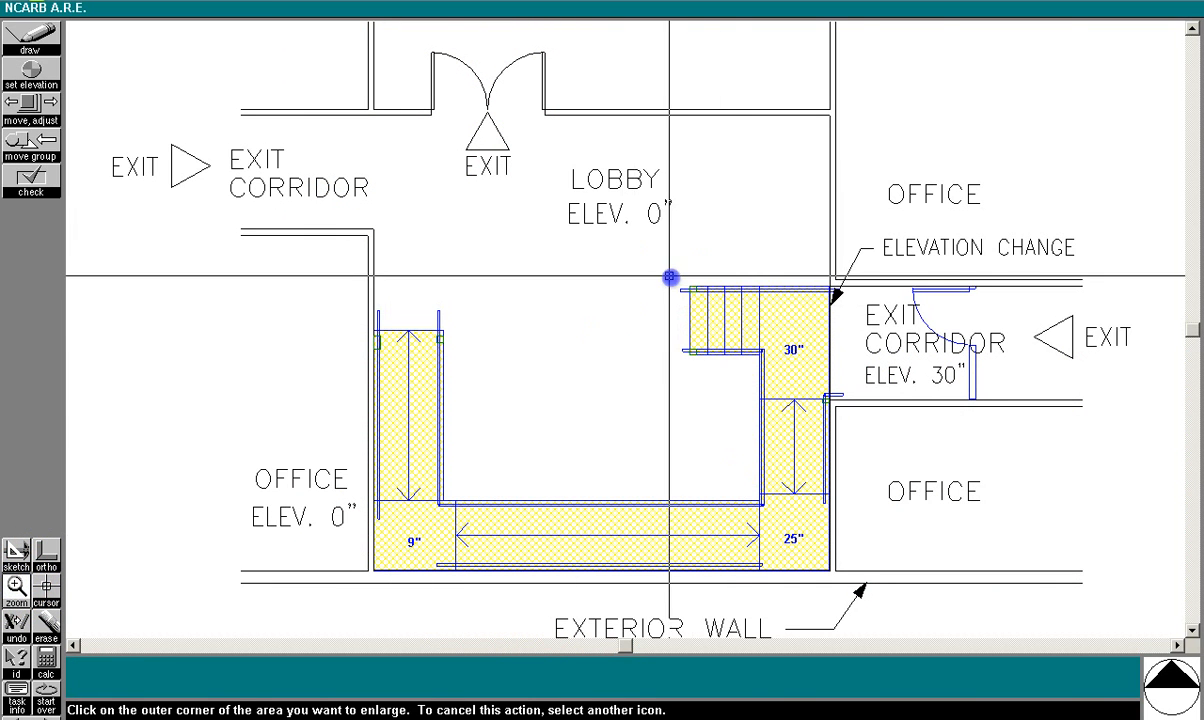
Step: Zoom into the stair and stretch the upper and lower stair railings past the bottom step
left_click(669, 276)
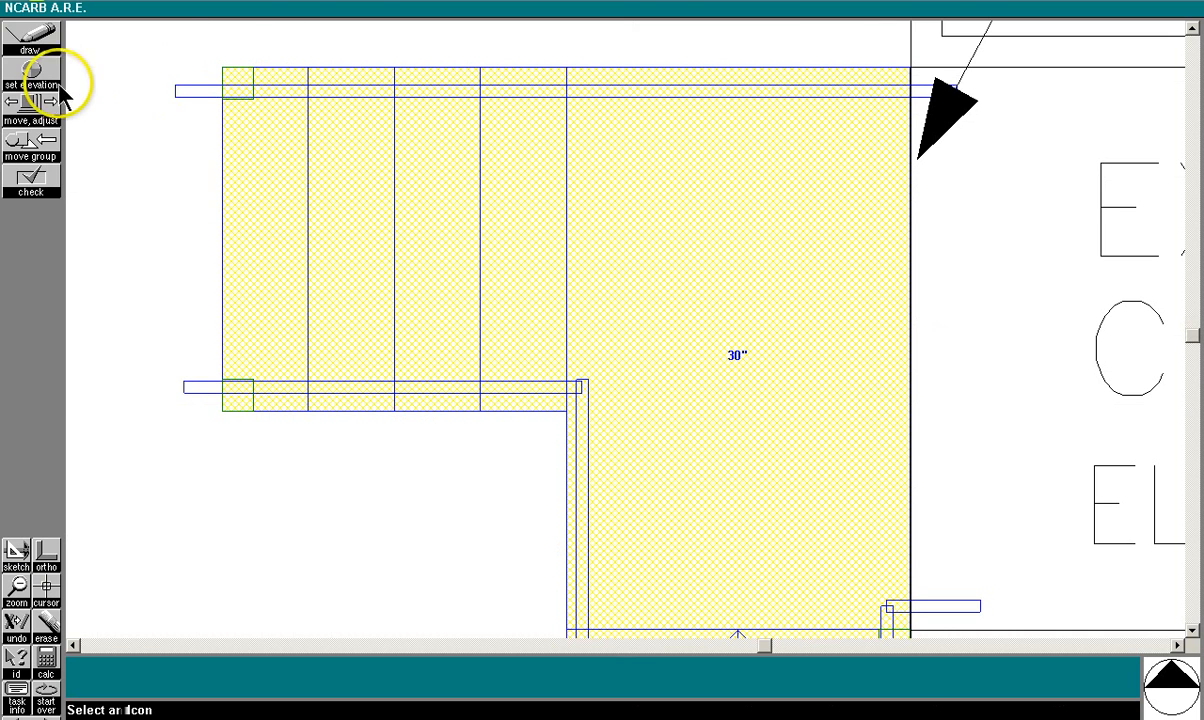
left_click(16, 103)
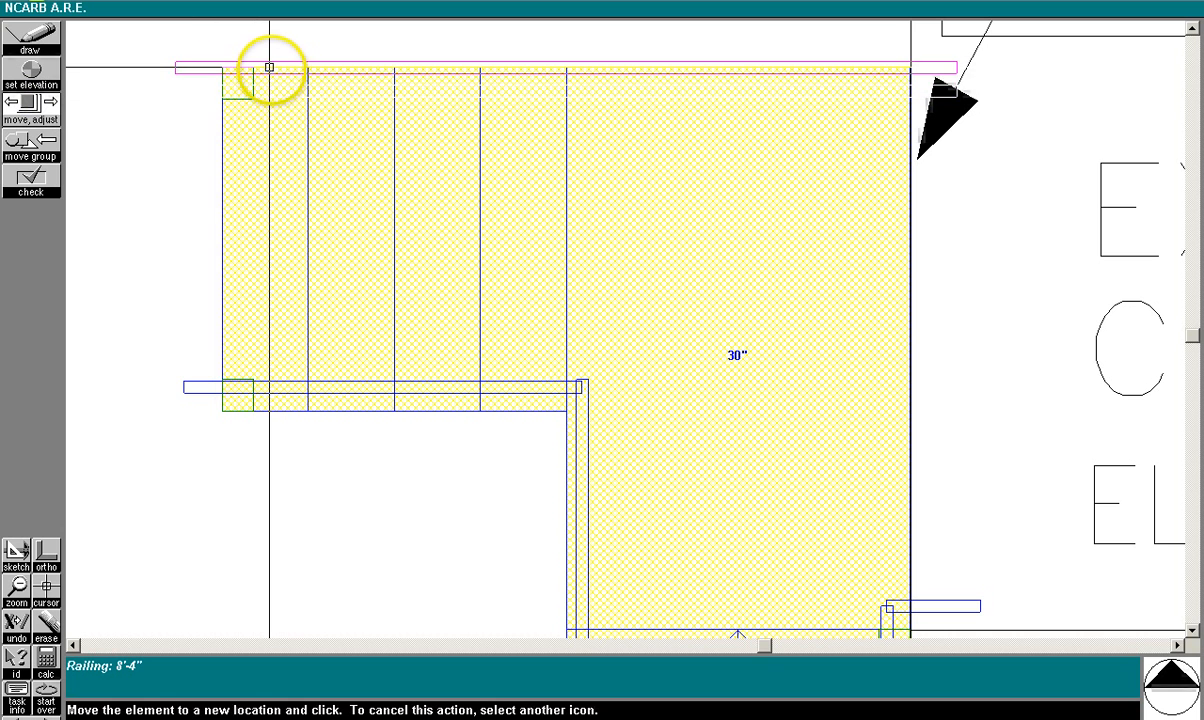
left_click(271, 89)
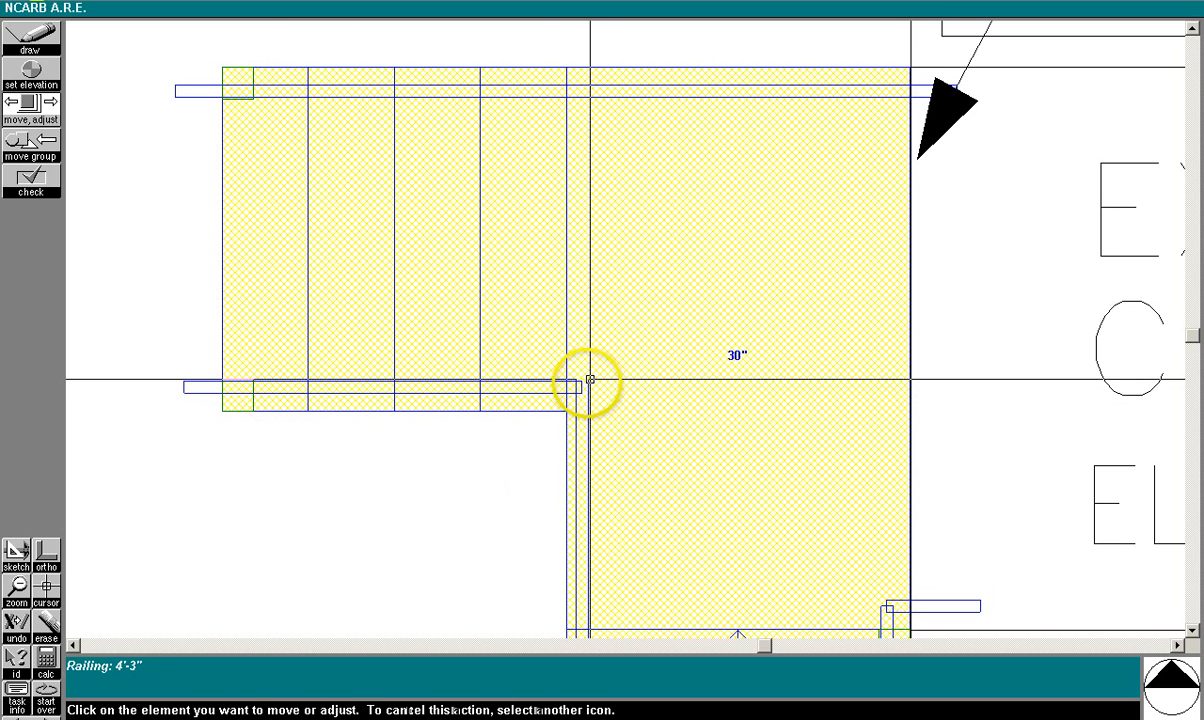
left_click_drag(589, 381, 589, 433)
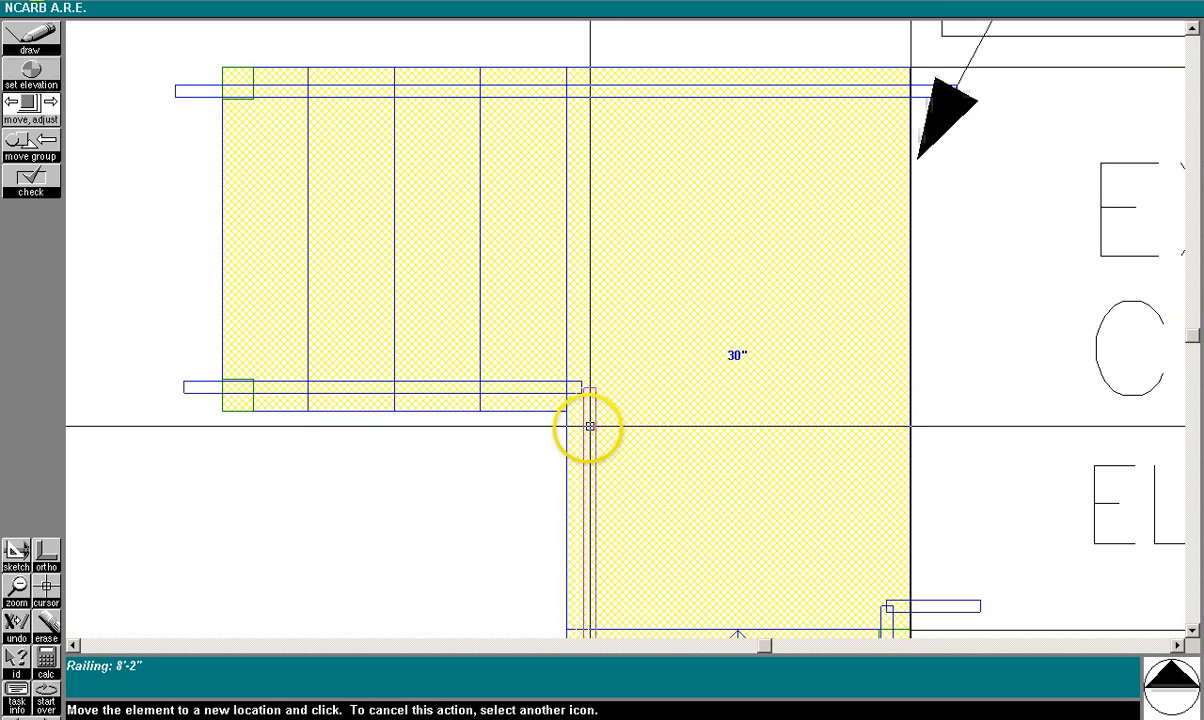
left_click(589, 424)
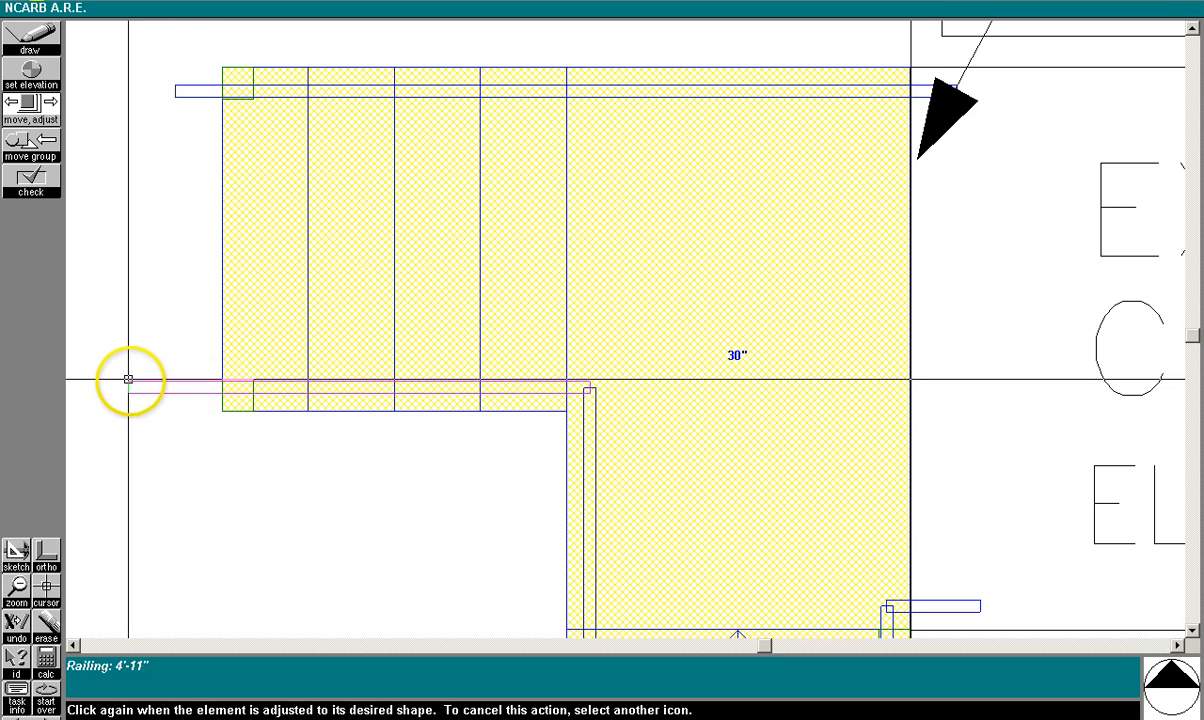
left_click_drag(128, 378, 160, 90)
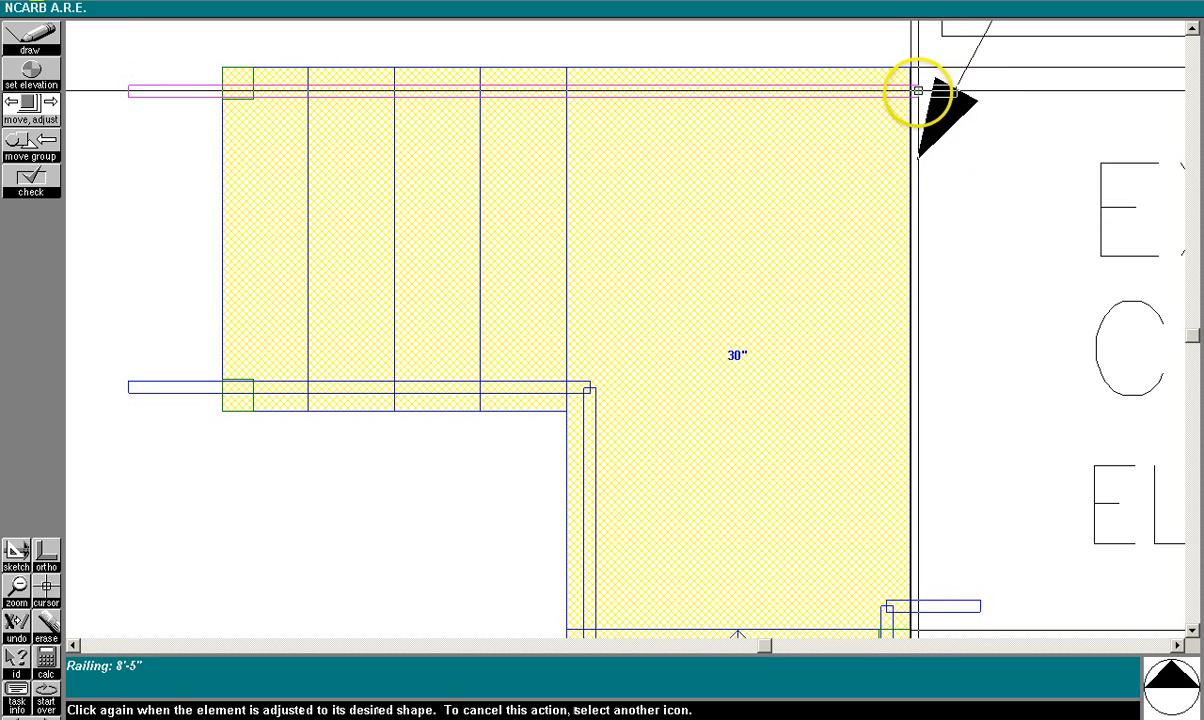
left_click(909, 89)
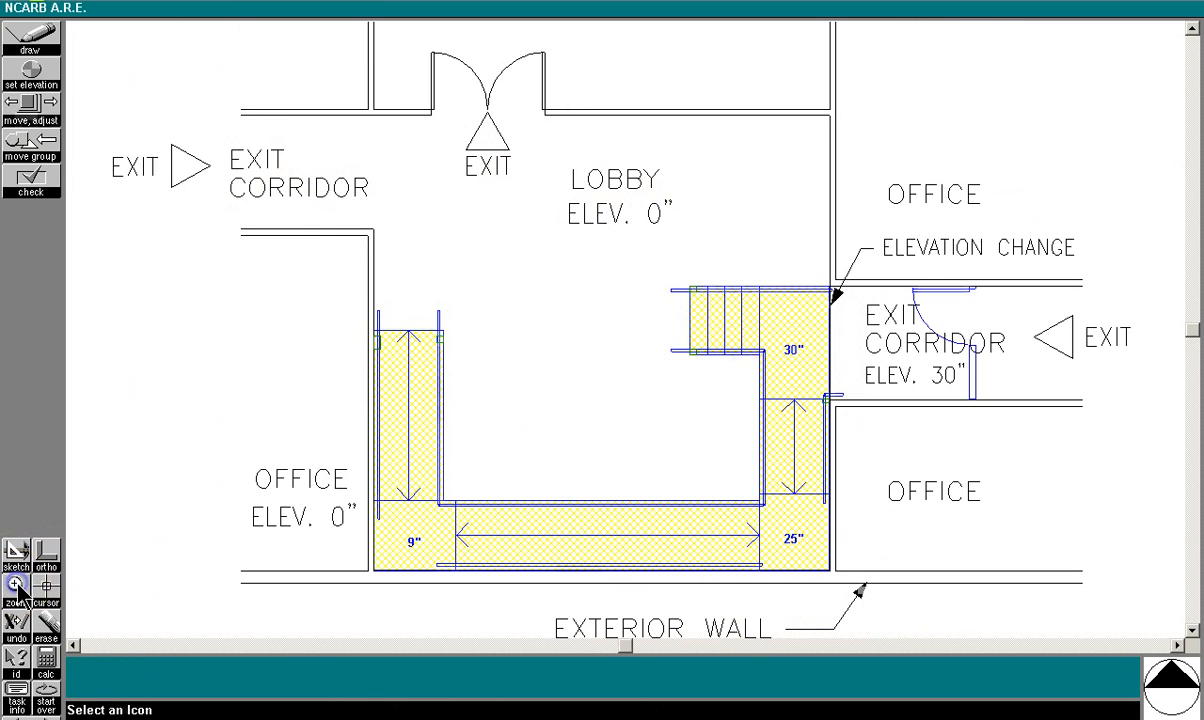
Step: Zoom in and reset the east ramp's inner railing end beside the office
left_click(17, 587)
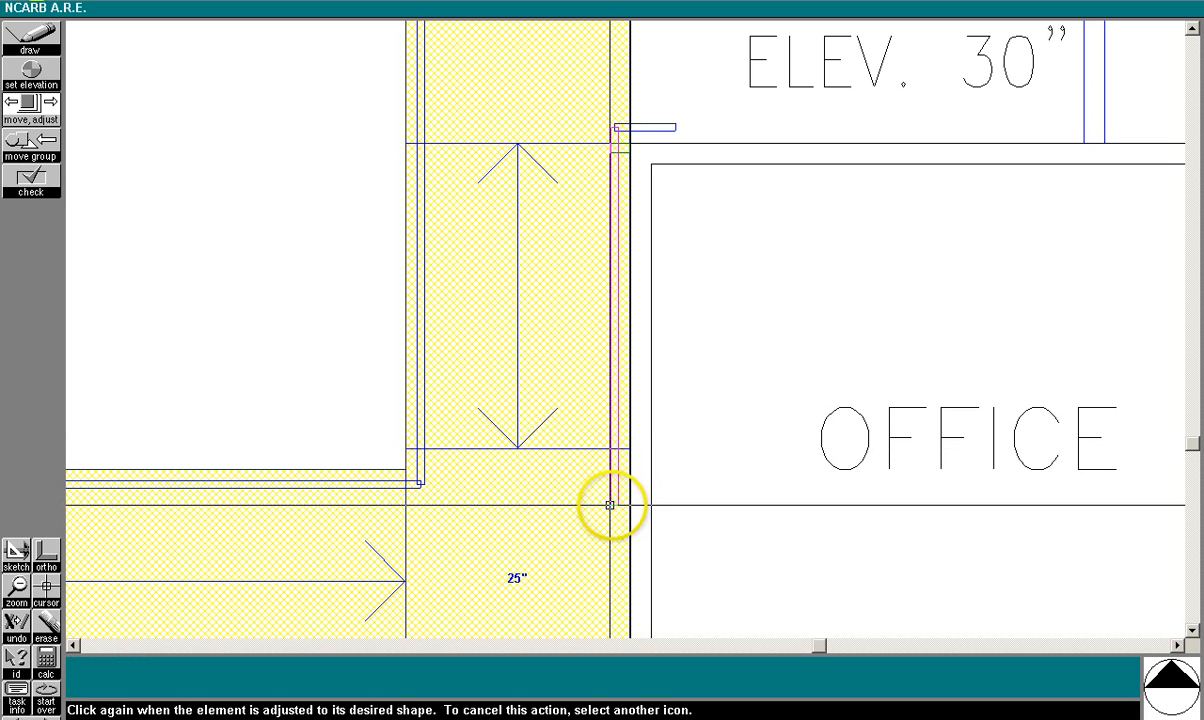
left_click(612, 505)
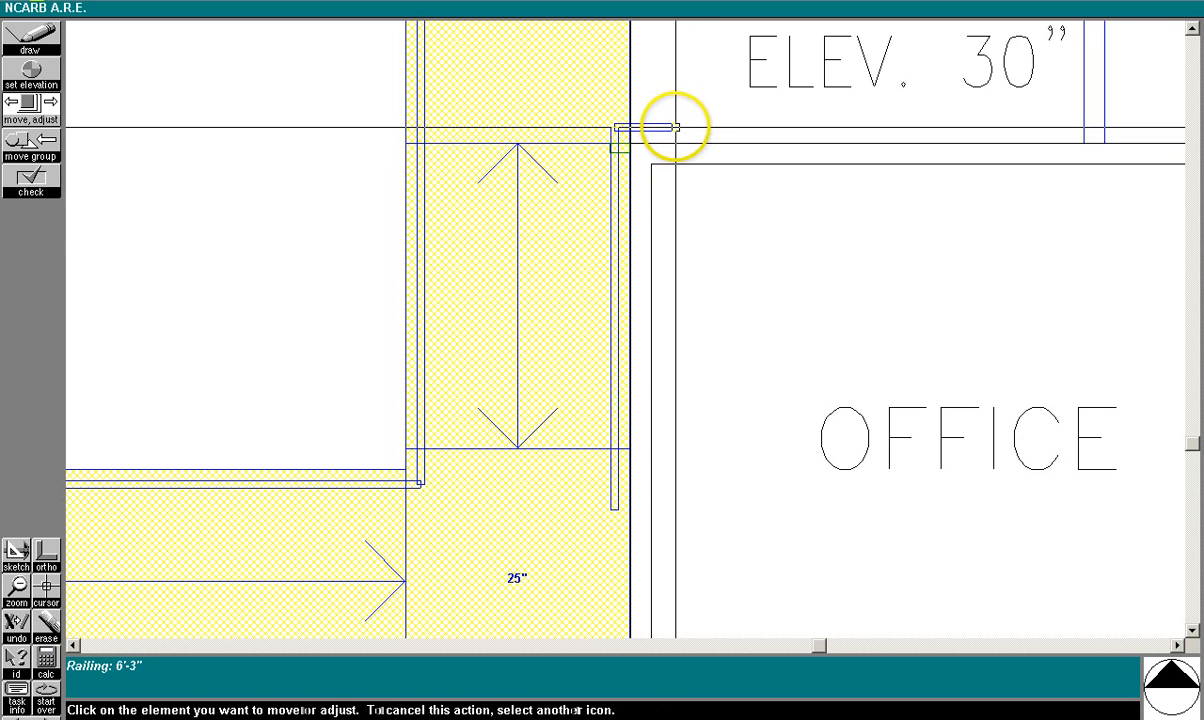
left_click(668, 128)
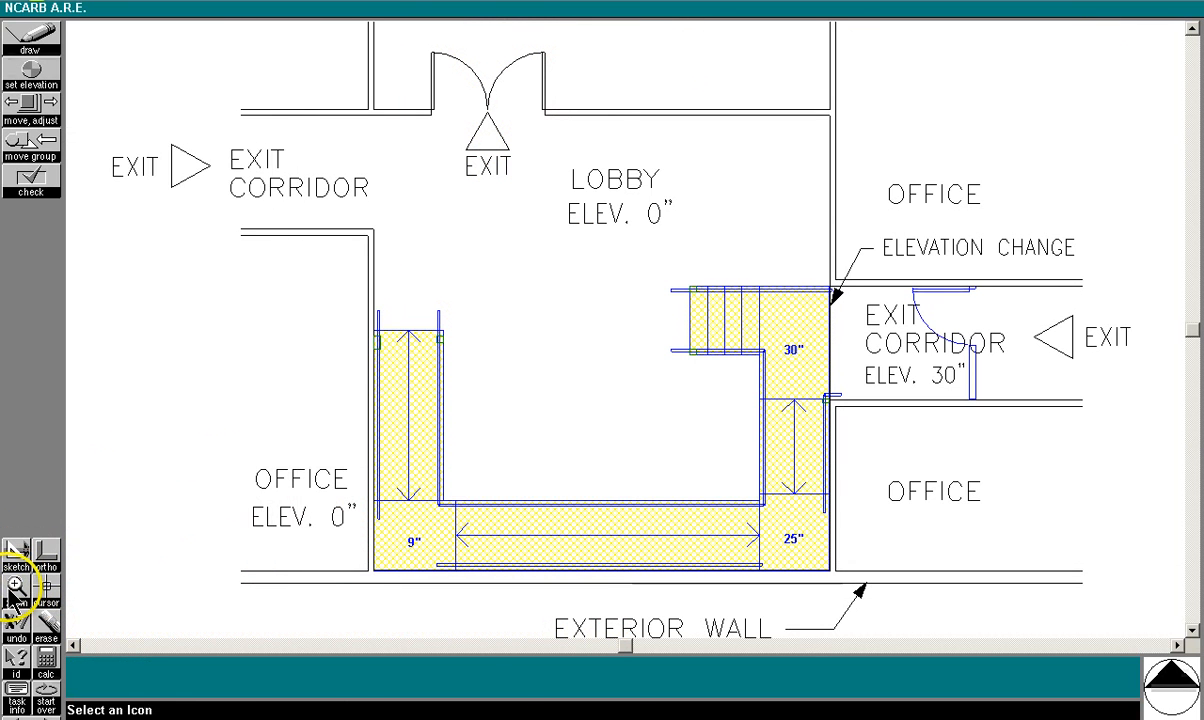
Step: At the 25-inch landing, extend the lower ramp railing one foot to 18'-0"
left_click(16, 591)
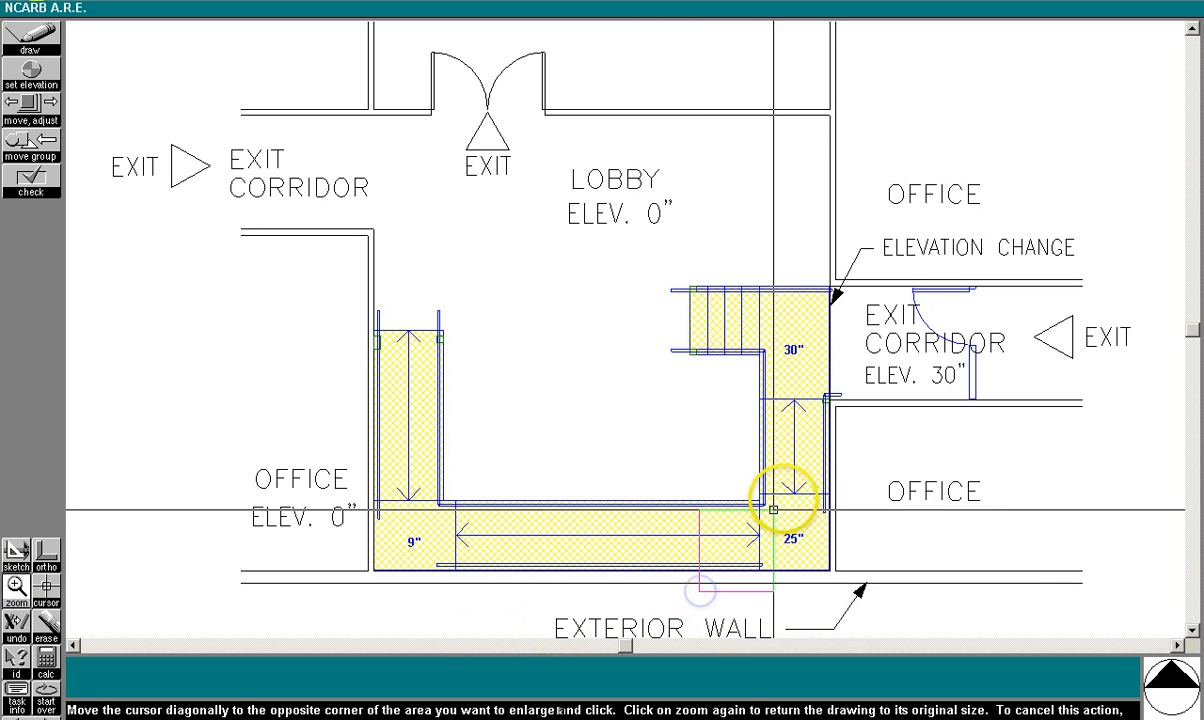
left_click(775, 507)
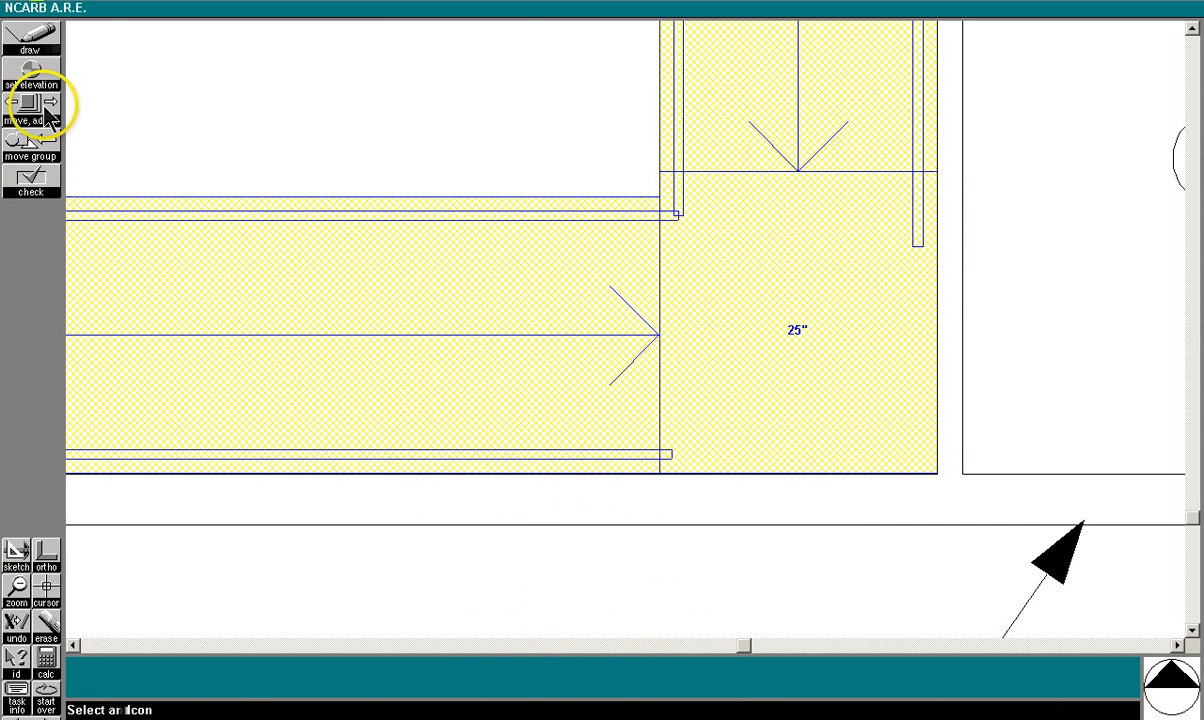
left_click(31, 105)
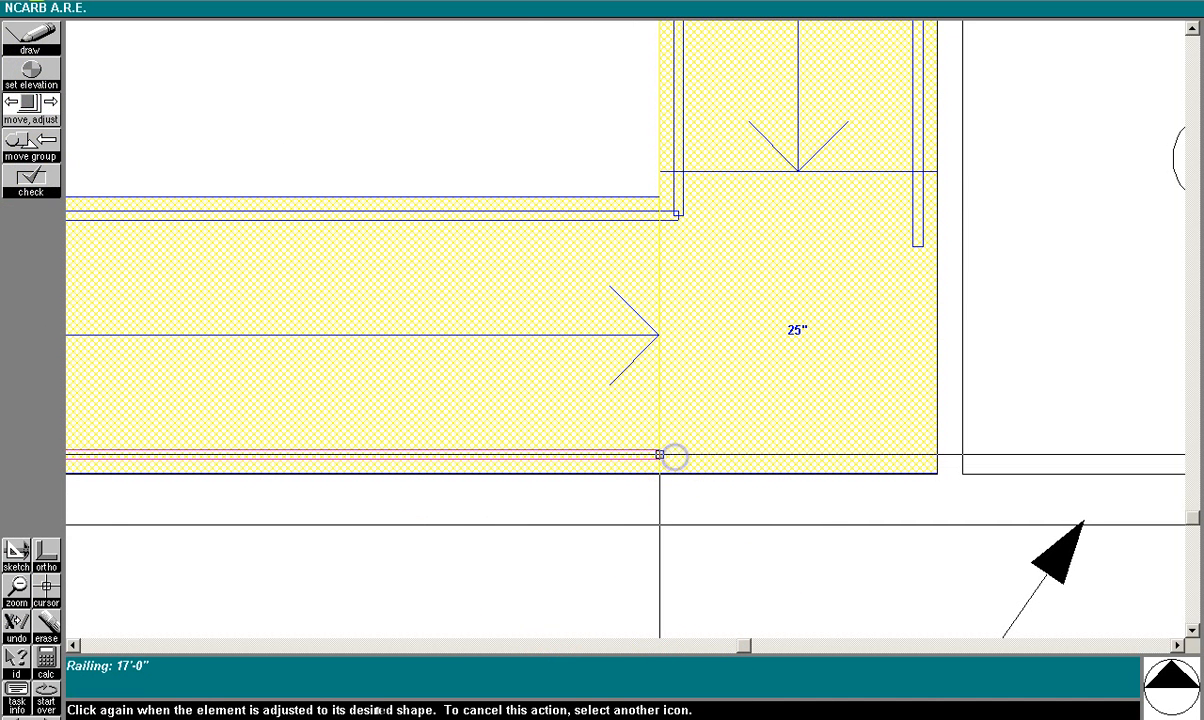
left_click_drag(675, 456, 715, 460)
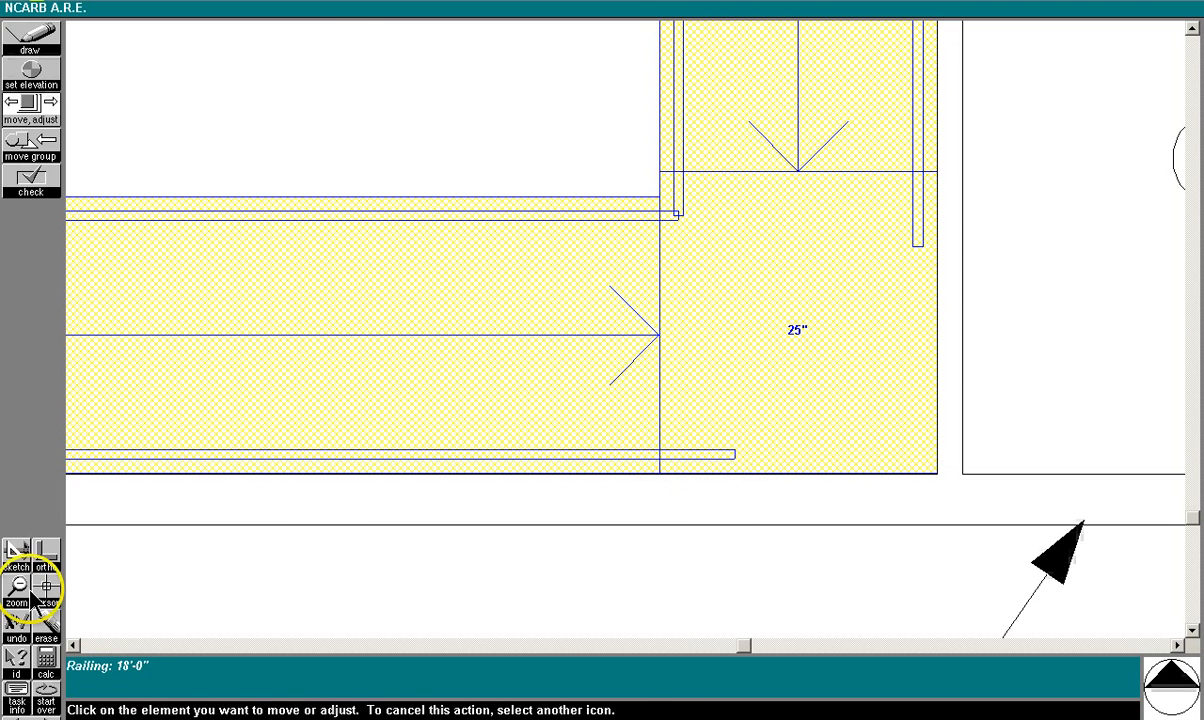
left_click(16, 588)
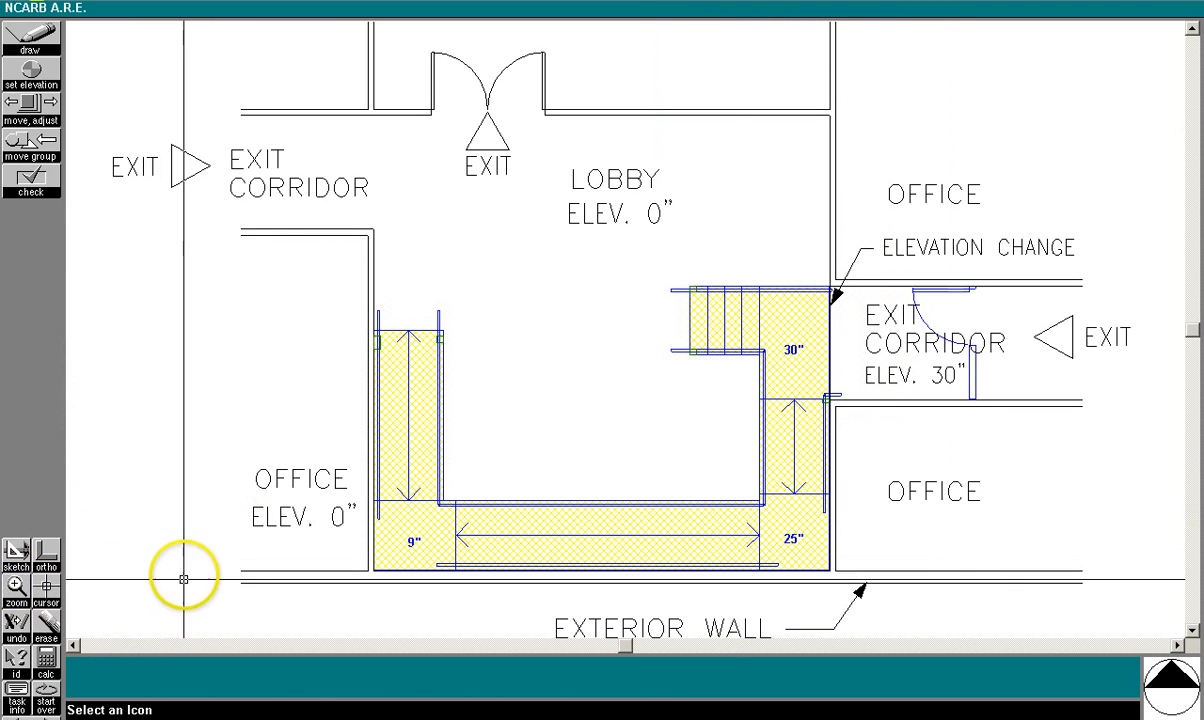
mouse_move(463, 330)
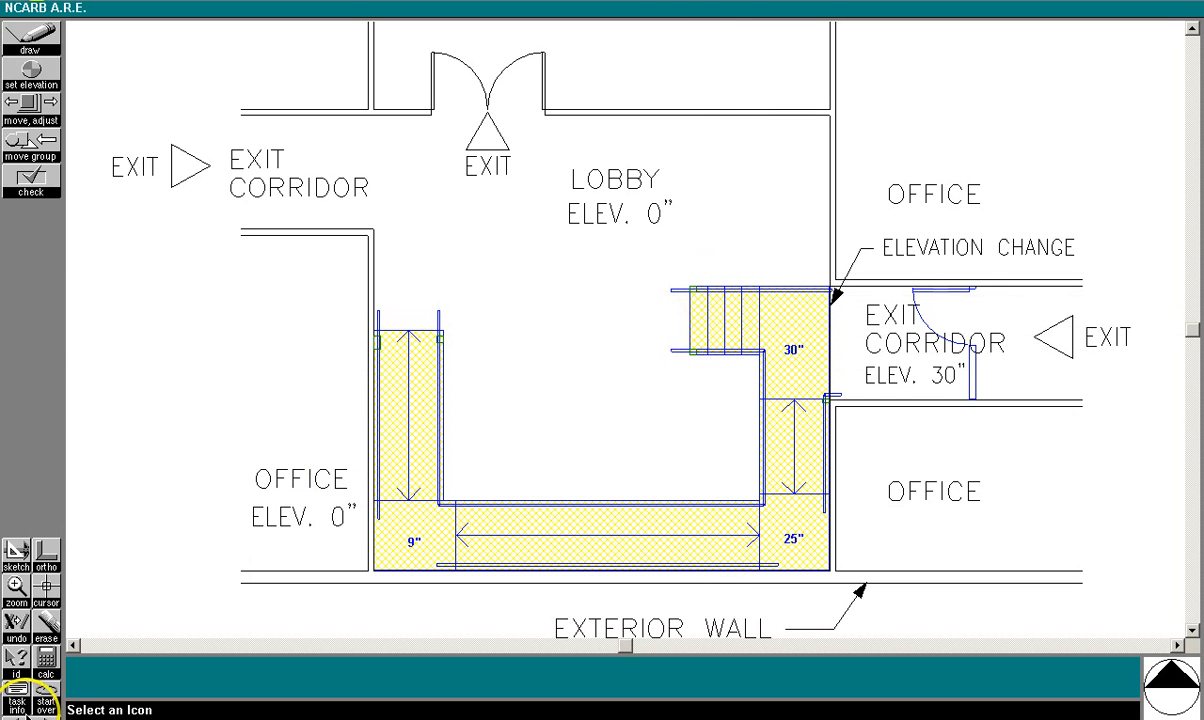
left_click(13, 668)
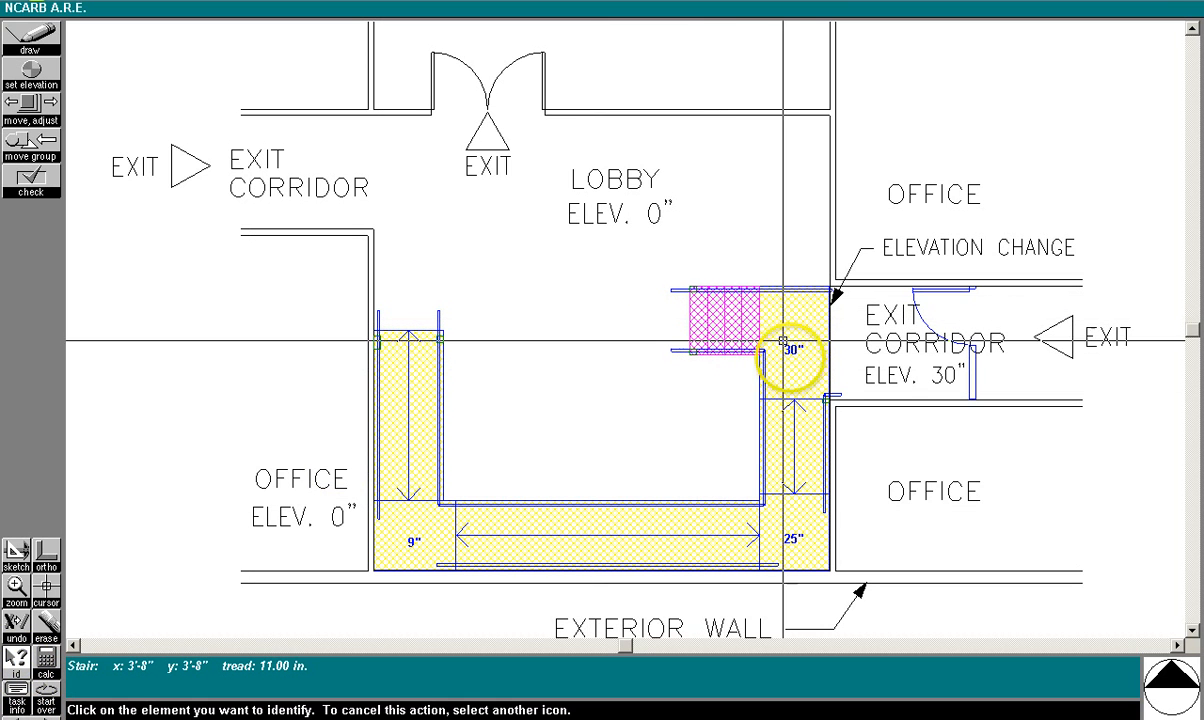
left_click(788, 352)
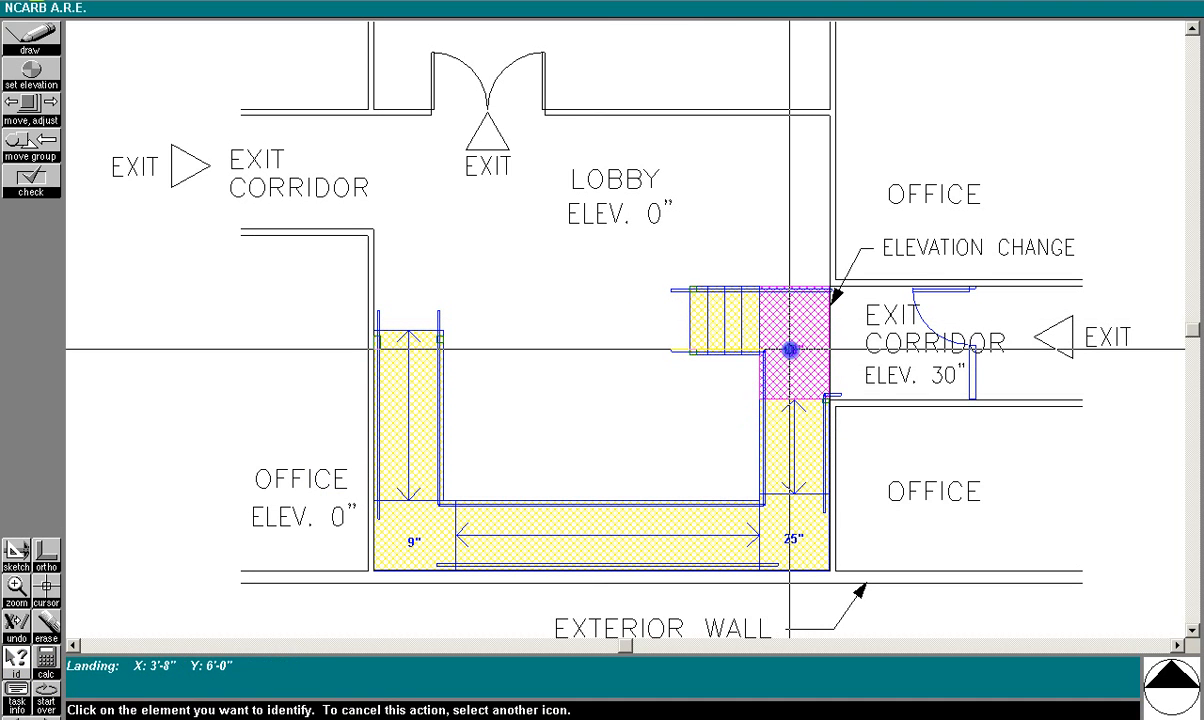
left_click(791, 355)
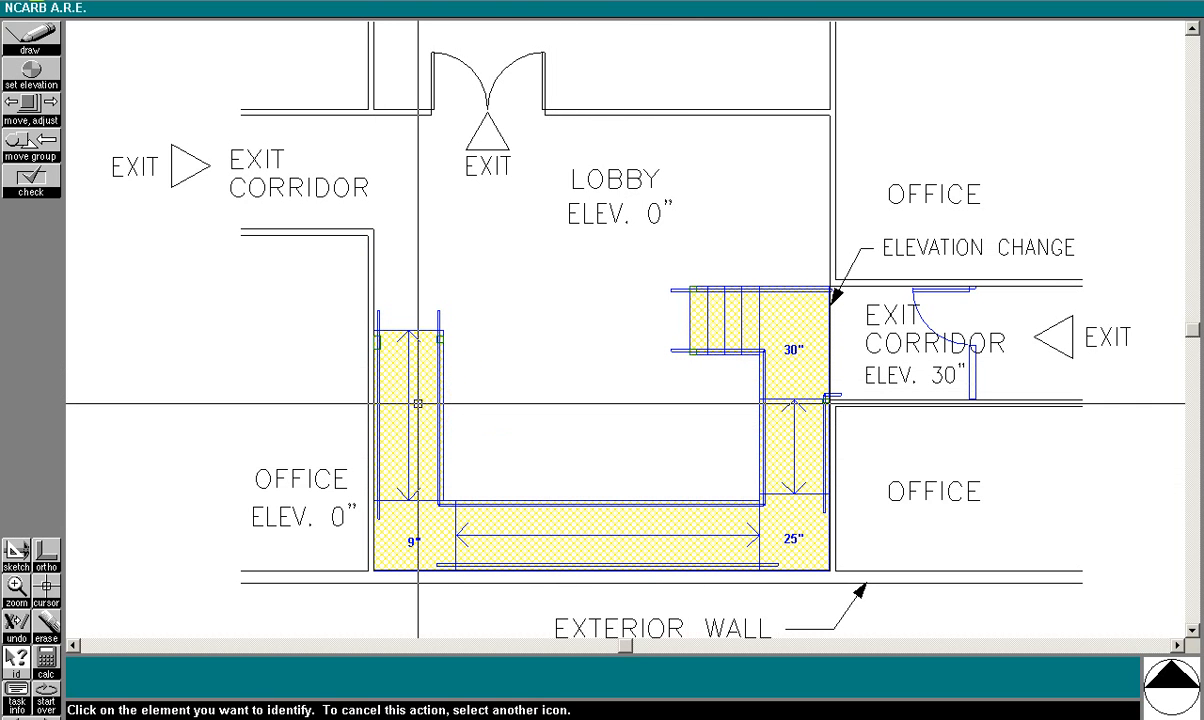
left_click(418, 318)
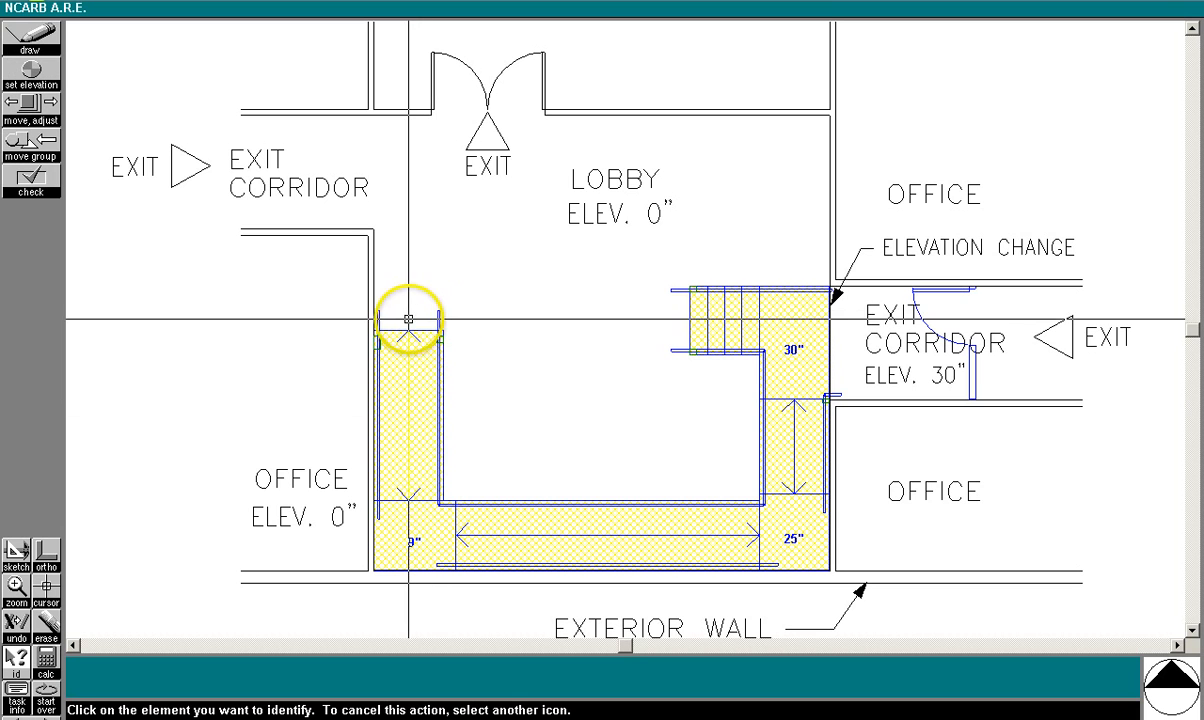
left_click(500, 145)
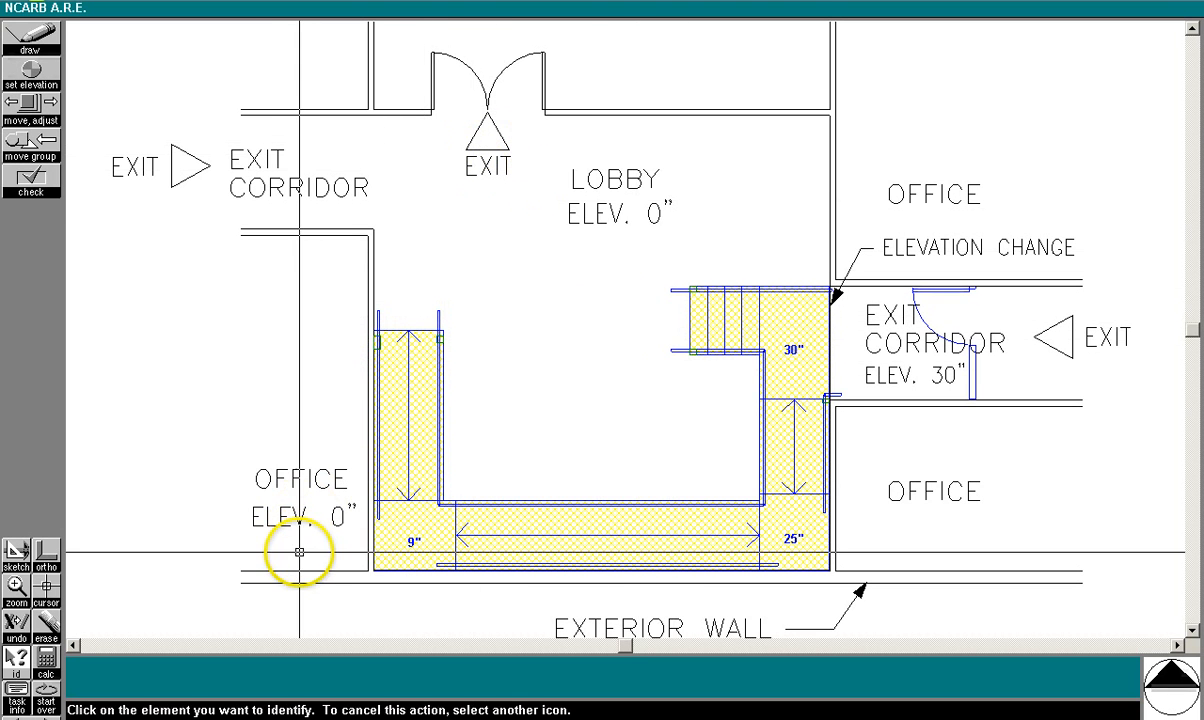
mouse_move(42, 690)
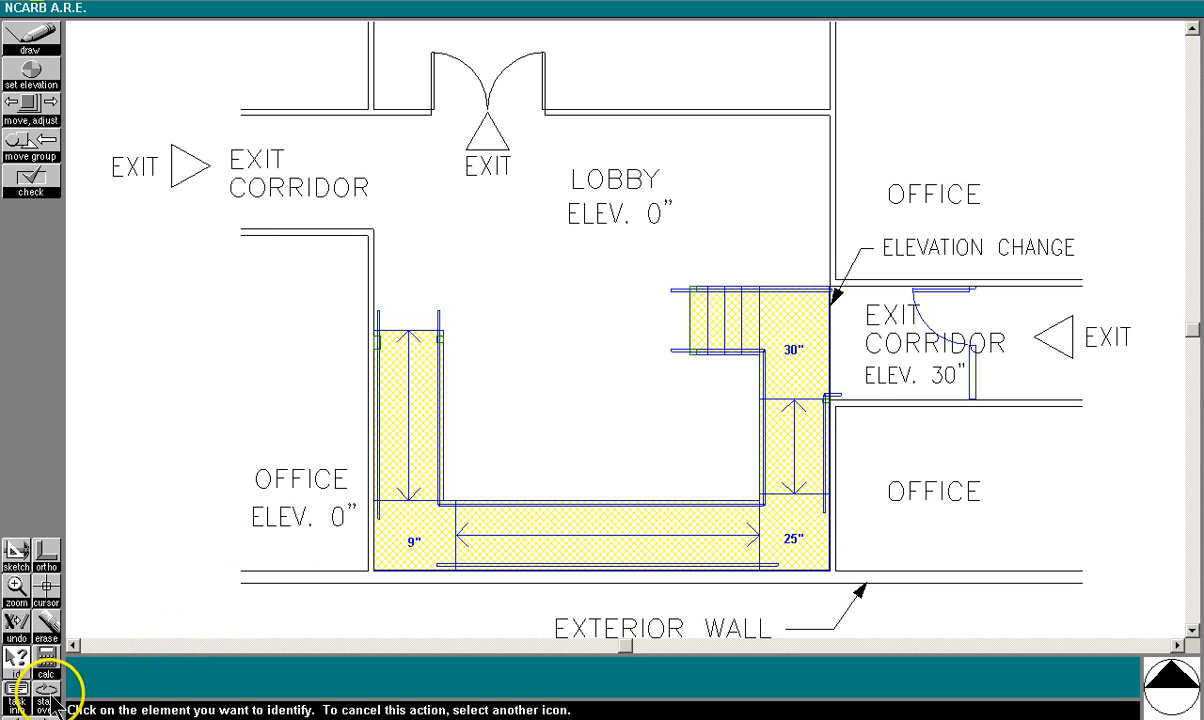